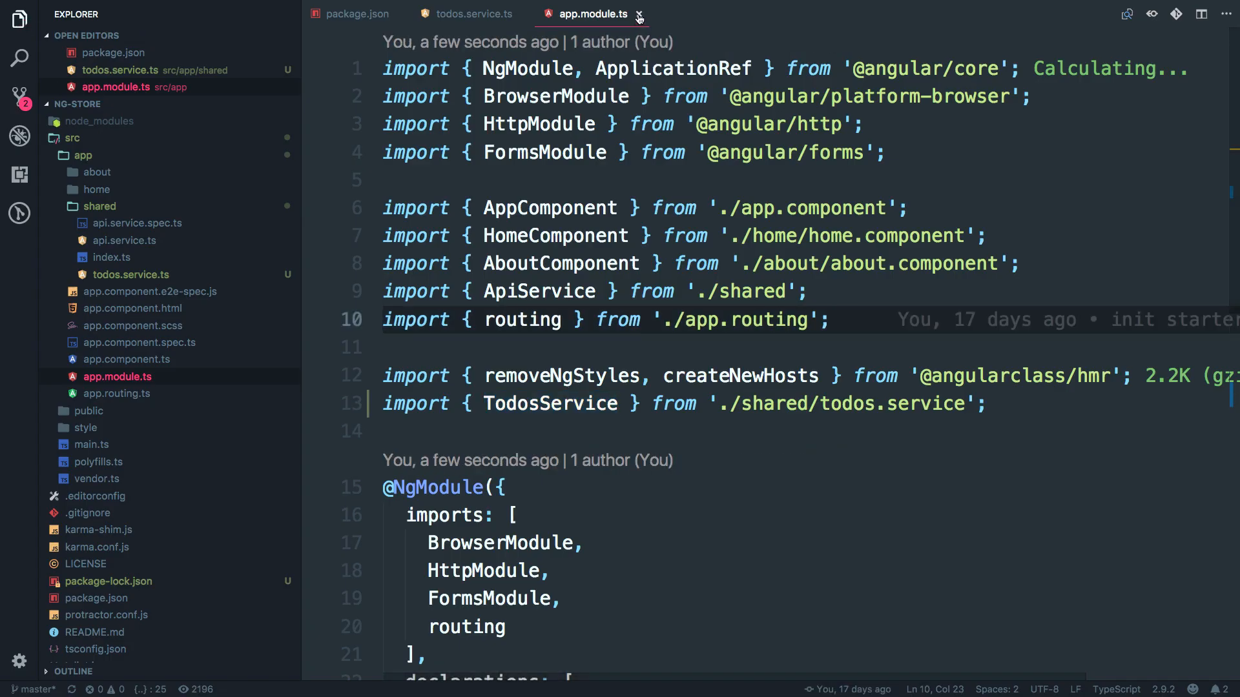
Close app.module.ts and start a constructor(private httpClient: Http) in TodosService.
{"action": "left_click", "coordinate": [638, 14]}
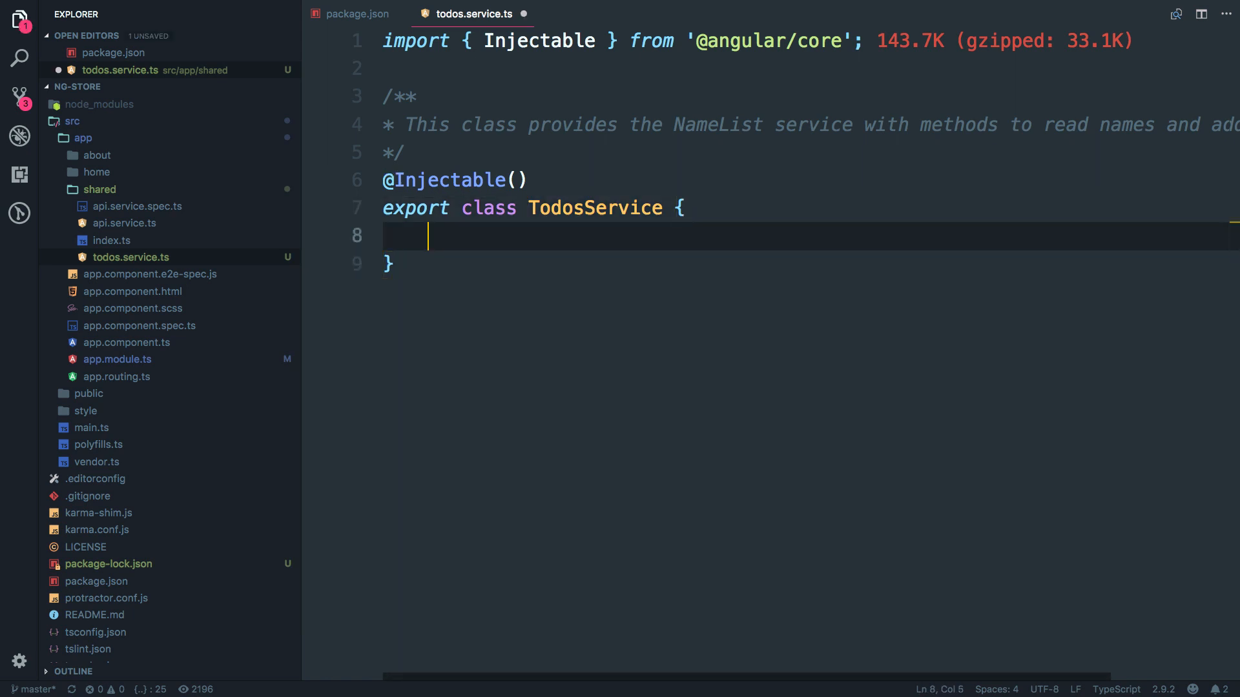
{"action": "key", "text": "Enter"}
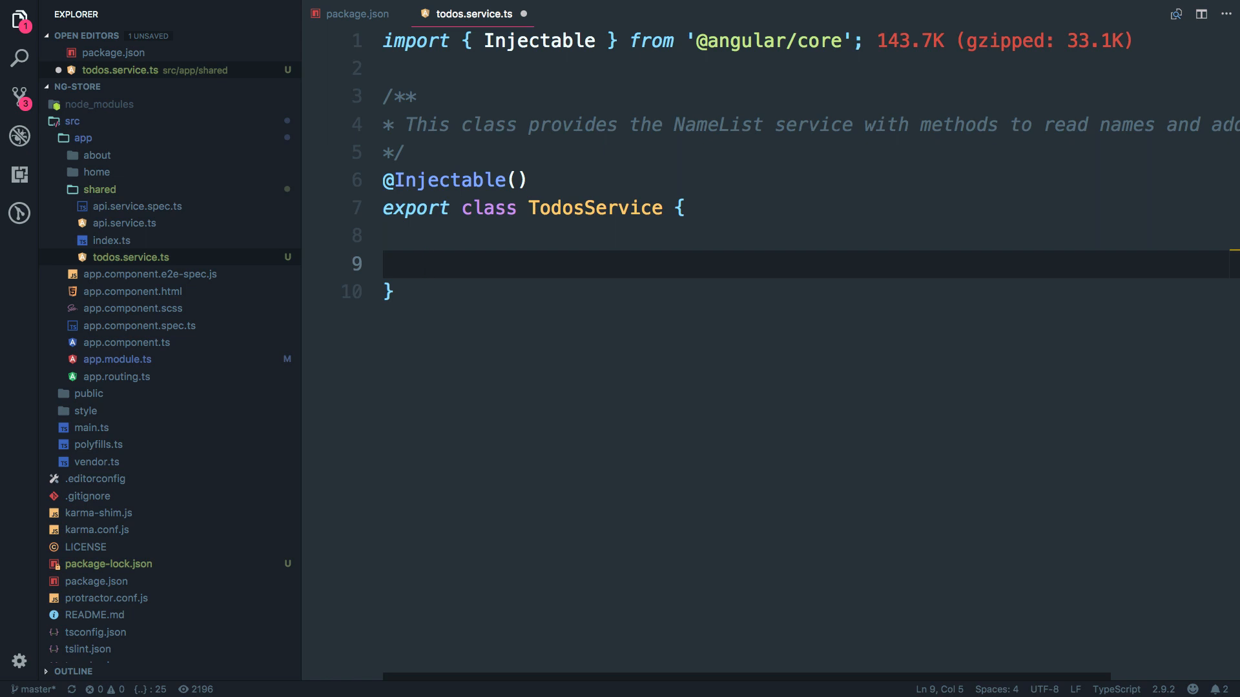
{"action": "type", "text": "con"}
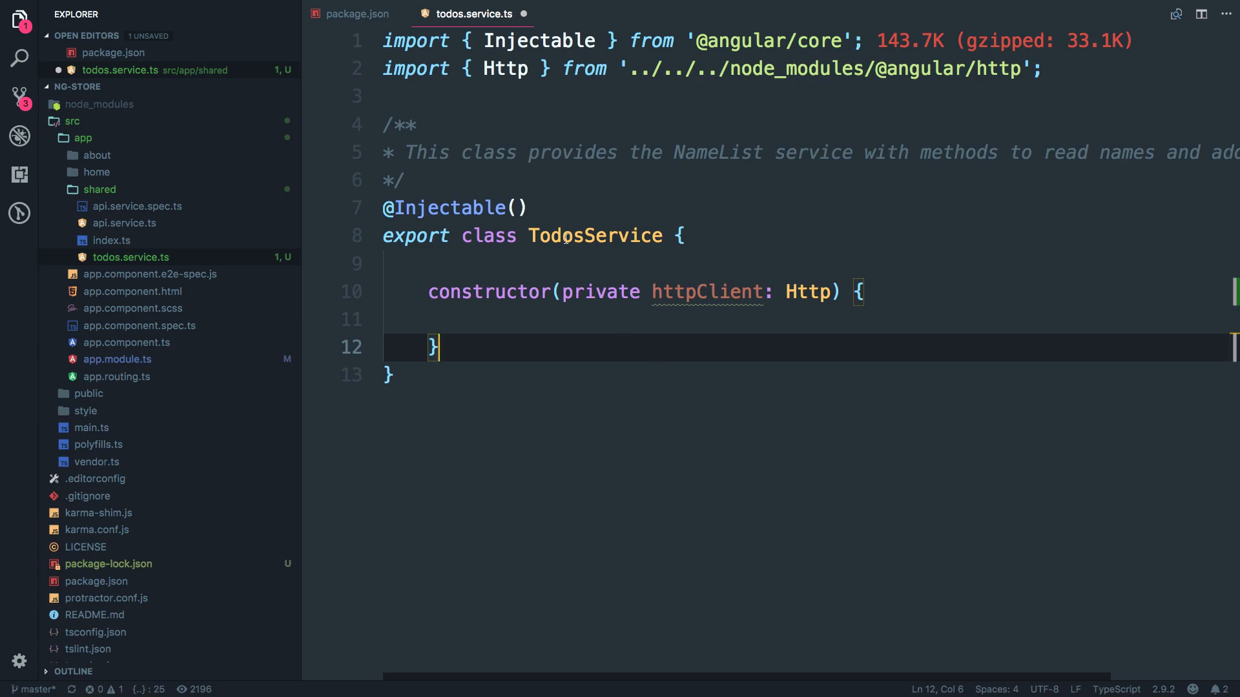
{"action": "left_click", "coordinate": [994, 10]}
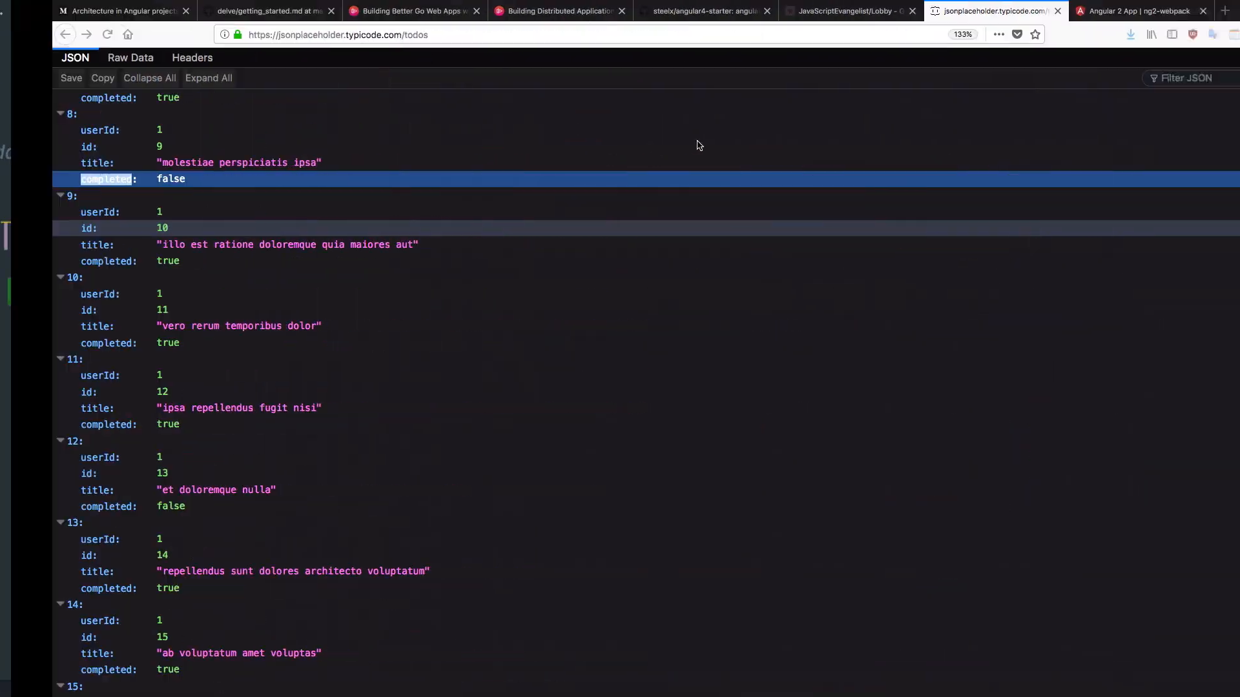
{"action": "left_click", "coordinate": [1136, 10]}
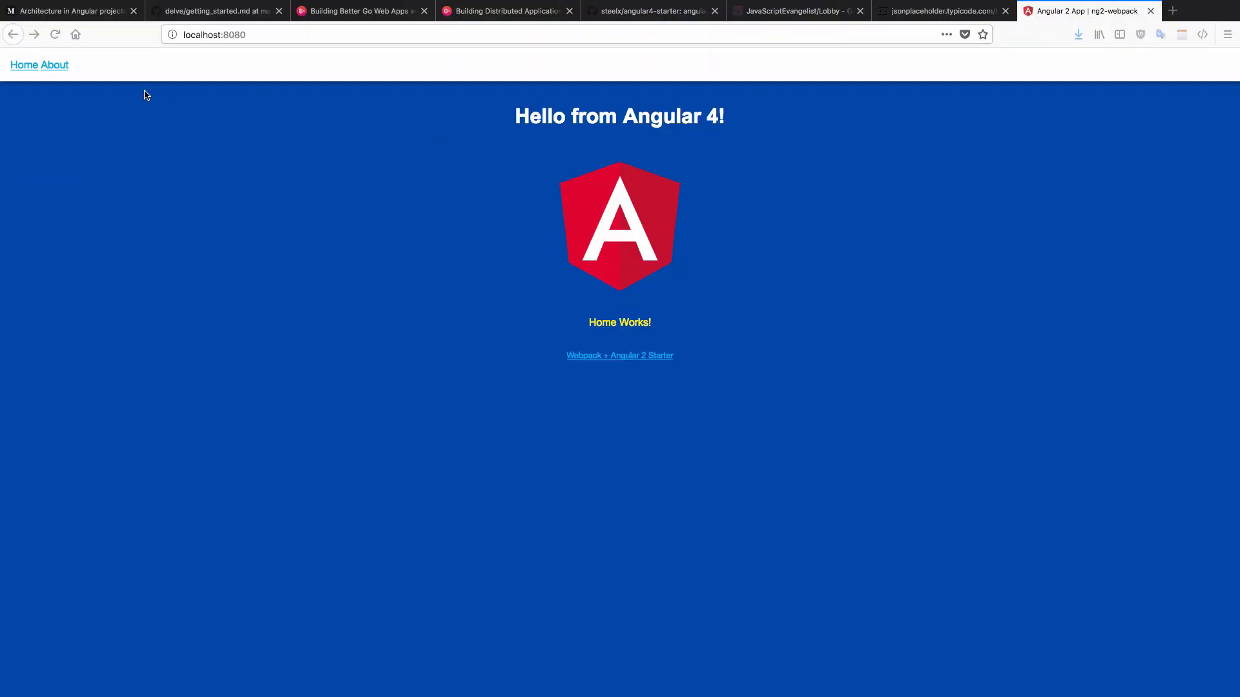
{"action": "left_click", "coordinate": [54, 64]}
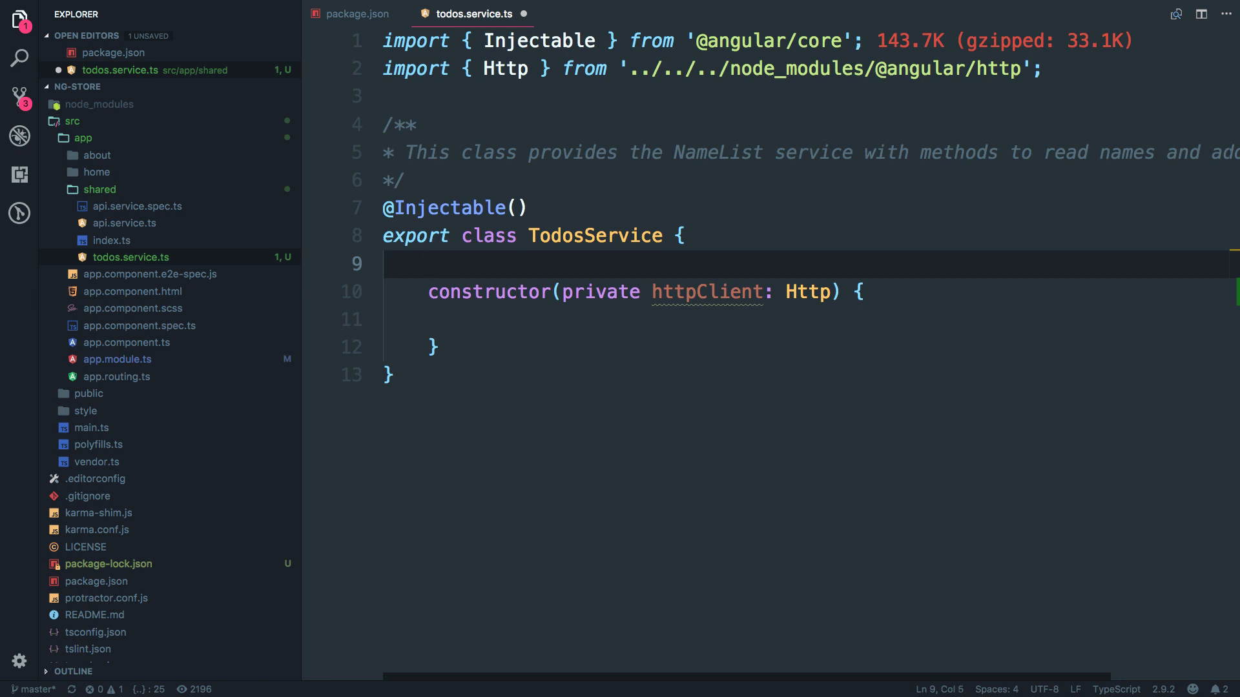
Declare private DataStore = new BehaviorSubject() in TodosService, importing BehaviorSubject from rxjs.
{"action": "key", "text": "Enter"}
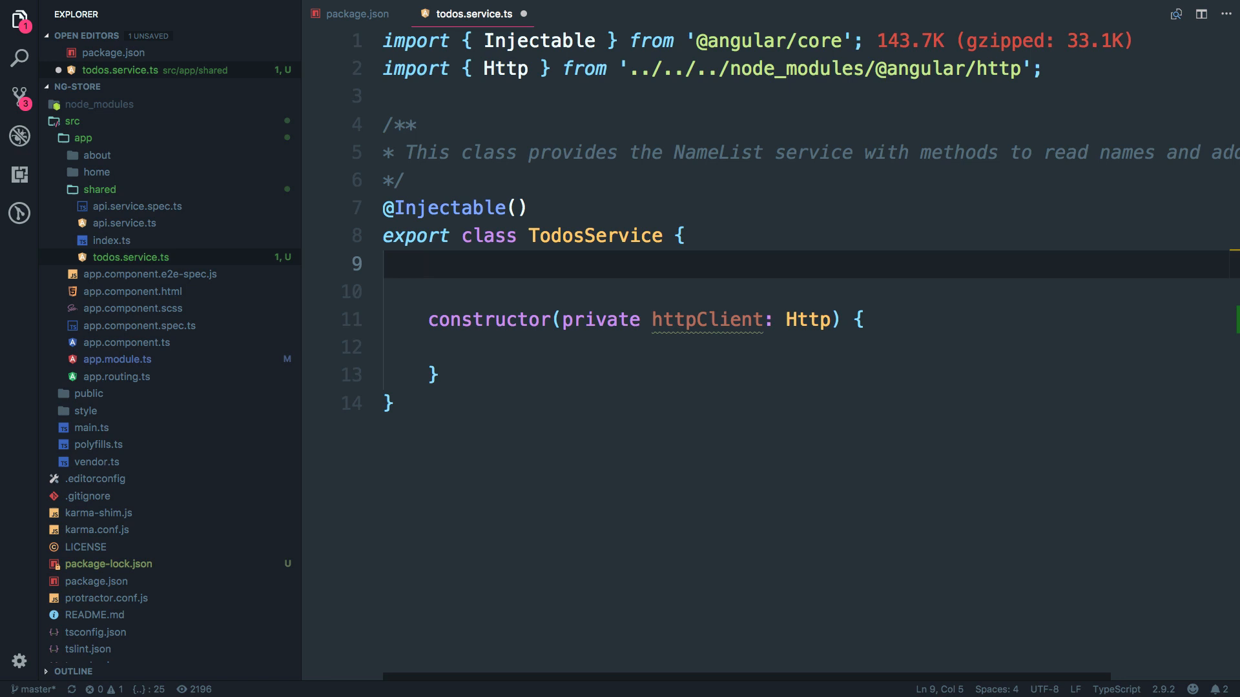
{"action": "type", "text": "private"}
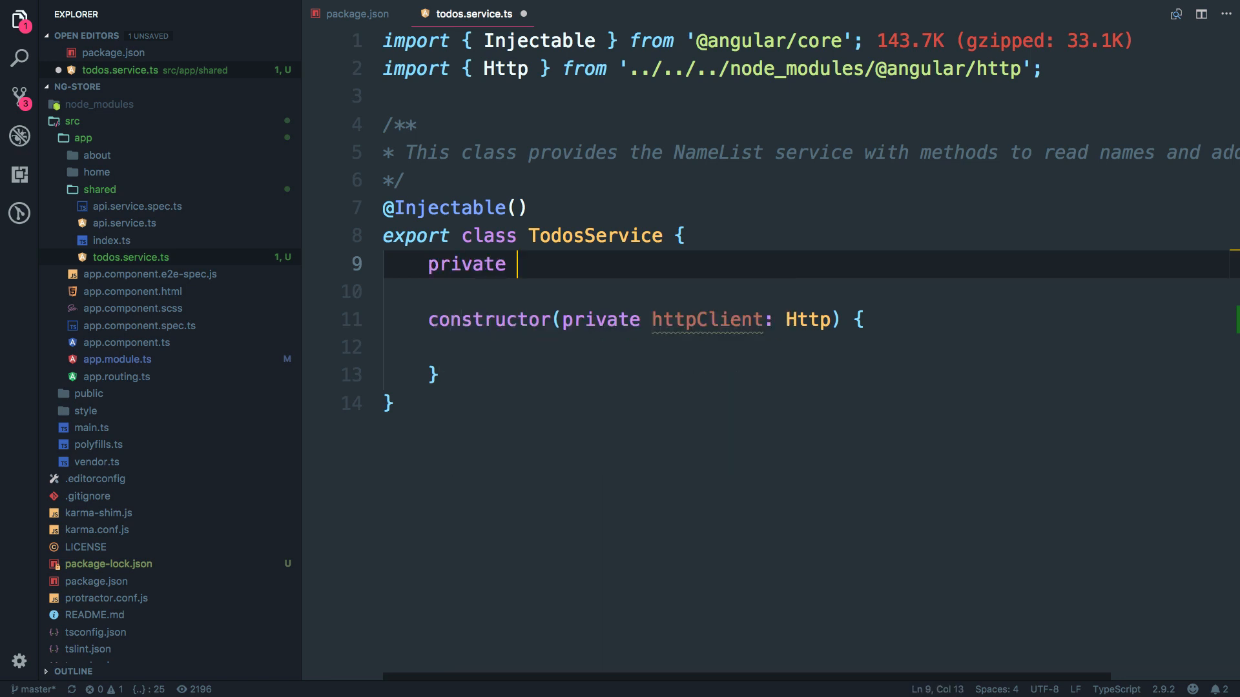
{"action": "type", "text": "Data"}
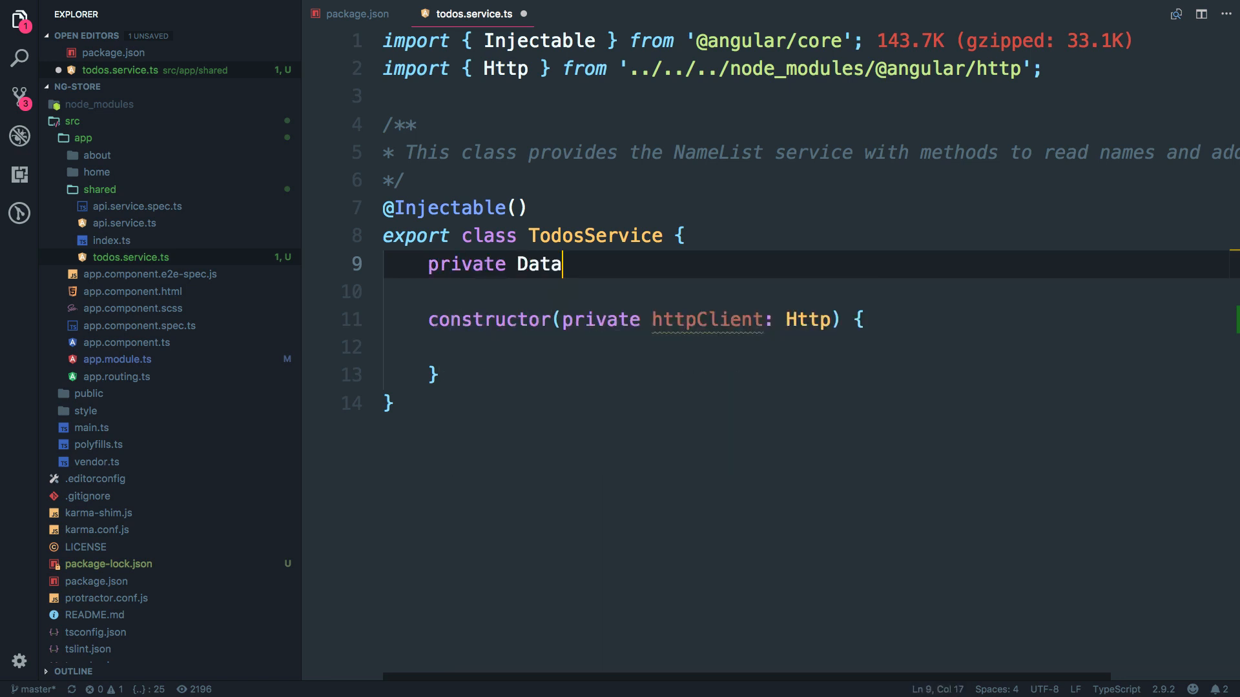
{"action": "type", "text": "Store"}
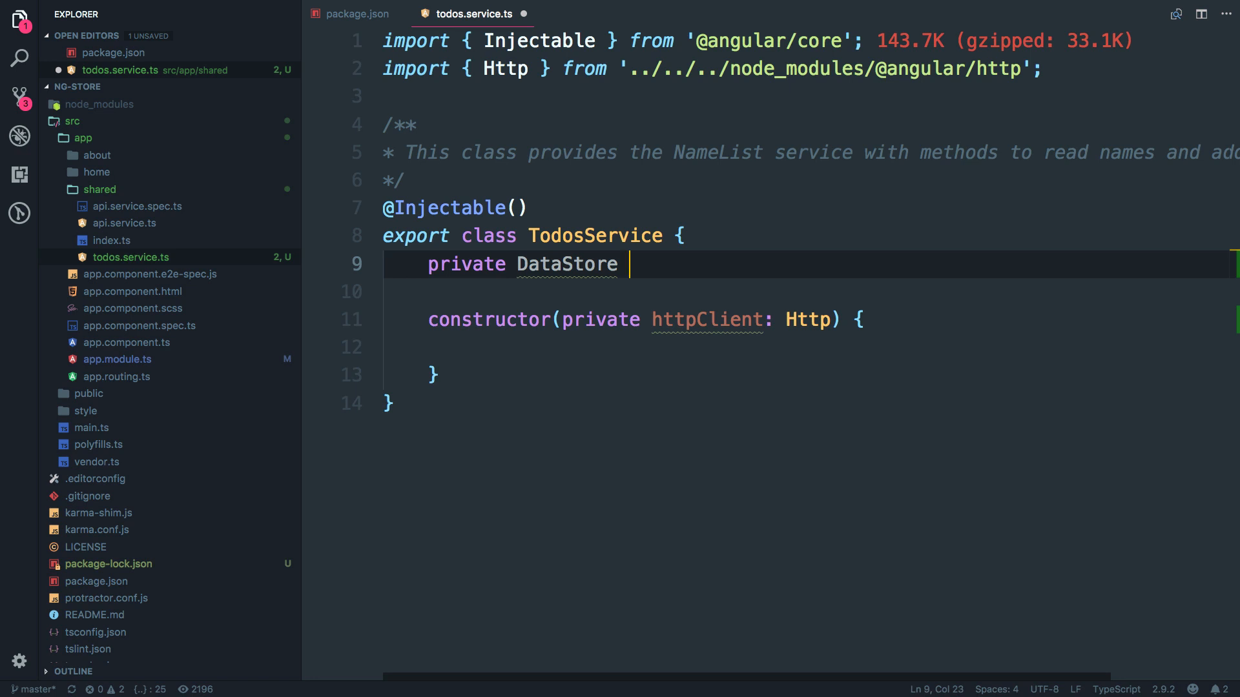
{"action": "type", "text": "= new BehaviorSubject"}
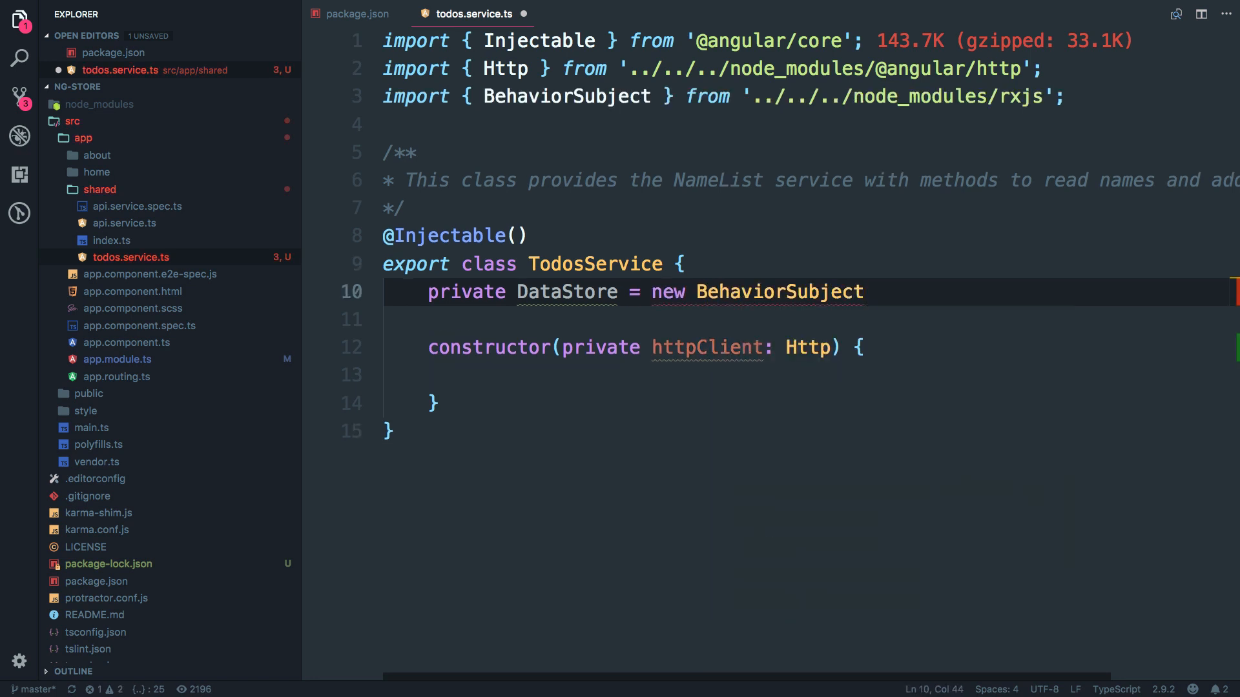
{"action": "type", "text": "();"}
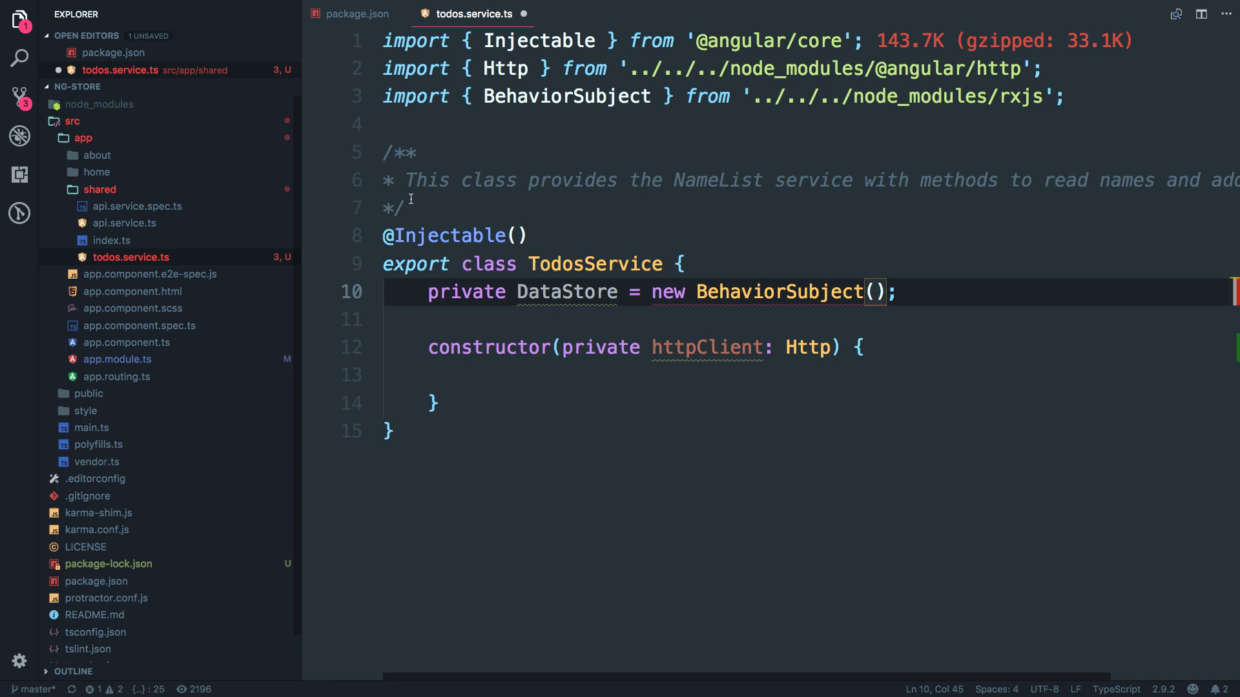
Add const INIT_DATA = [] above the class and seed the BehaviorSubject with INIT_DATA.
{"action": "type", "text": "const INIT_D"}
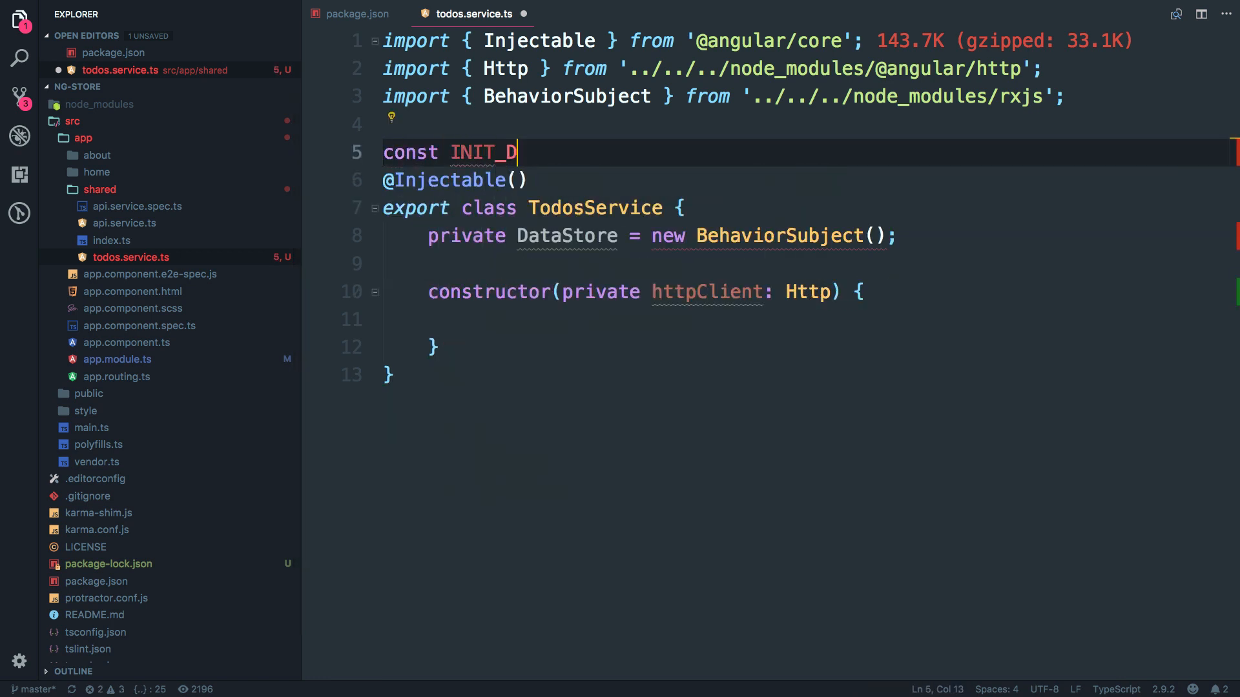
{"action": "type", "text": "ATA = []"}
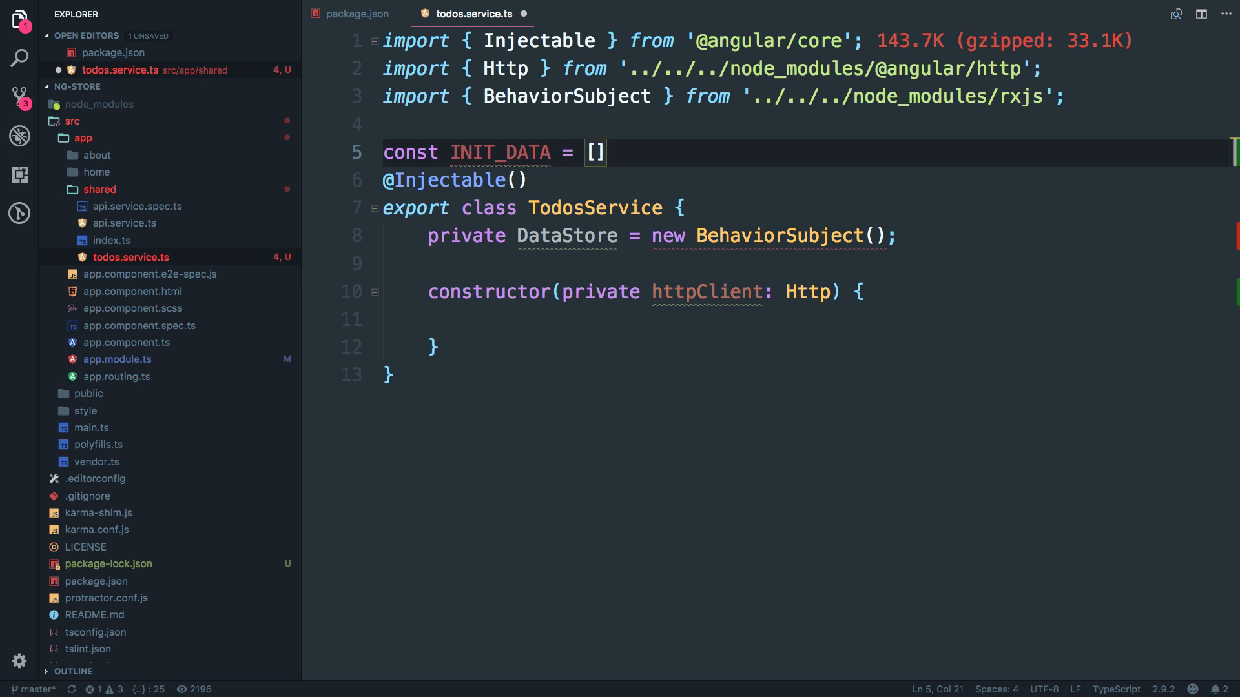
{"action": "double_click", "coordinate": [499, 152]}
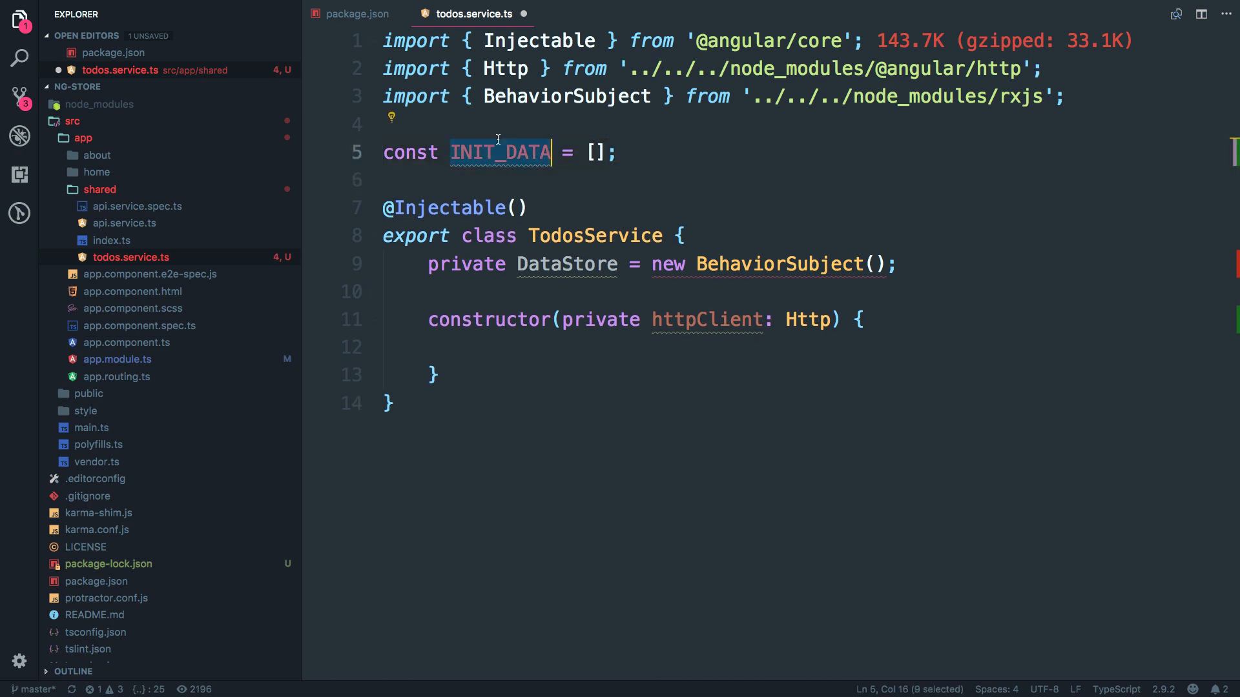
{"action": "left_click", "coordinate": [439, 179]}
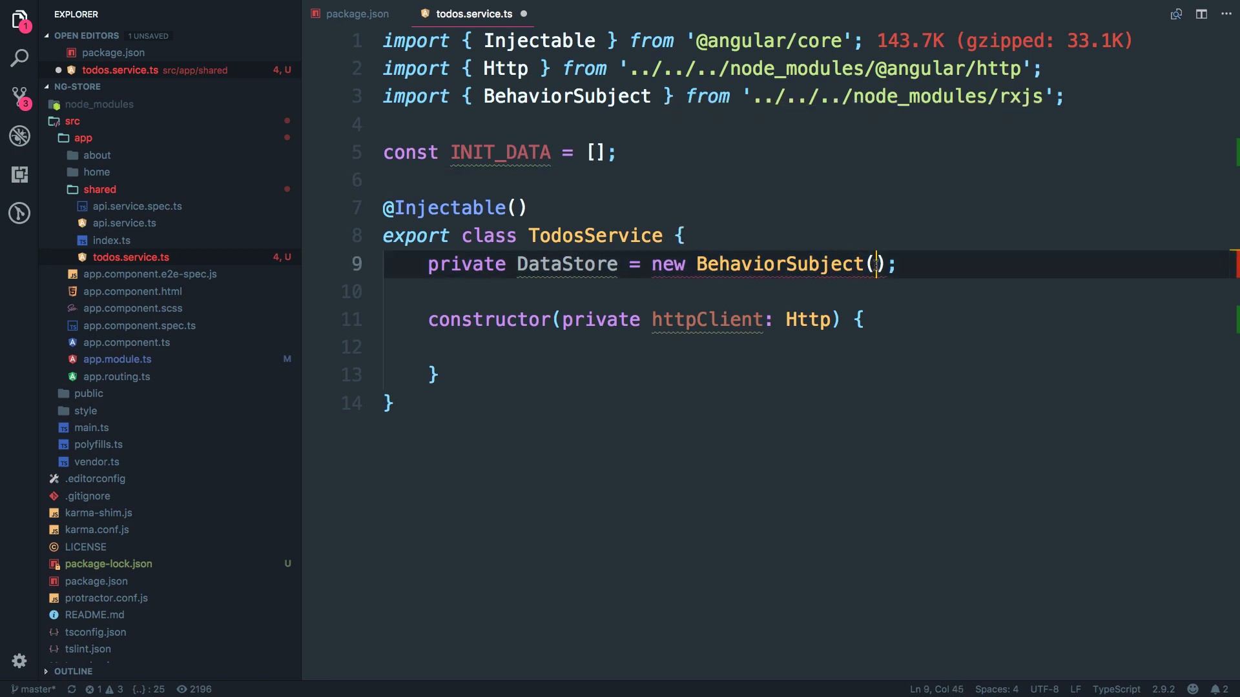
{"action": "type", "text": "INIT_DATA"}
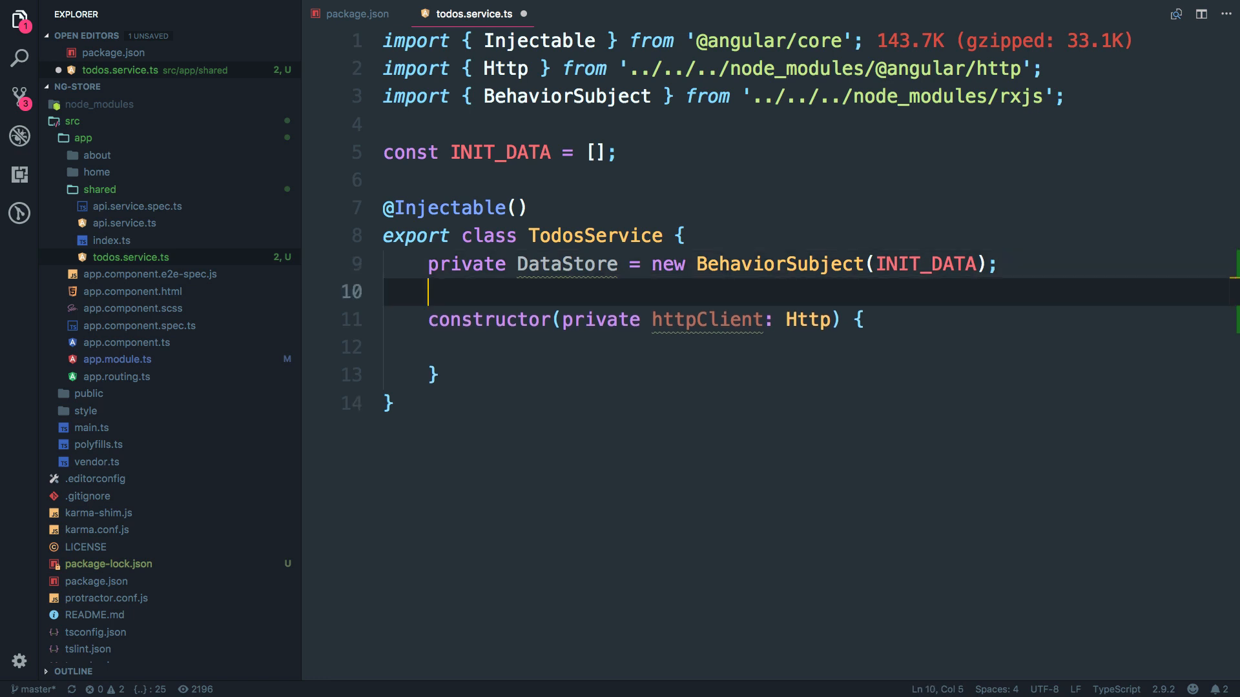
Add data$: Observable<any> = this.DataStore.asObservable(), importing Observable from rxjs.
{"action": "key", "text": "Enter"}
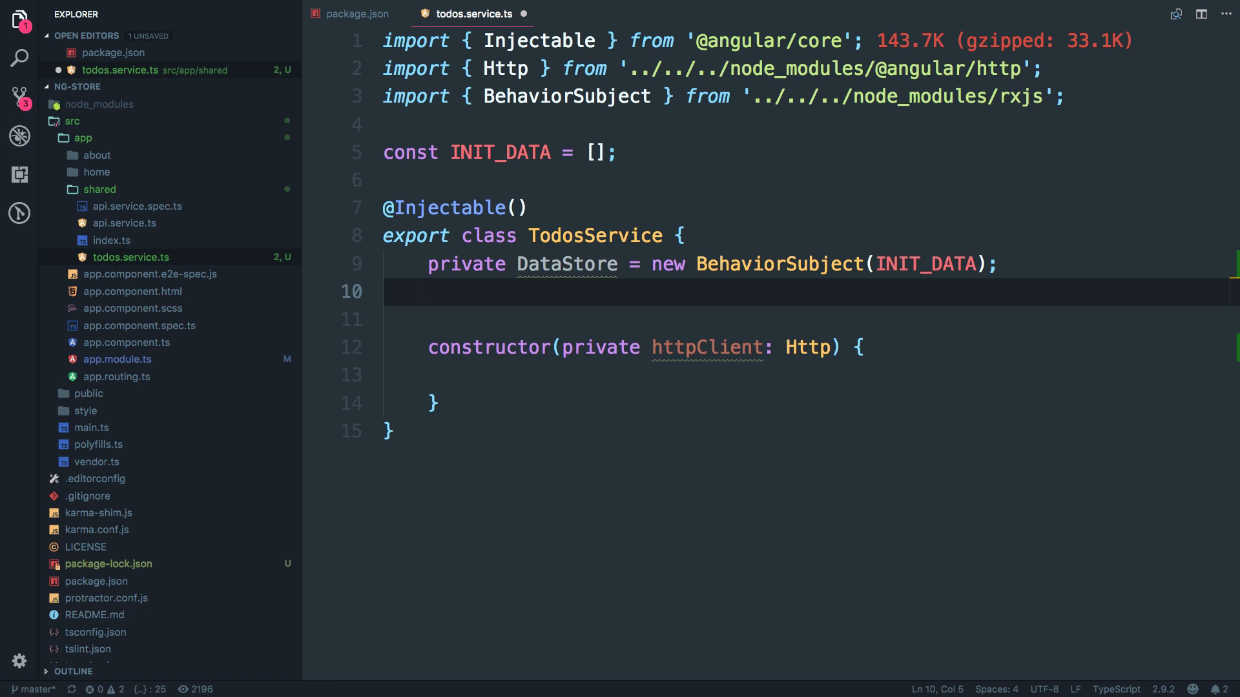
{"action": "type", "text": "data"}
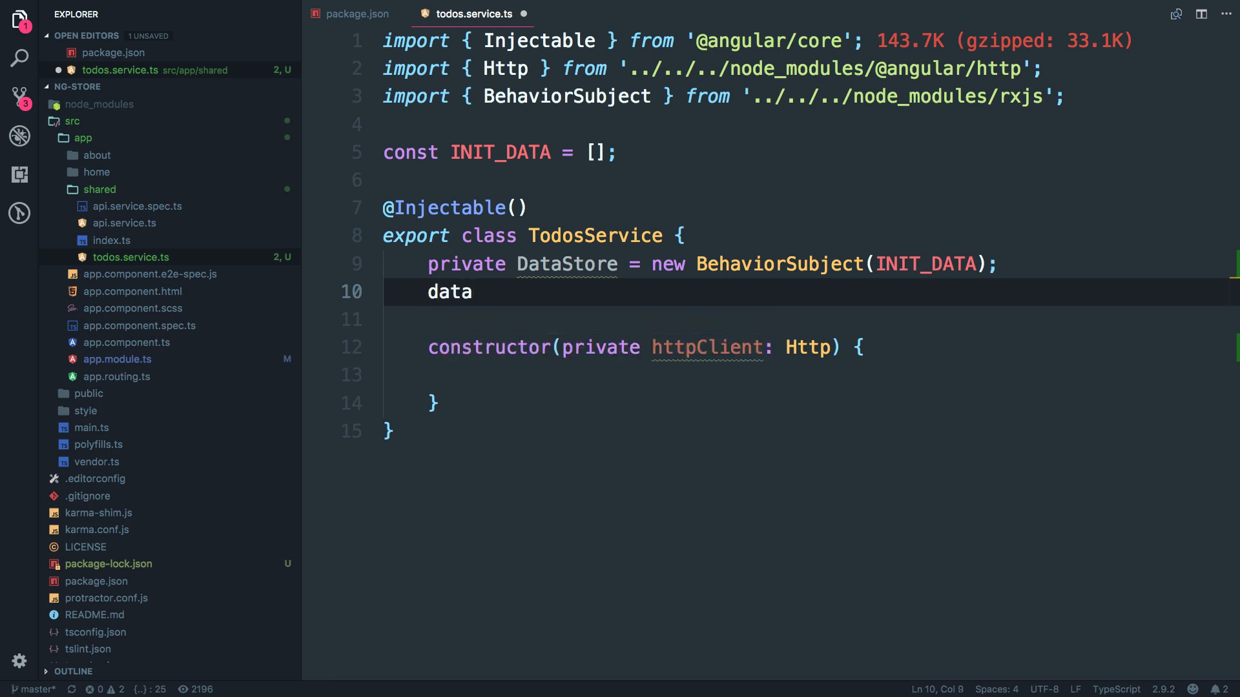
{"action": "type", "text": "$"}
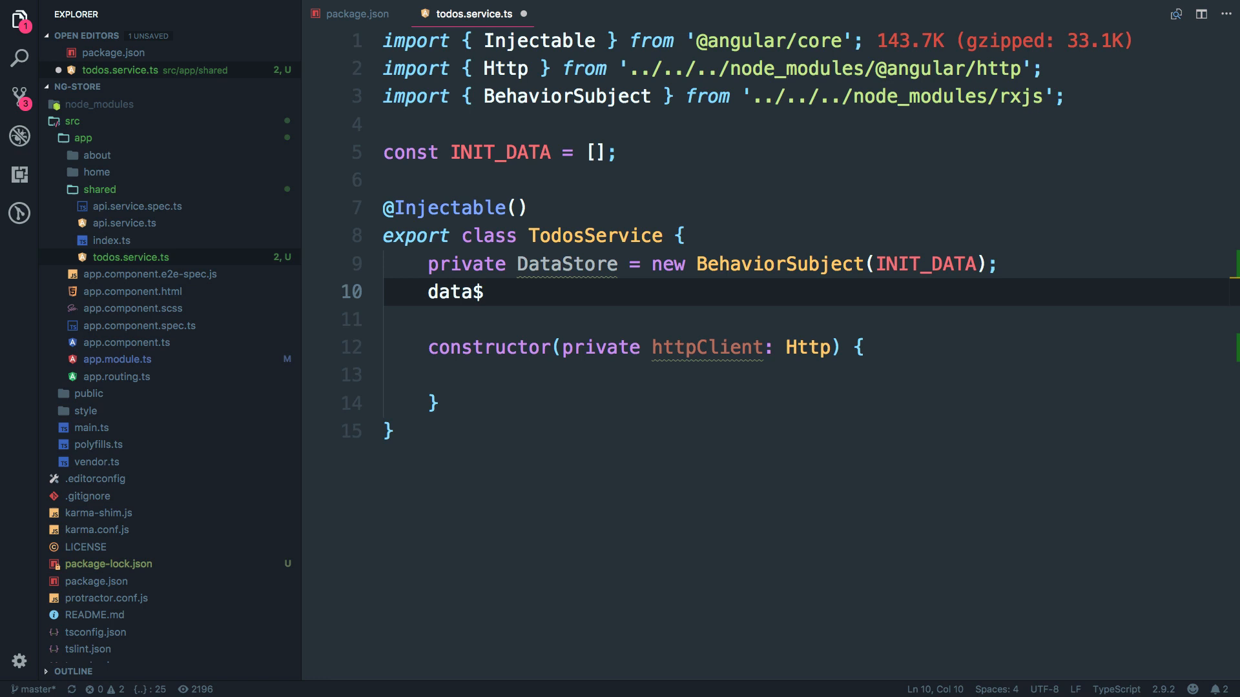
{"action": "type", "text": ": Observable"}
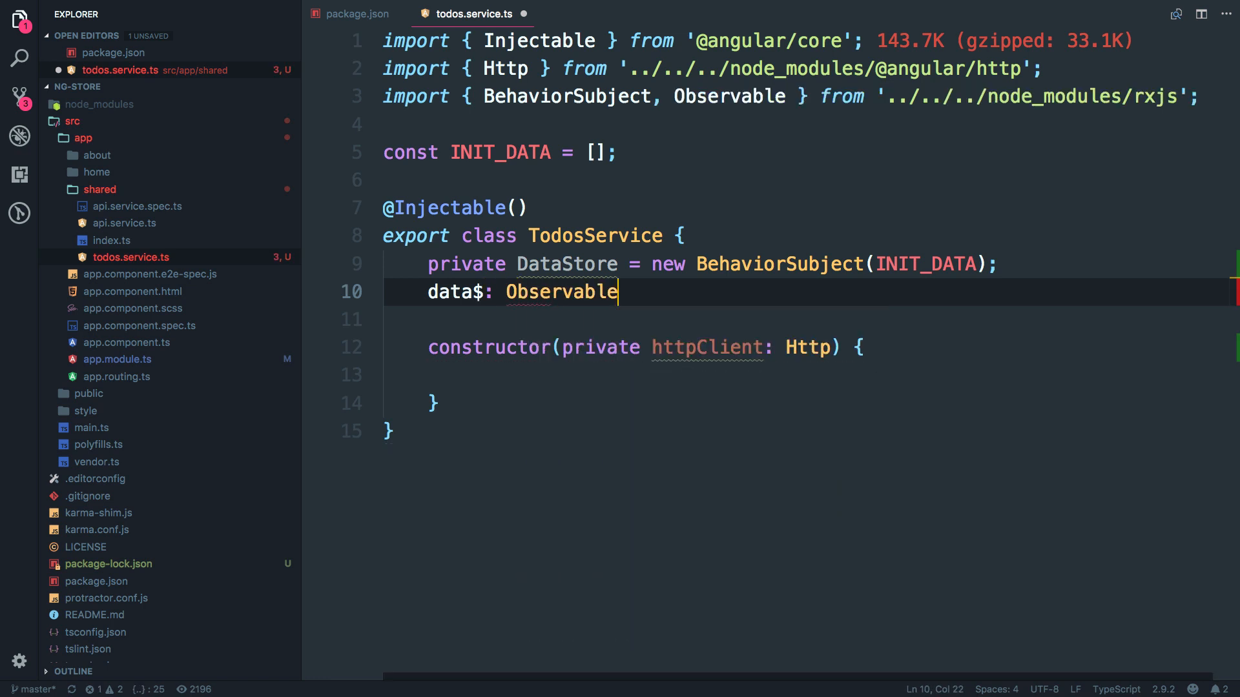
{"action": "type", "text": "<[]>"}
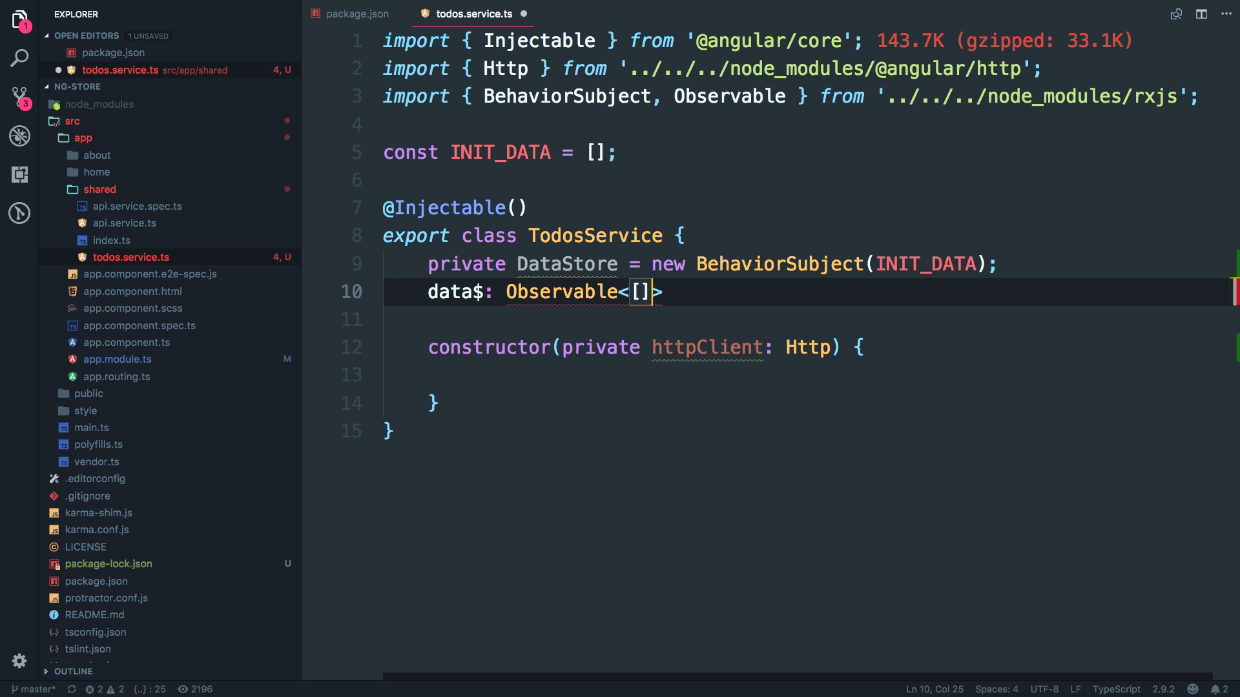
{"action": "type", "text": "\"  \""}
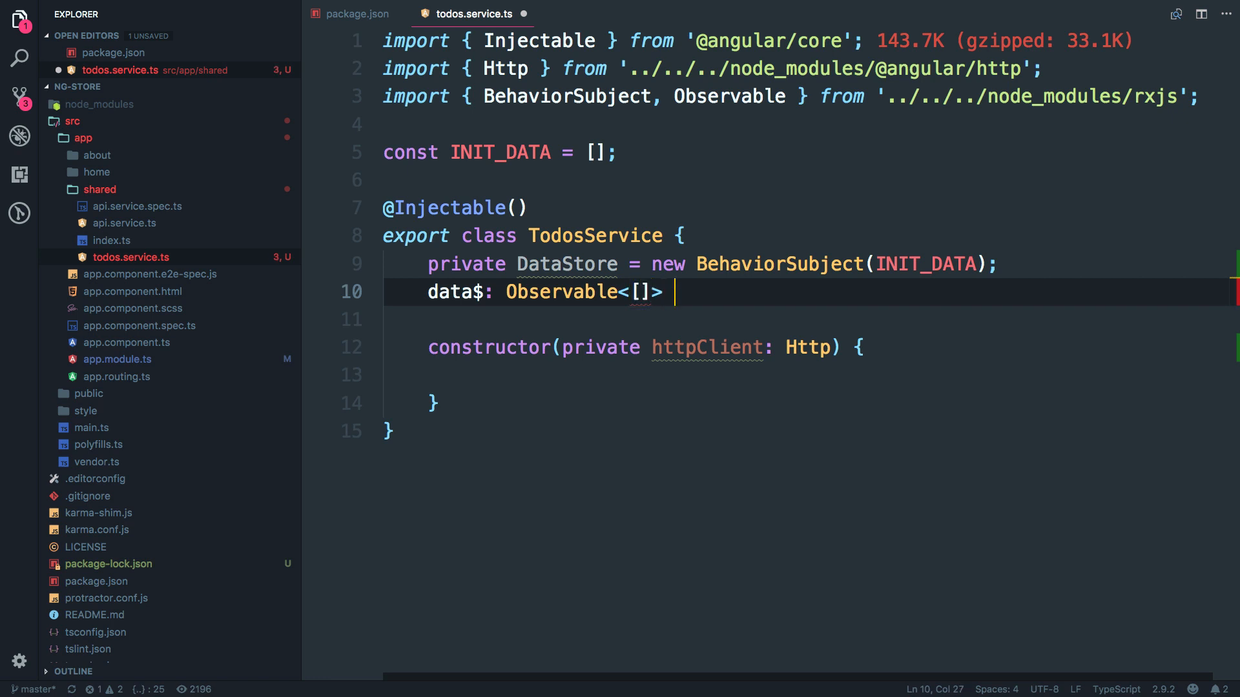
{"action": "type", "text": "="}
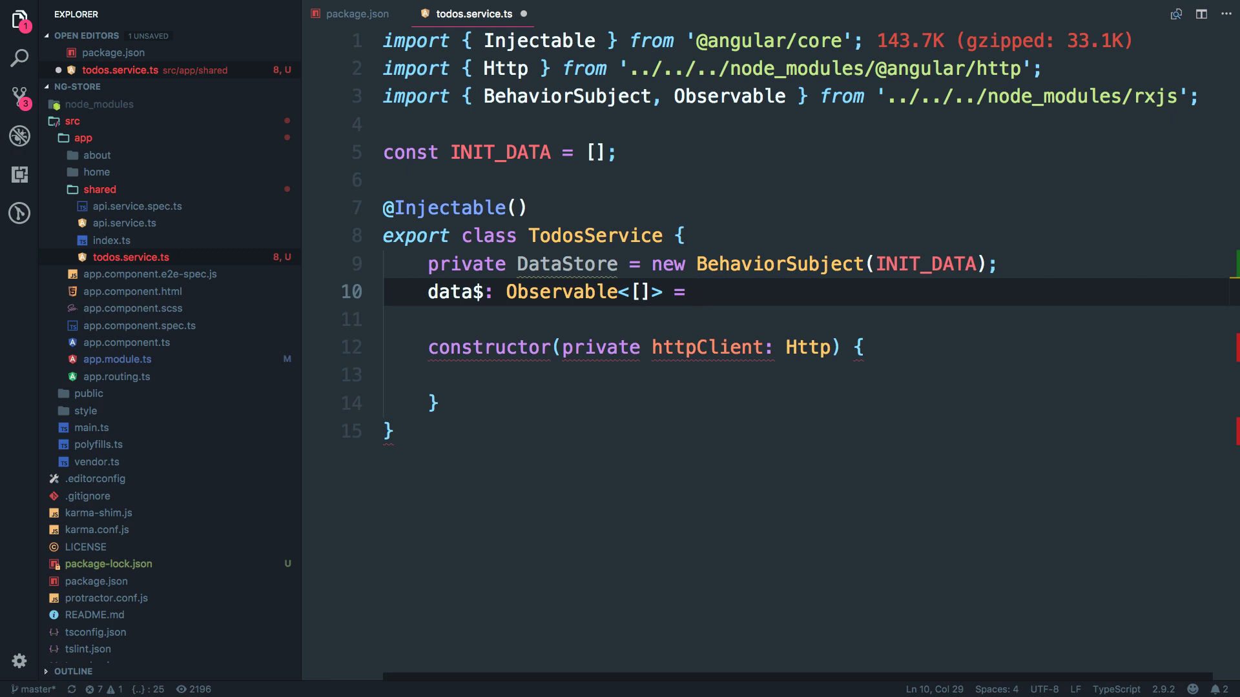
{"action": "type", "text": "this.DataStore"}
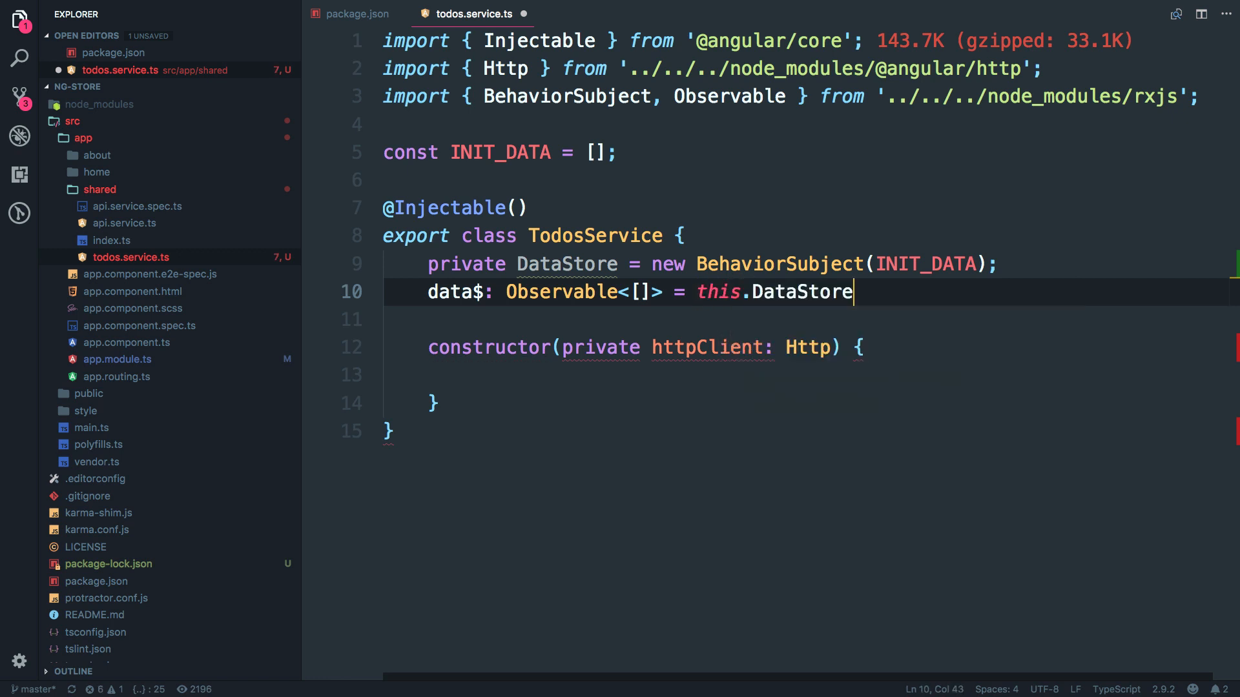
{"action": "type", "text": ".asObservable();"}
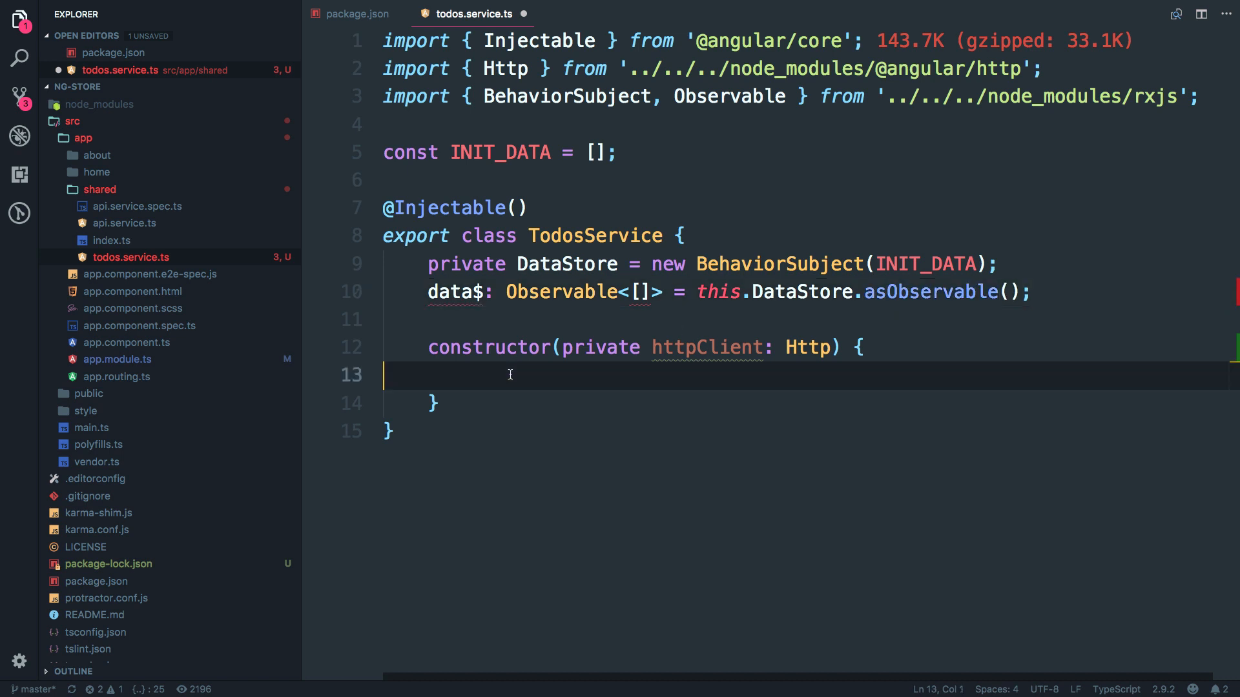
{"action": "left_click", "coordinate": [643, 292]}
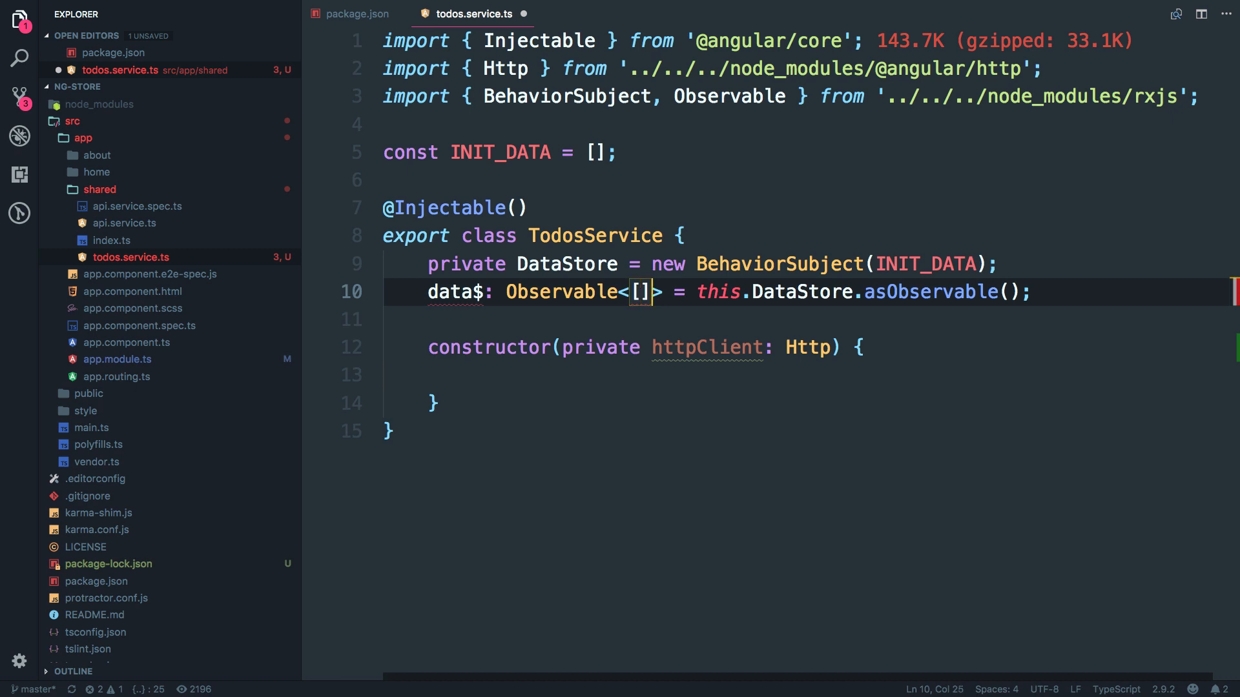
{"action": "type", "text": "any"}
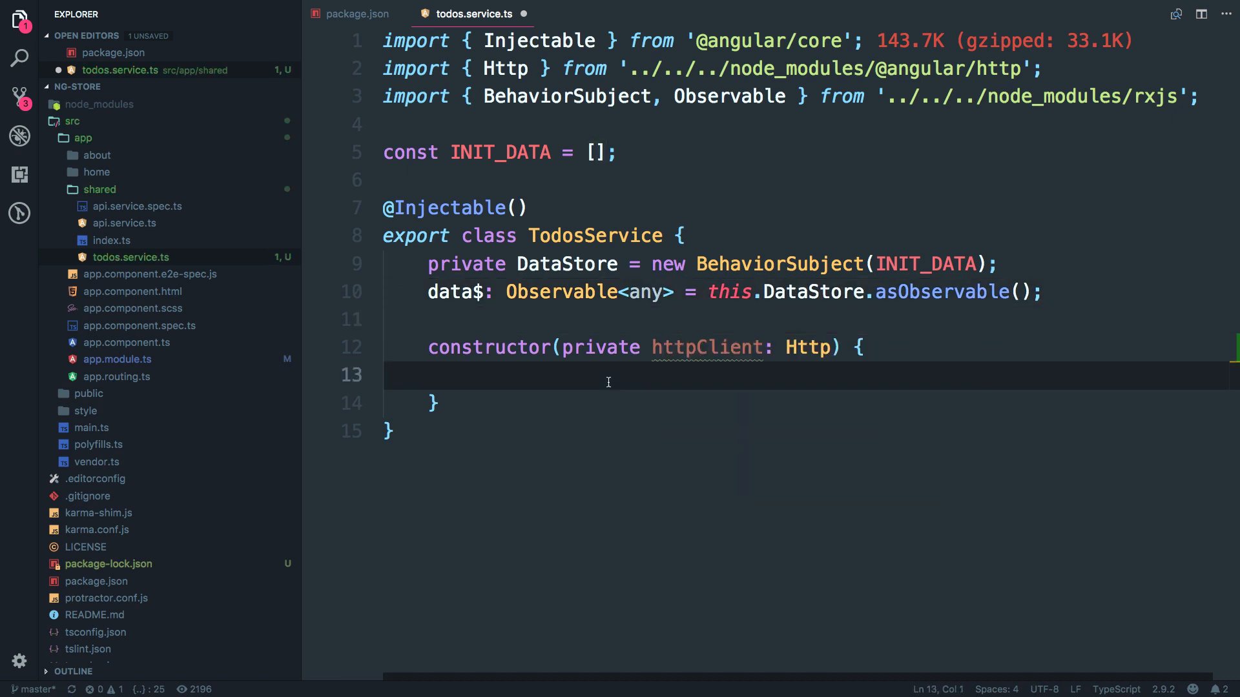
{"action": "key", "text": "Enter"}
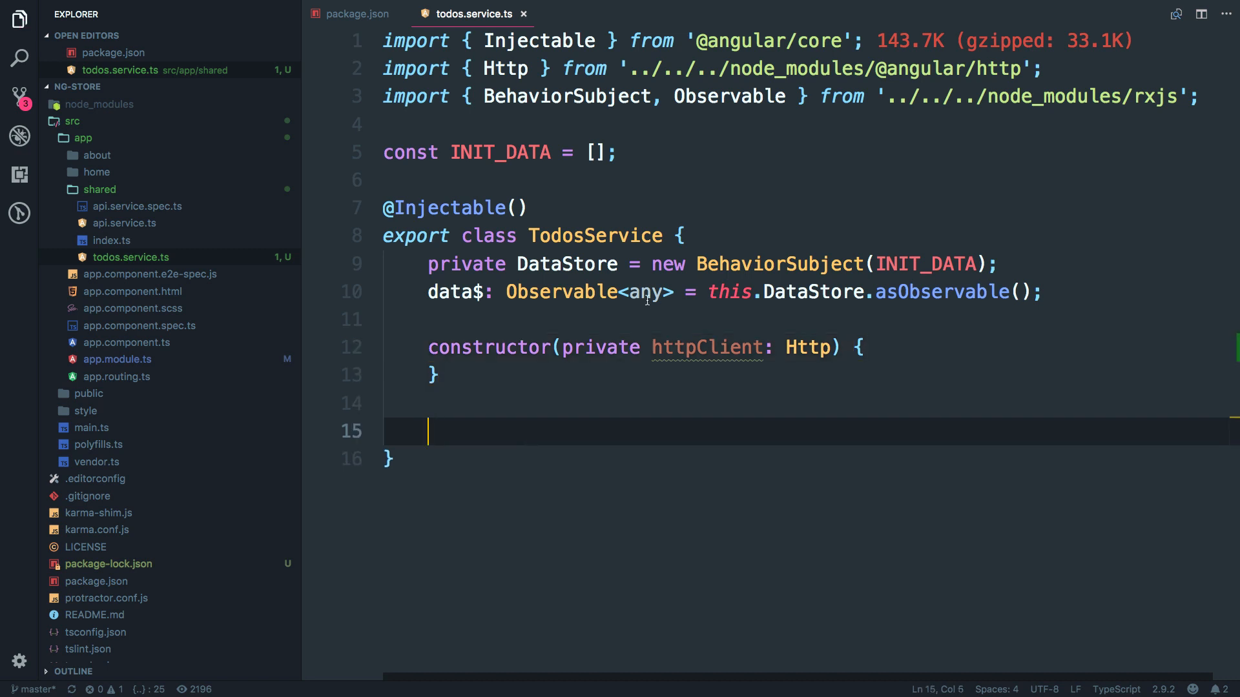
{"action": "type", "text": "load"}
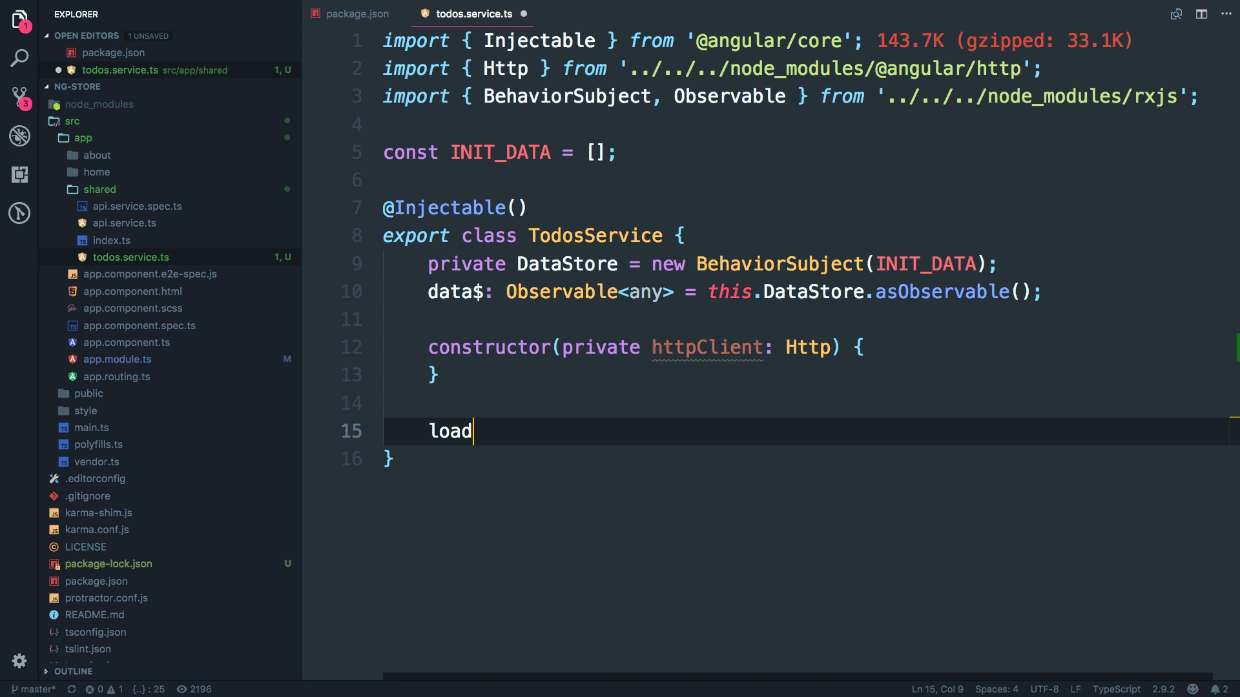
{"action": "type", "text": "To"}
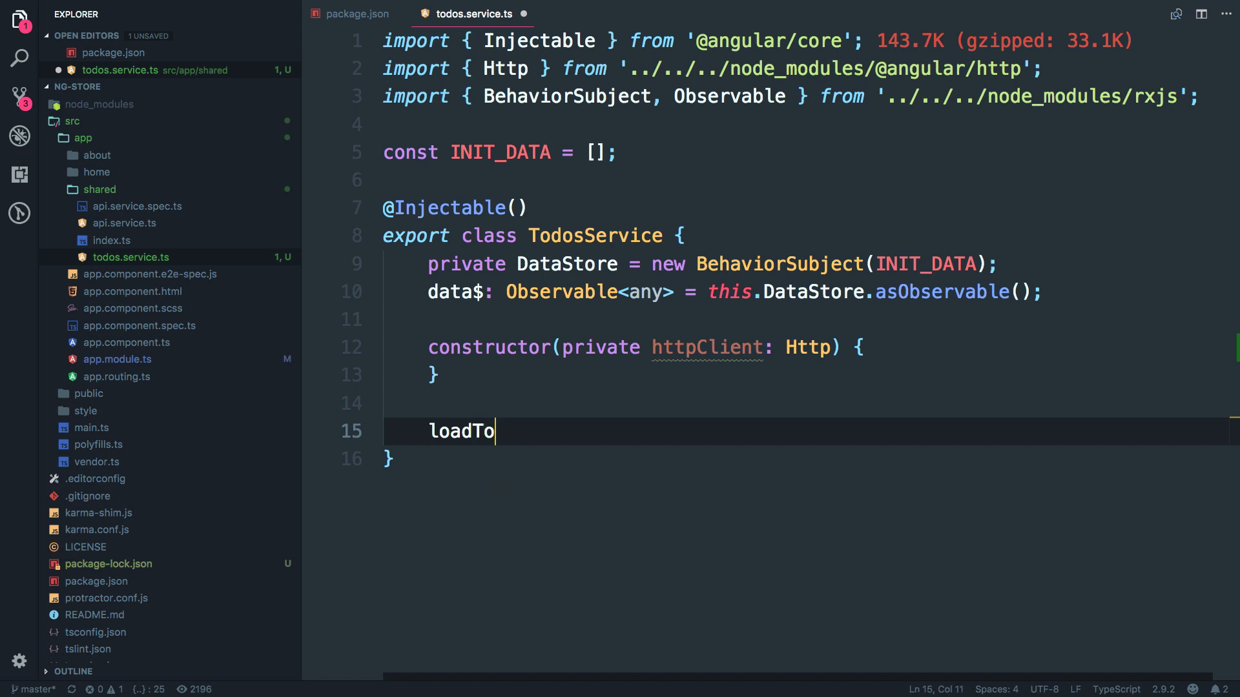
{"action": "type", "text": "dos() {"}
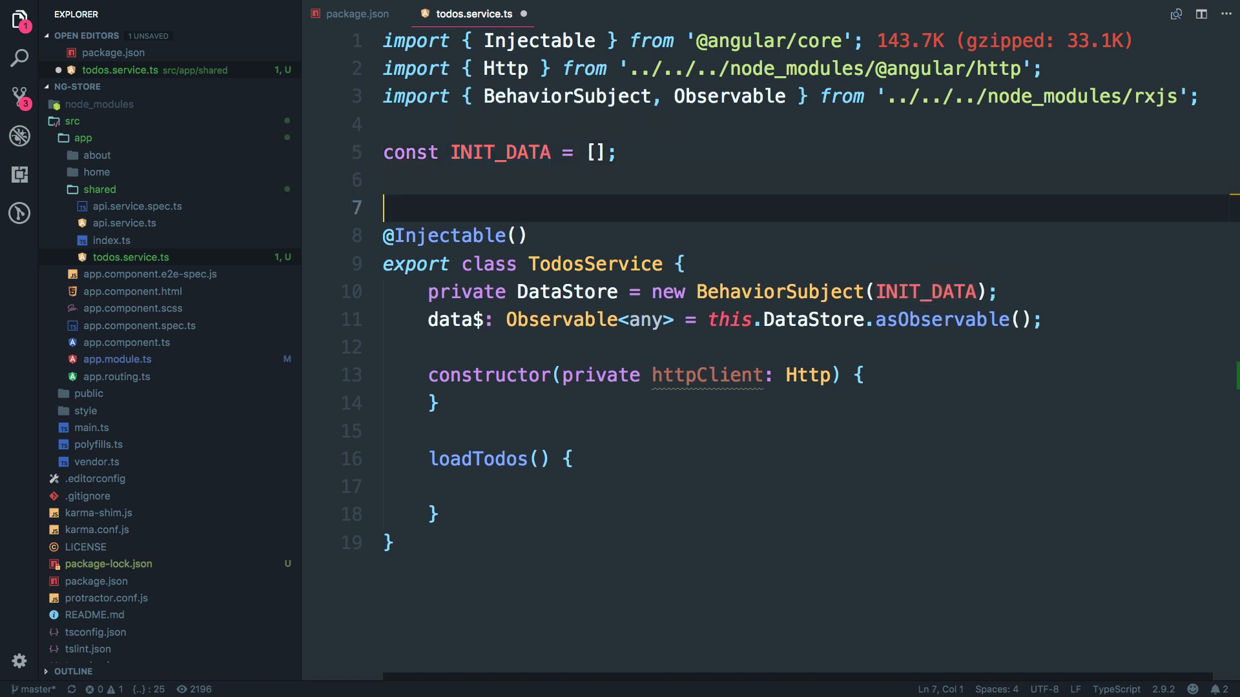
{"action": "type", "text": "const BASE"}
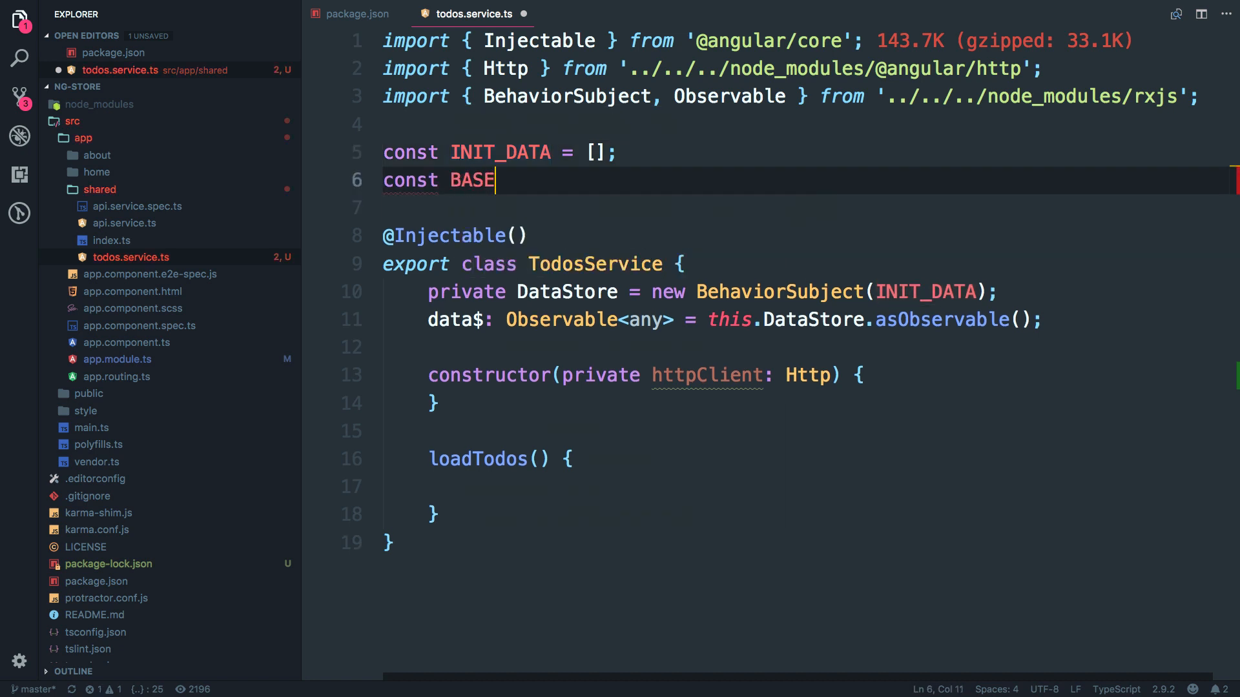
{"action": "type", "text": "_URL = \"https://jsonplaceholder.typicode.com\";"}
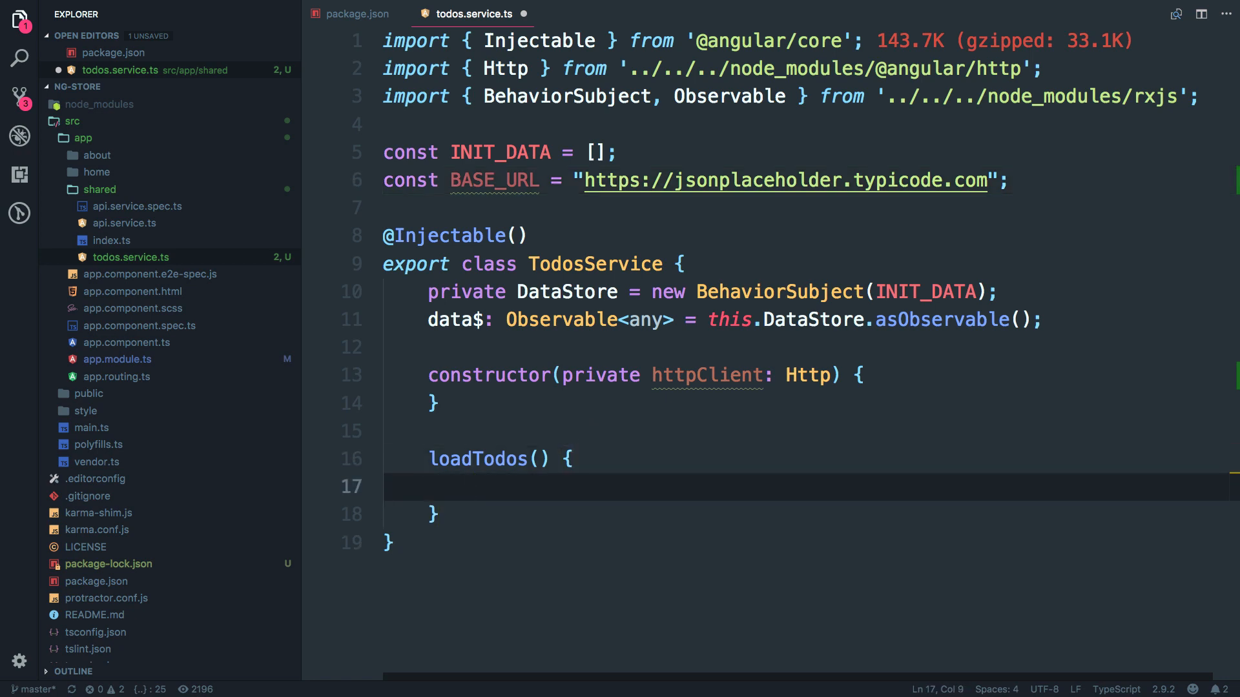
Call this.httpClient.get(`${BASE_URL}/todos`) and chain .map(res => res.json()).
{"action": "type", "text": "this."}
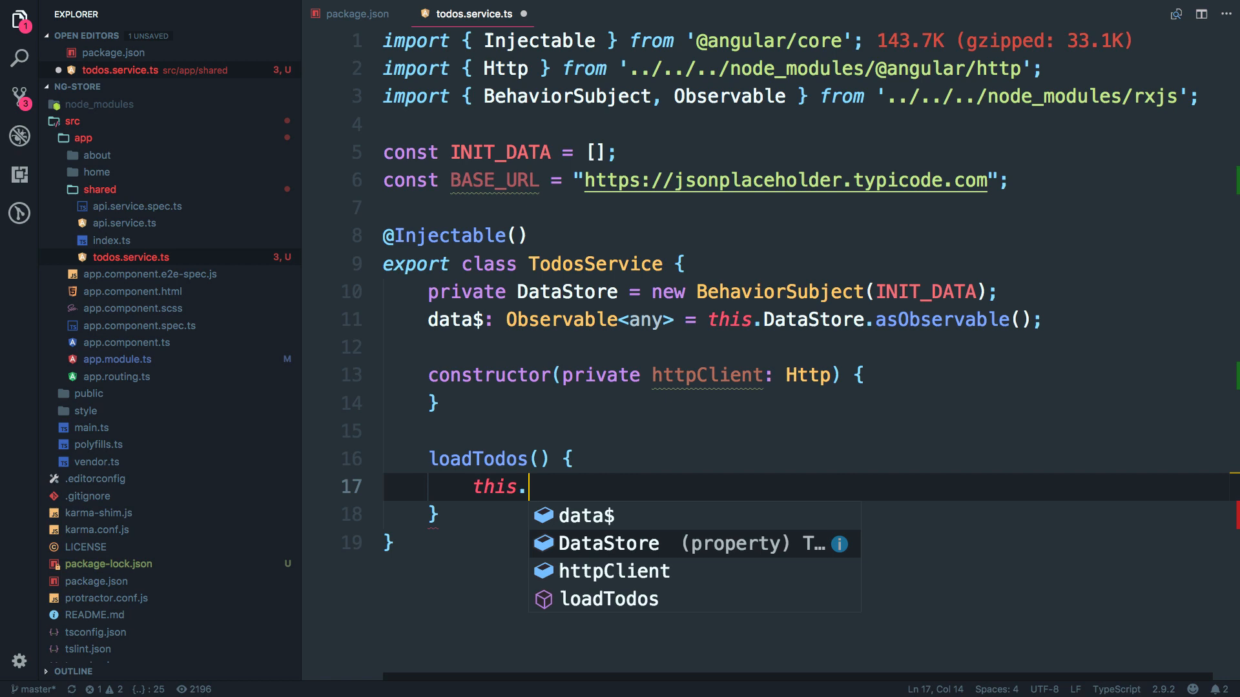
{"action": "type", "text": "httpClient.get("}
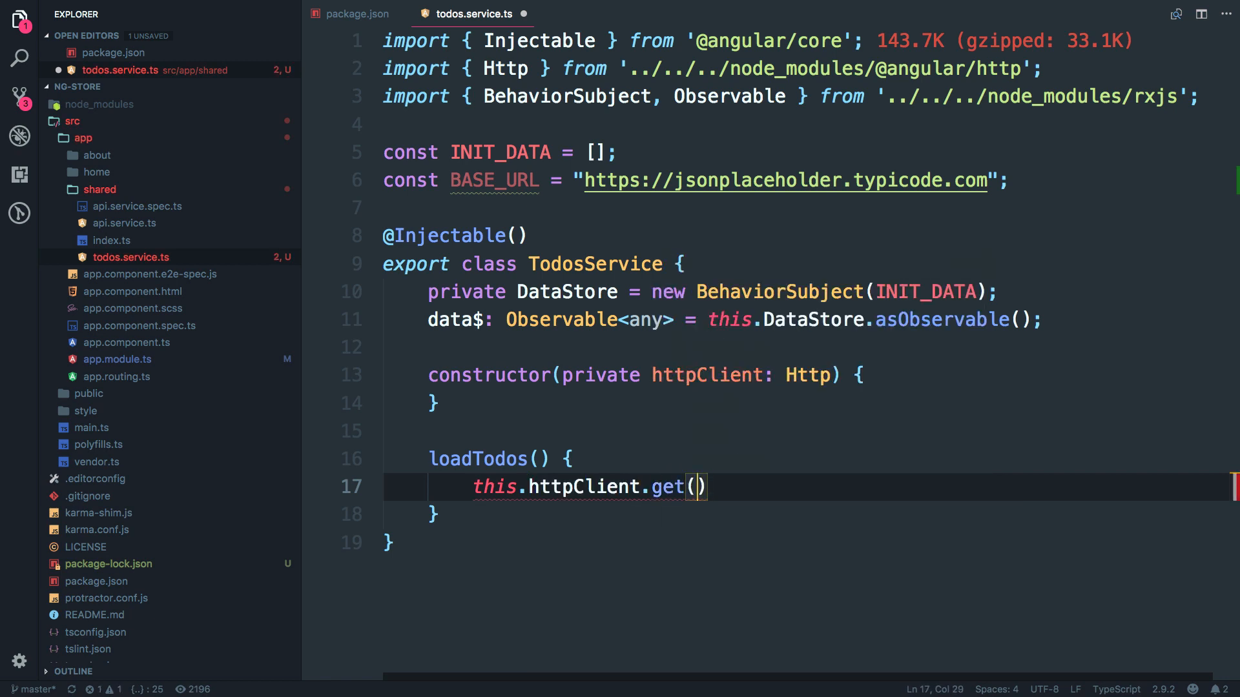
{"action": "type", "text": "`"}
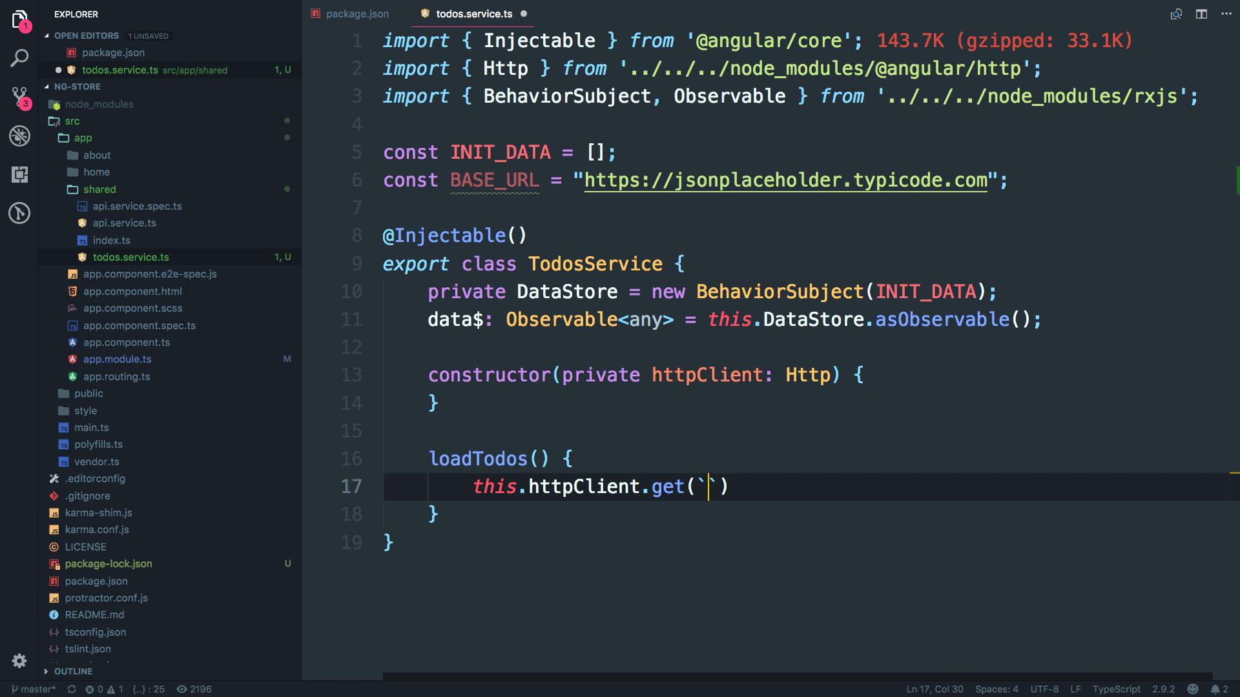
{"action": "type", "text": "${"}
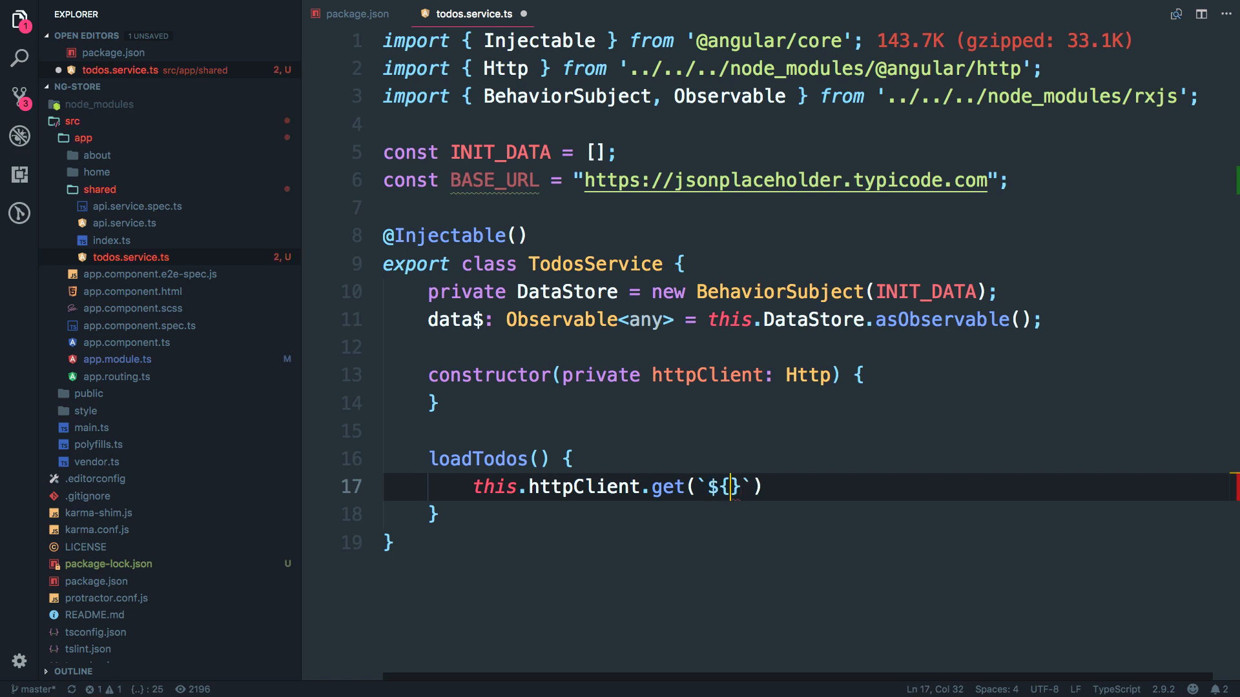
{"action": "type", "text": "base"}
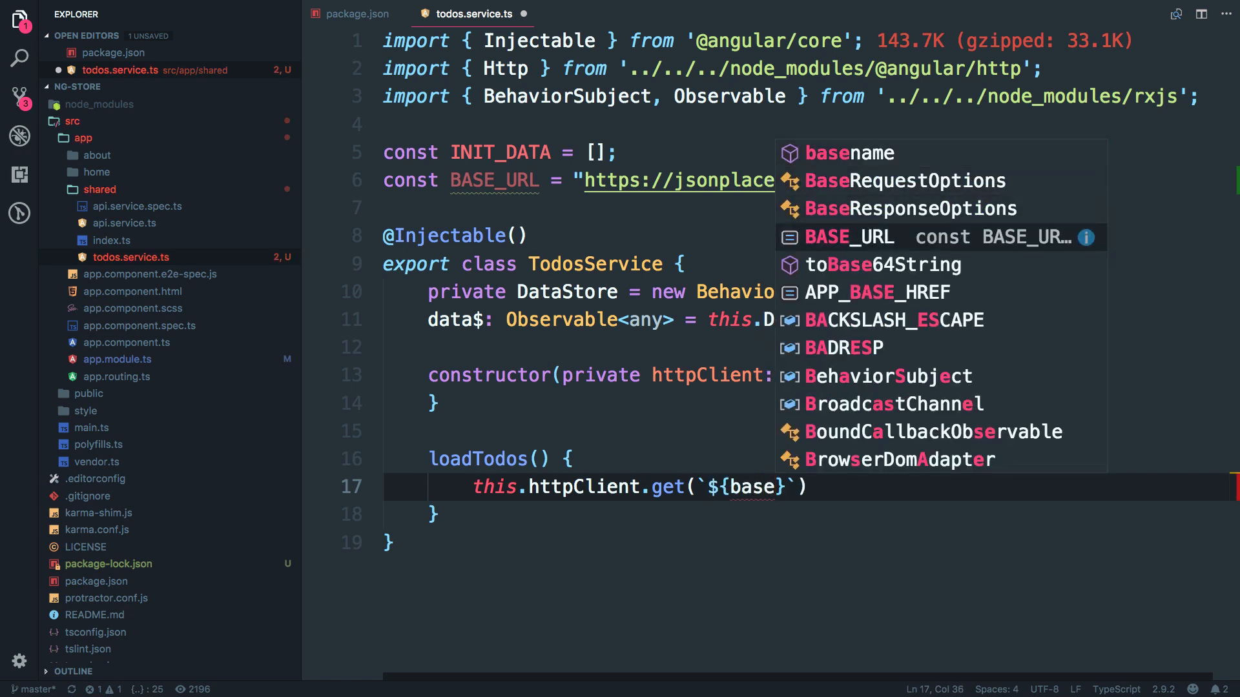
{"action": "key", "text": "Tab"}
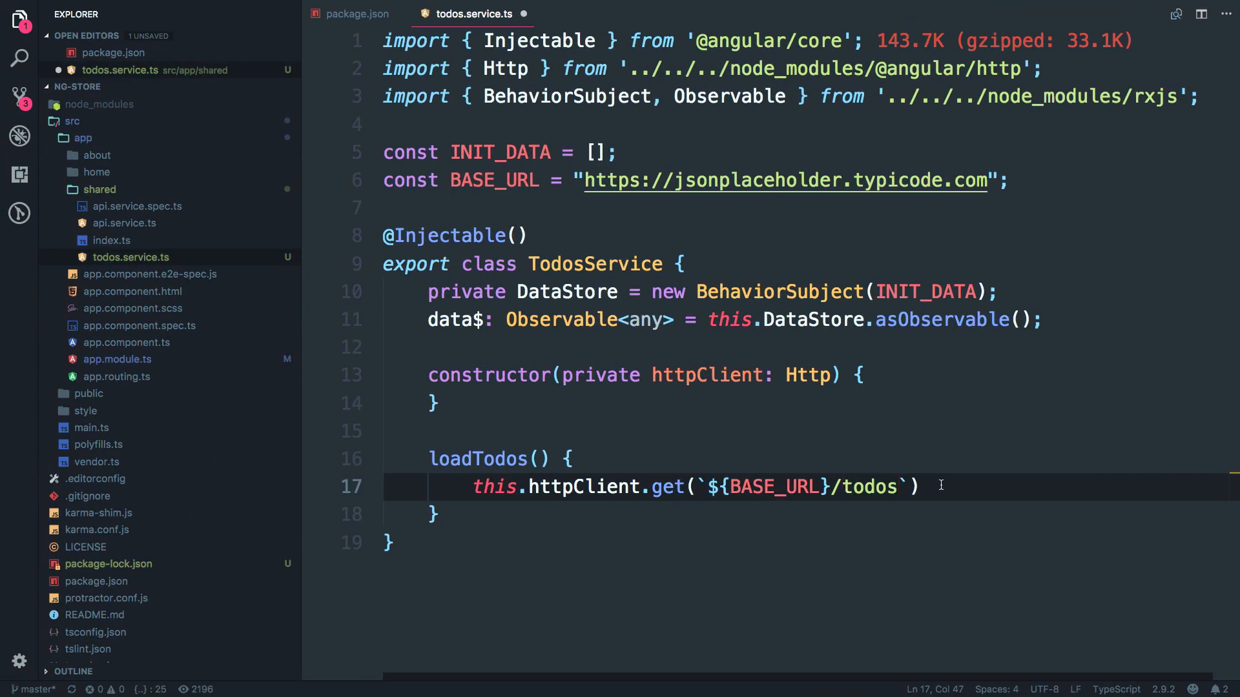
{"action": "key", "text": "enter"}
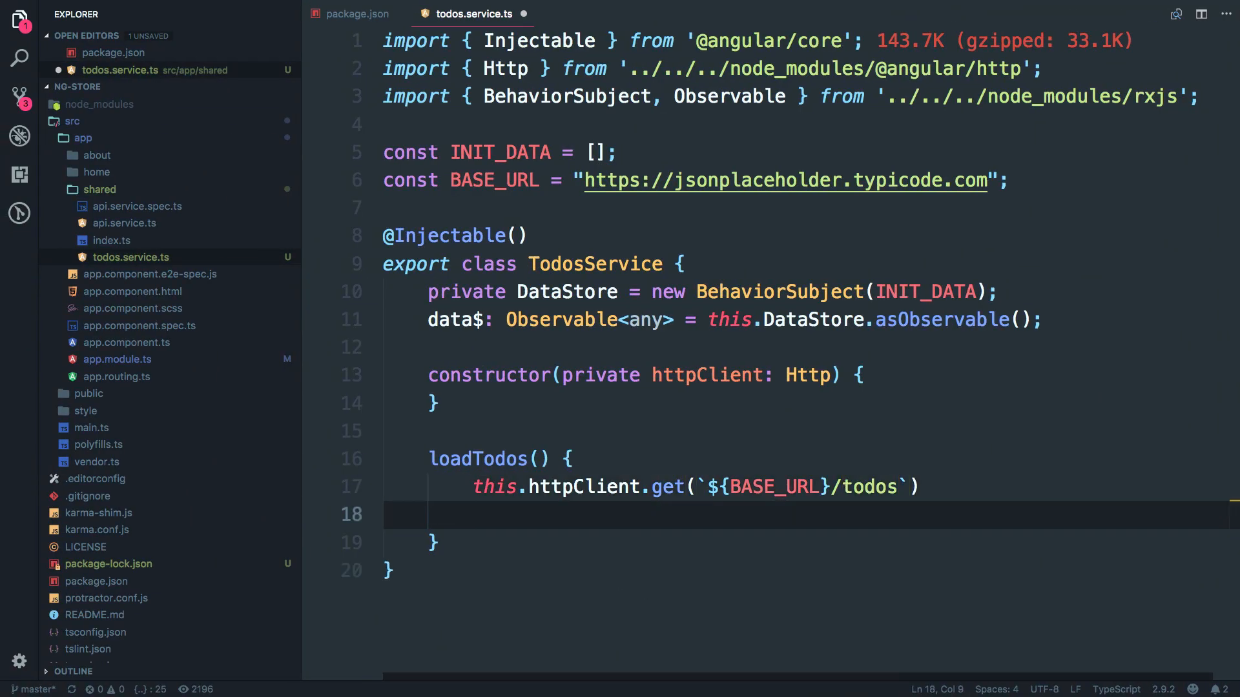
{"action": "type", "text": ".map(res => res.json("}
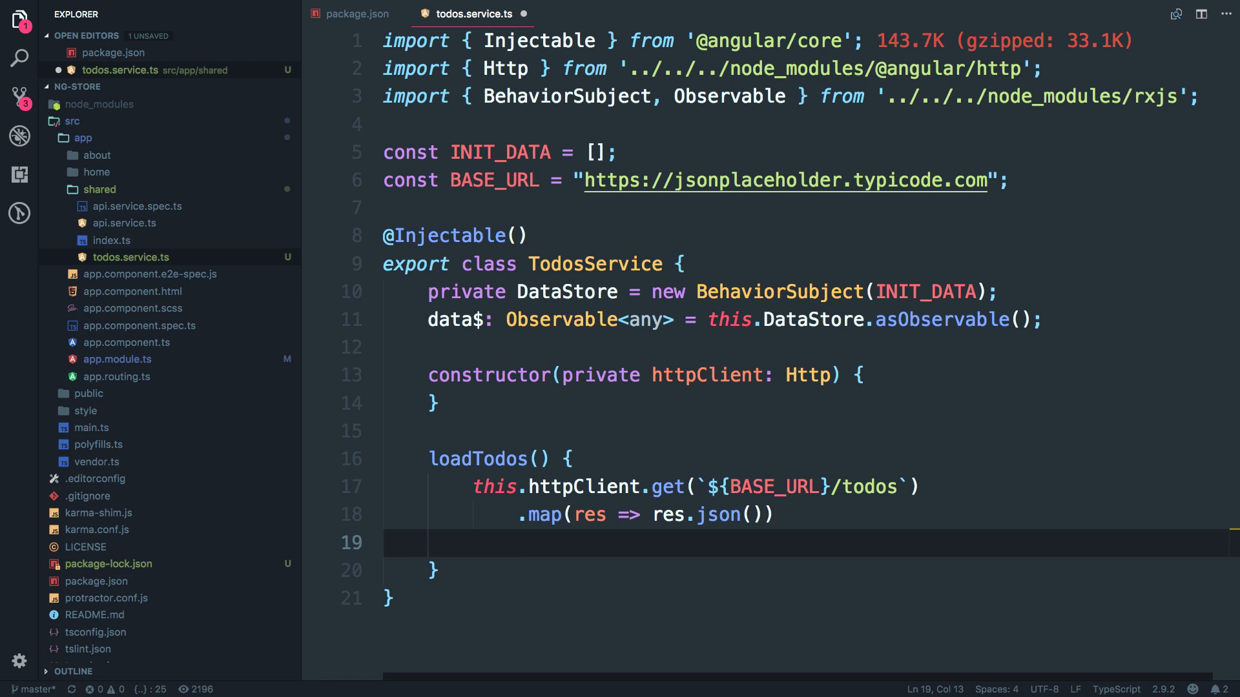
Chain .subscribe with a data => callback on the get request.
{"action": "left_click", "coordinate": [607, 486]}
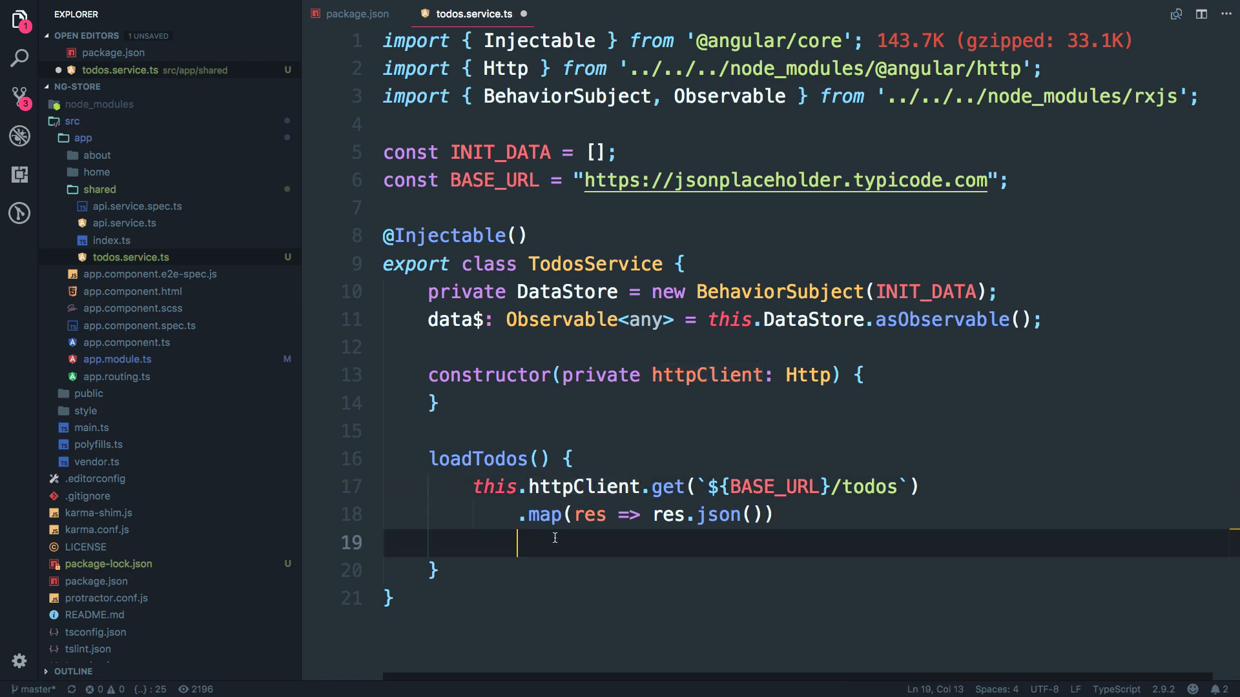
{"action": "type", "text": ".subscribe"}
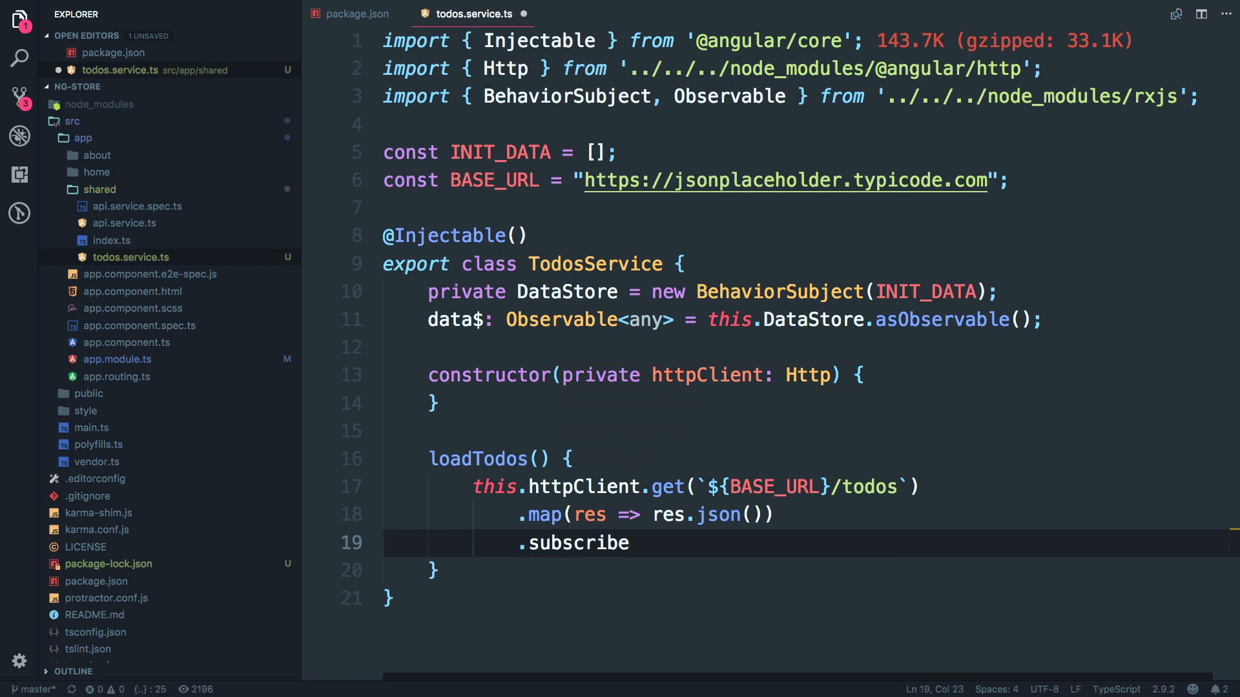
{"action": "double_click", "coordinate": [575, 544]}
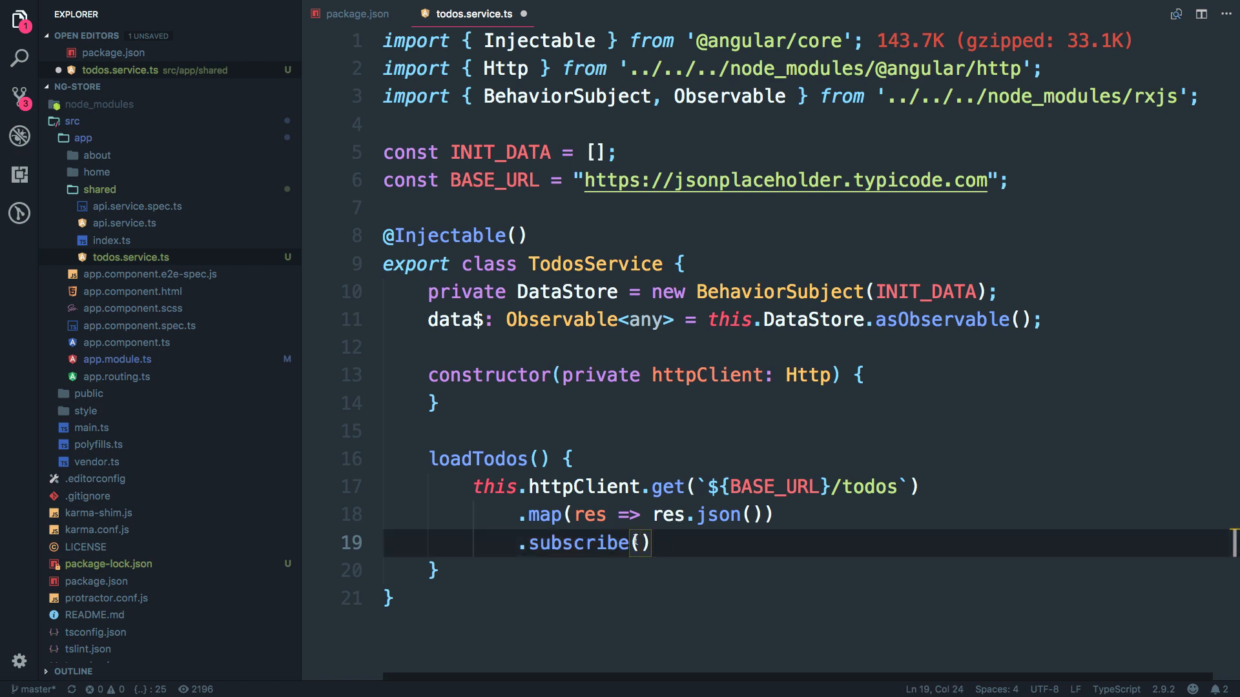
{"action": "type", "text": "data => {"}
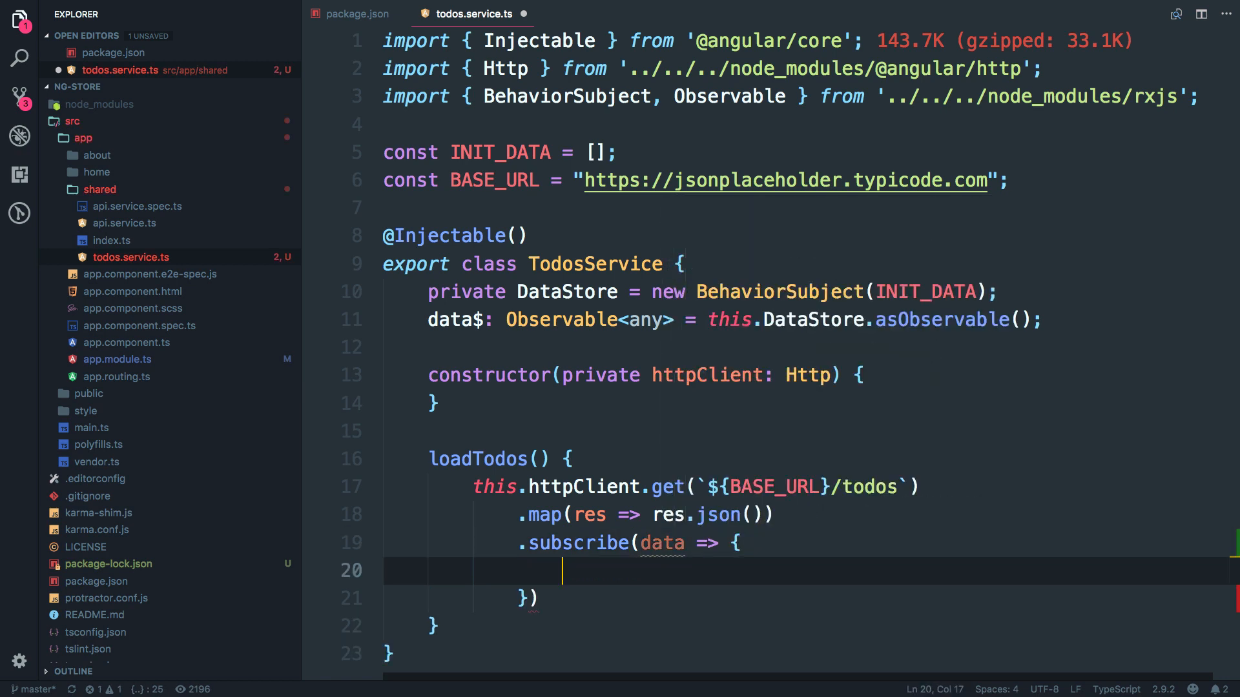
{"action": "type", "text": ";"}
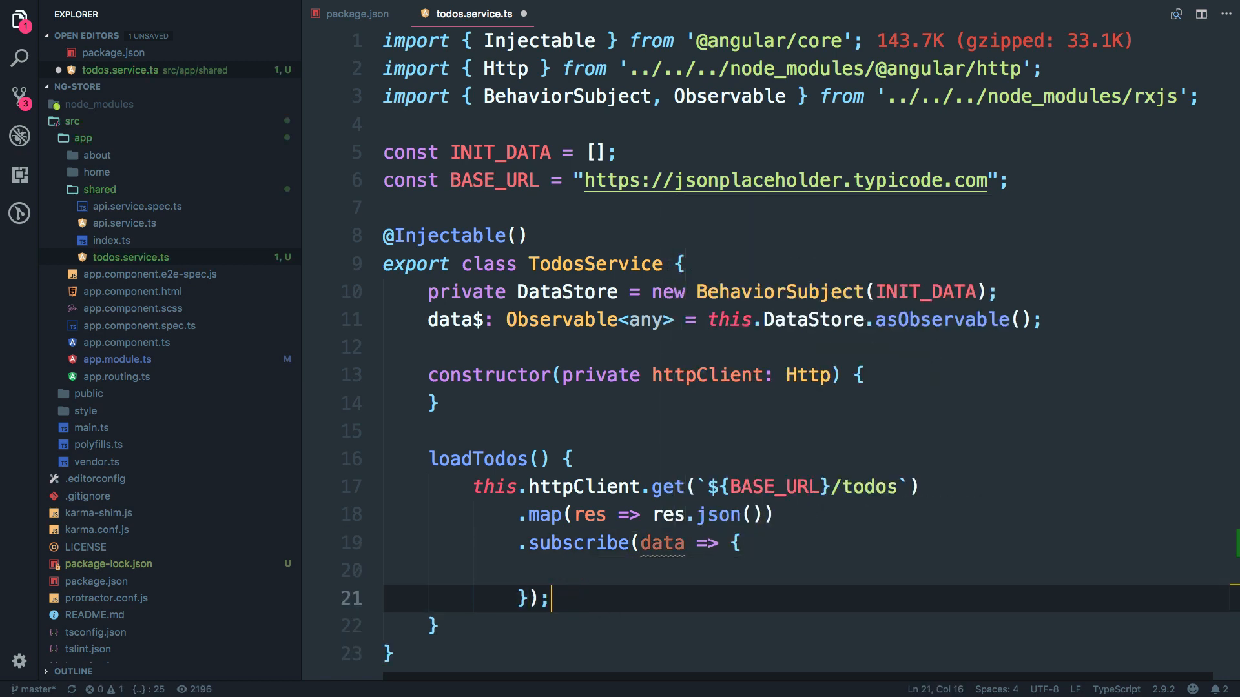
{"action": "double_click", "coordinate": [662, 543]}
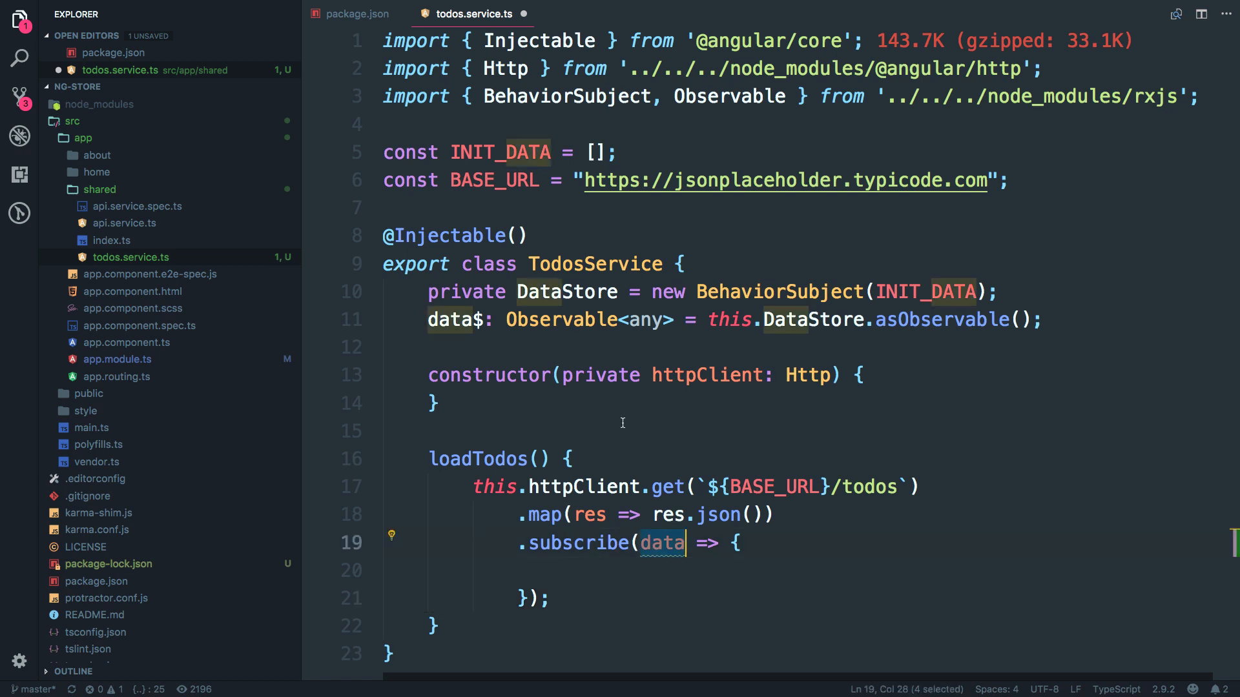
{"action": "double_click", "coordinate": [566, 292]}
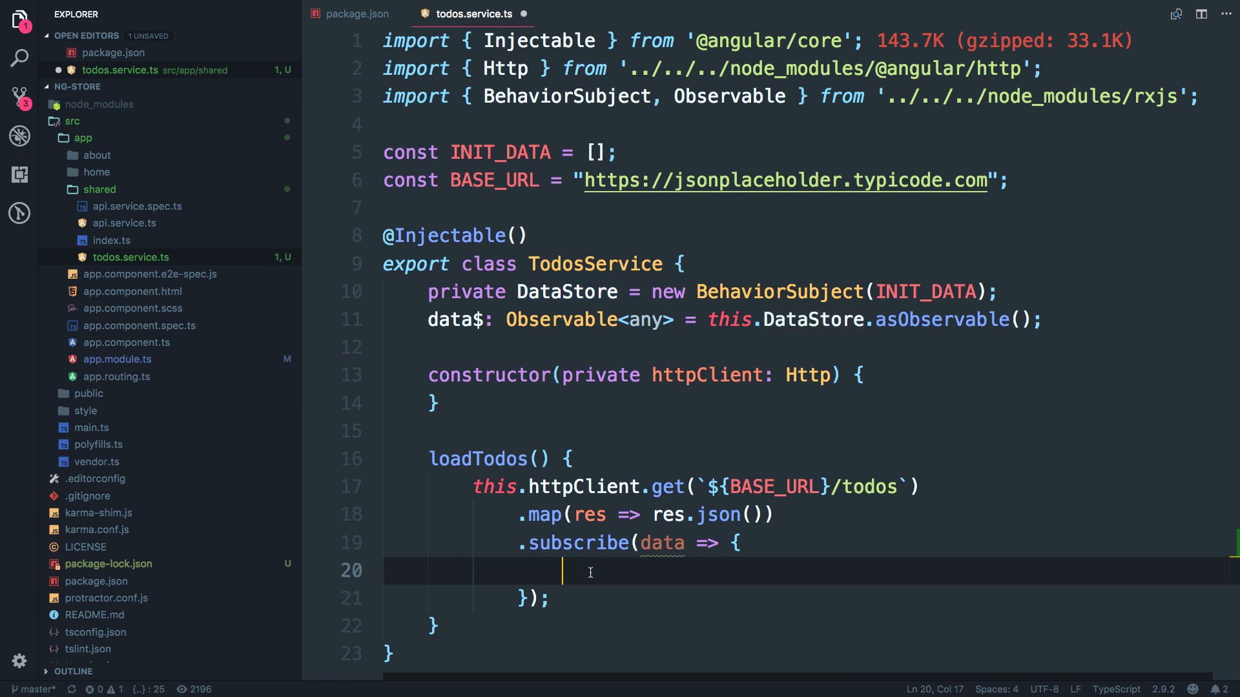
Push the result into the store with this.DataStore.next(data) and save the service.
{"action": "type", "text": "this."}
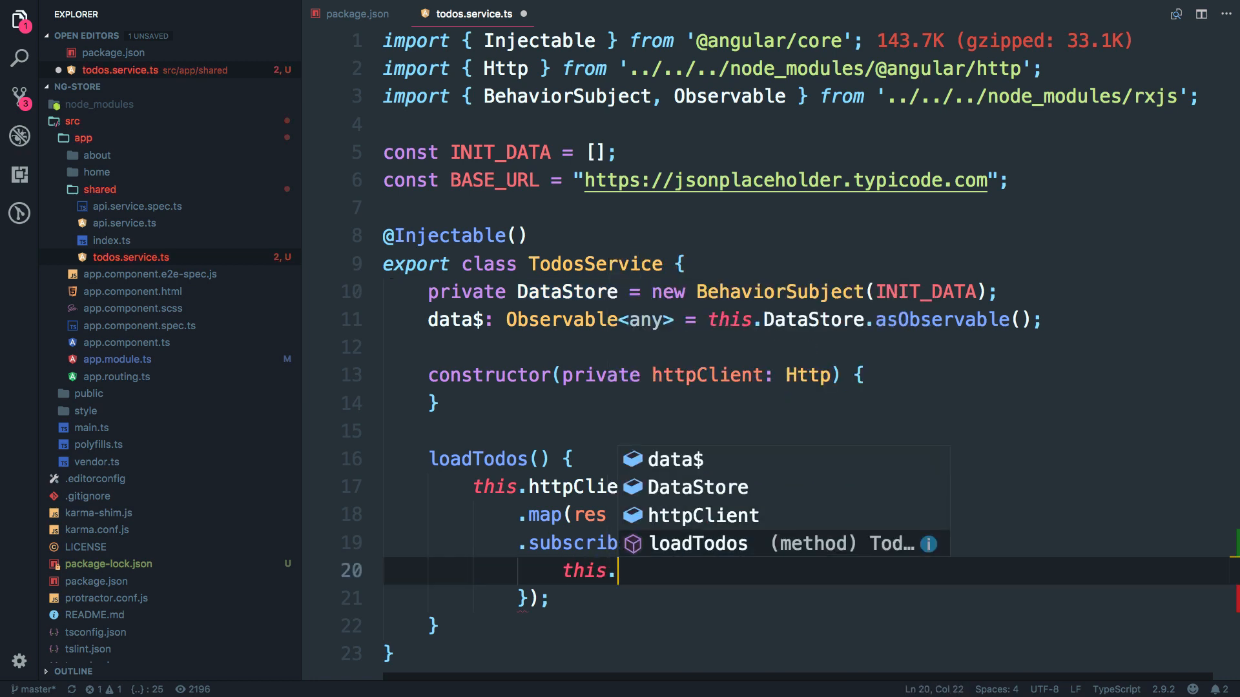
{"action": "type", "text": "DataStore.next("}
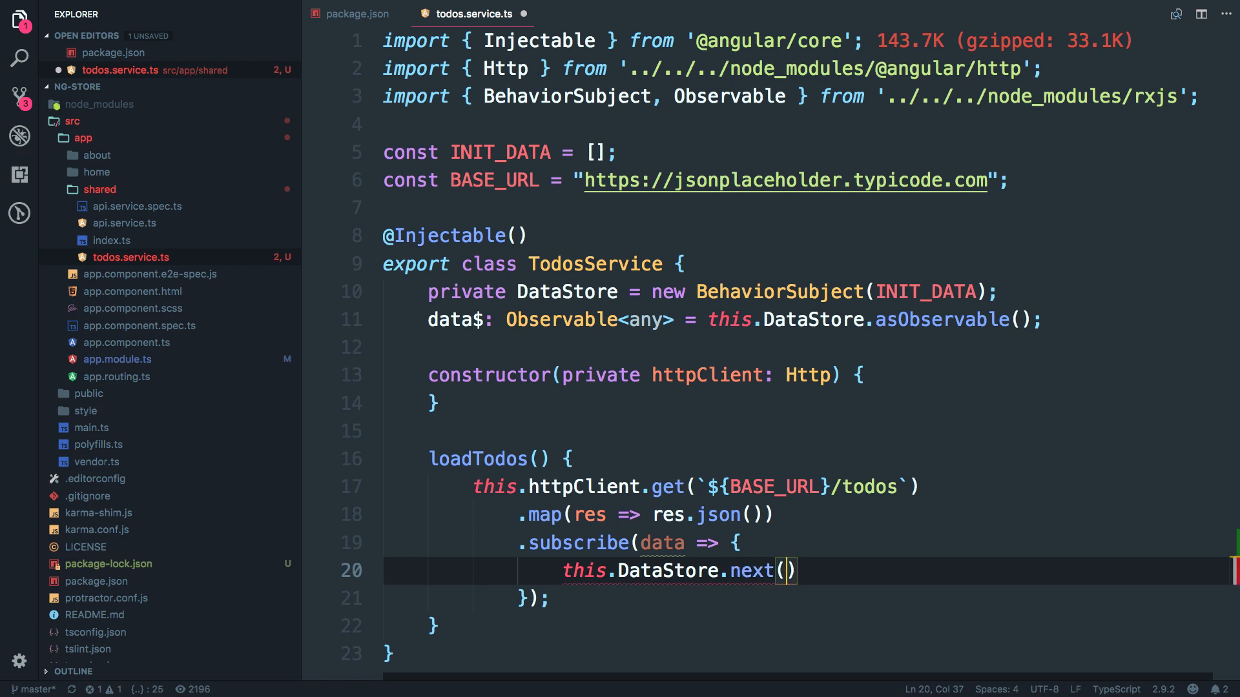
{"action": "double_click", "coordinate": [566, 290]}
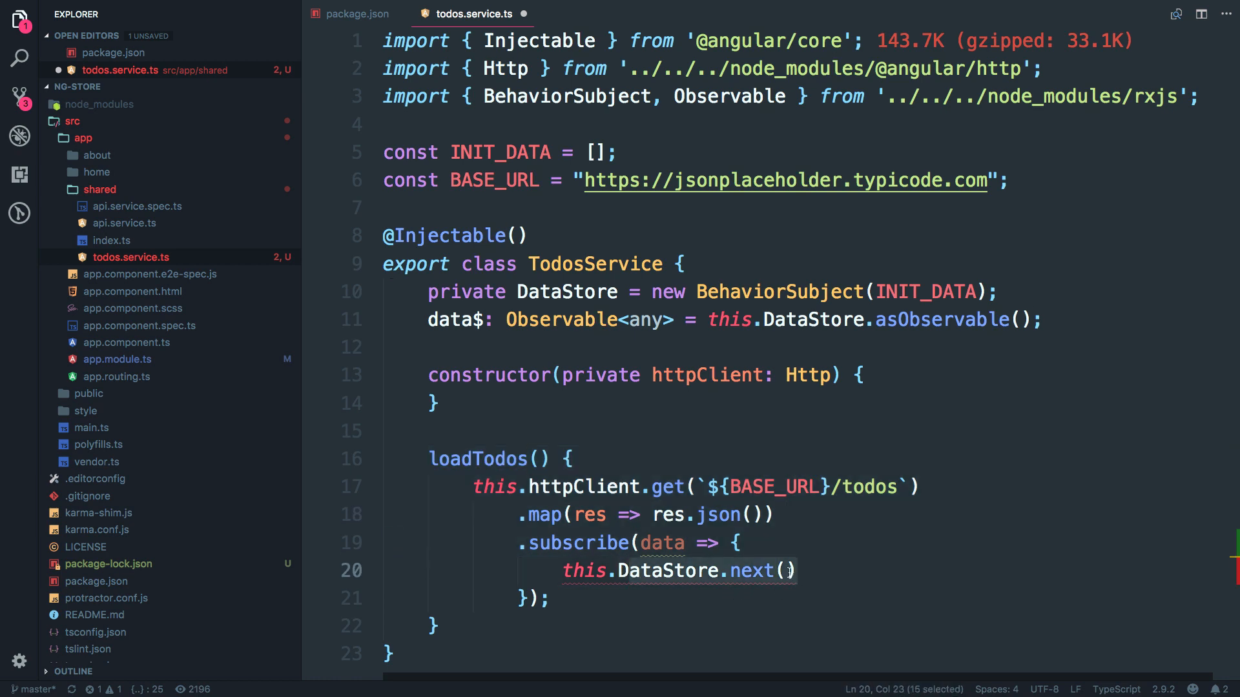
{"action": "left_click", "coordinate": [790, 570]}
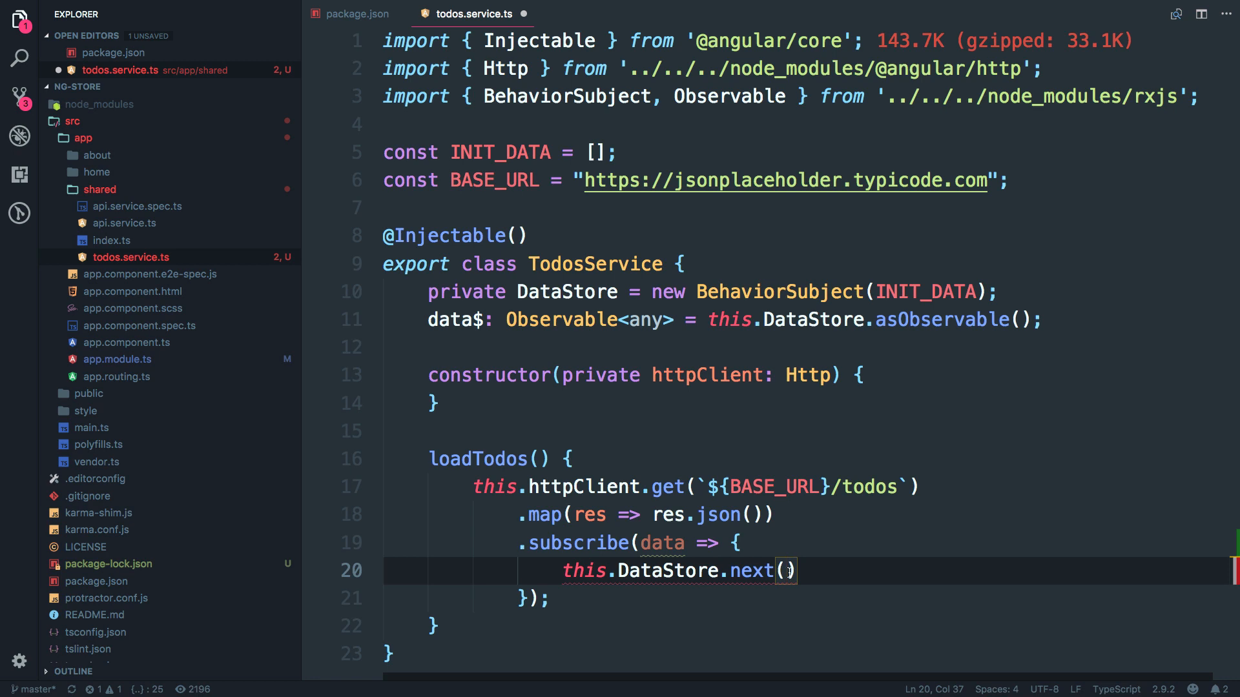
{"action": "type", "text": "data"}
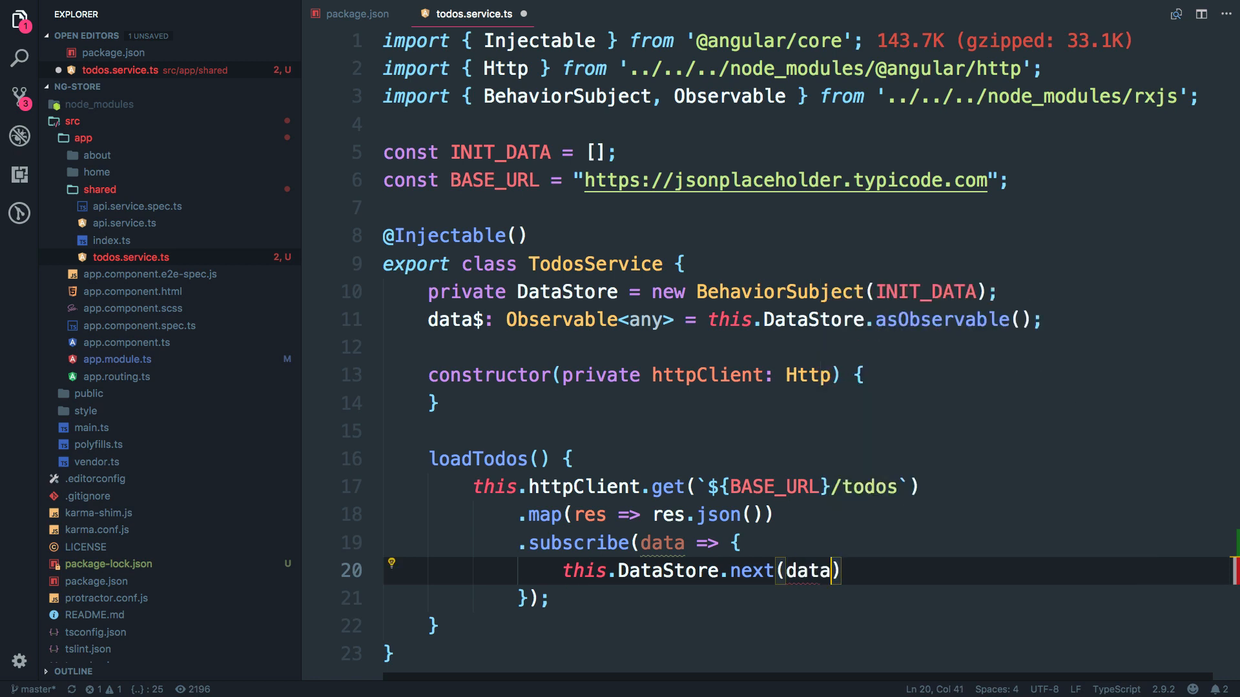
{"action": "type", "text": ";"}
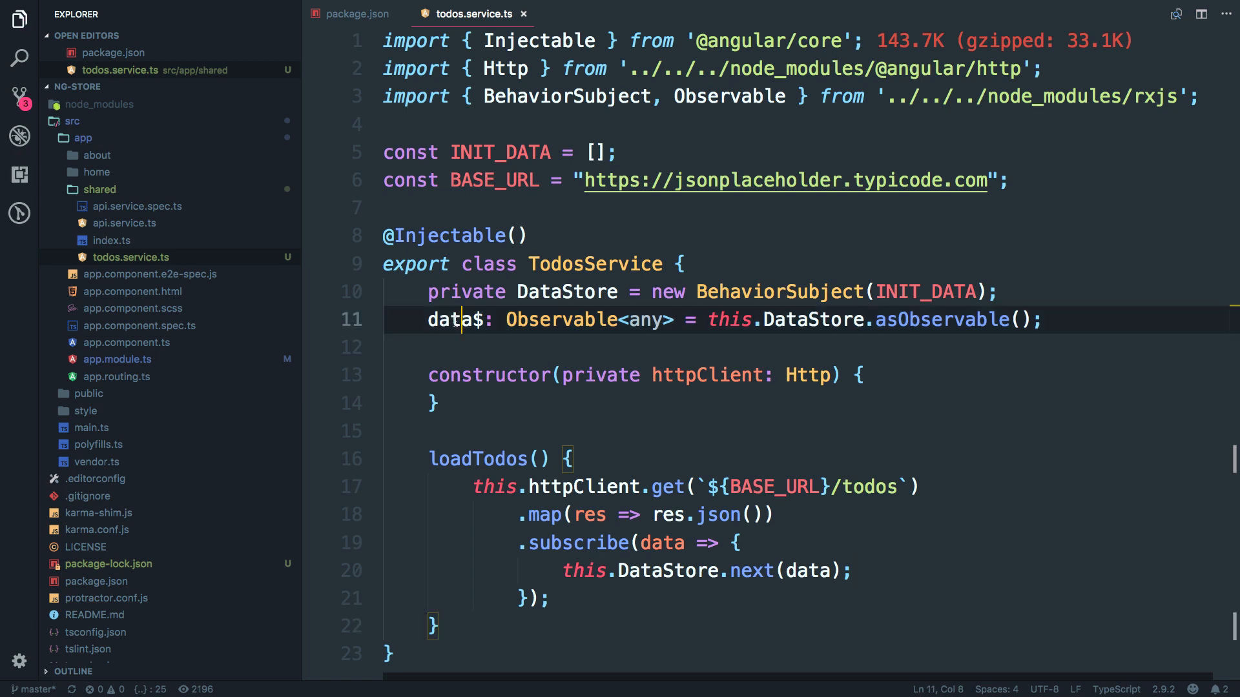
{"action": "double_click", "coordinate": [452, 319]}
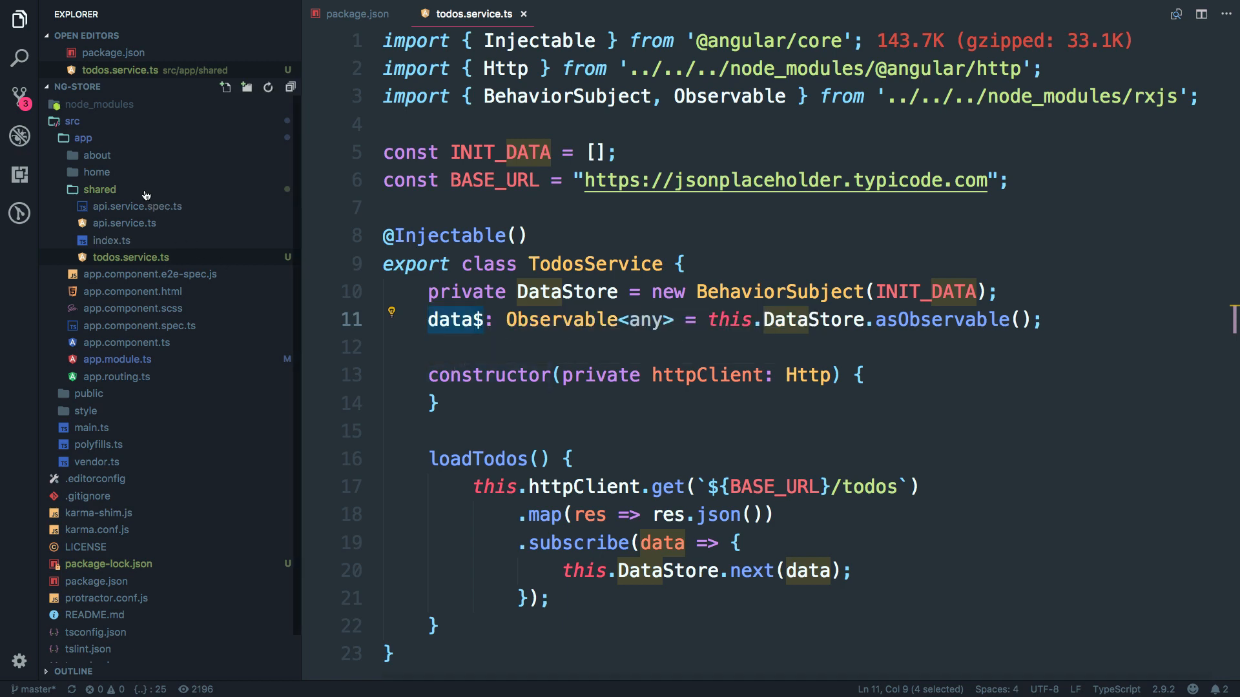
In home.component.ts inject private todos: TodosService through the constructor.
{"action": "left_click", "coordinate": [96, 172]}
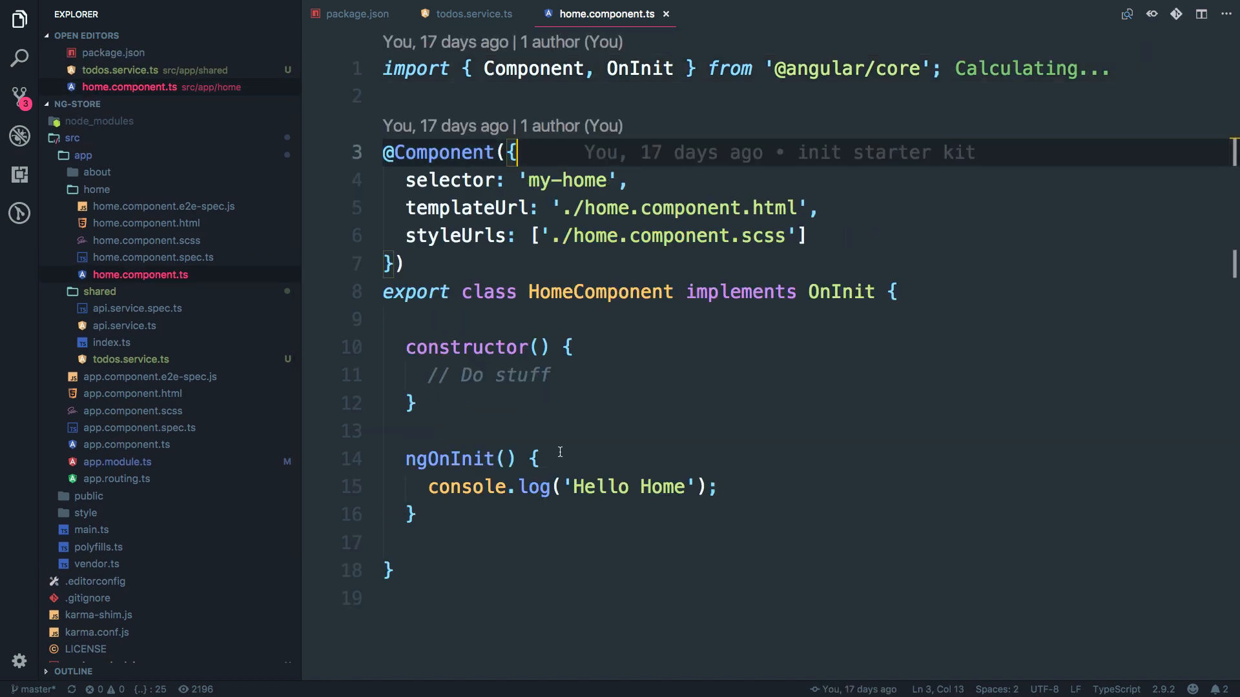
{"action": "left_click", "coordinate": [717, 487]}
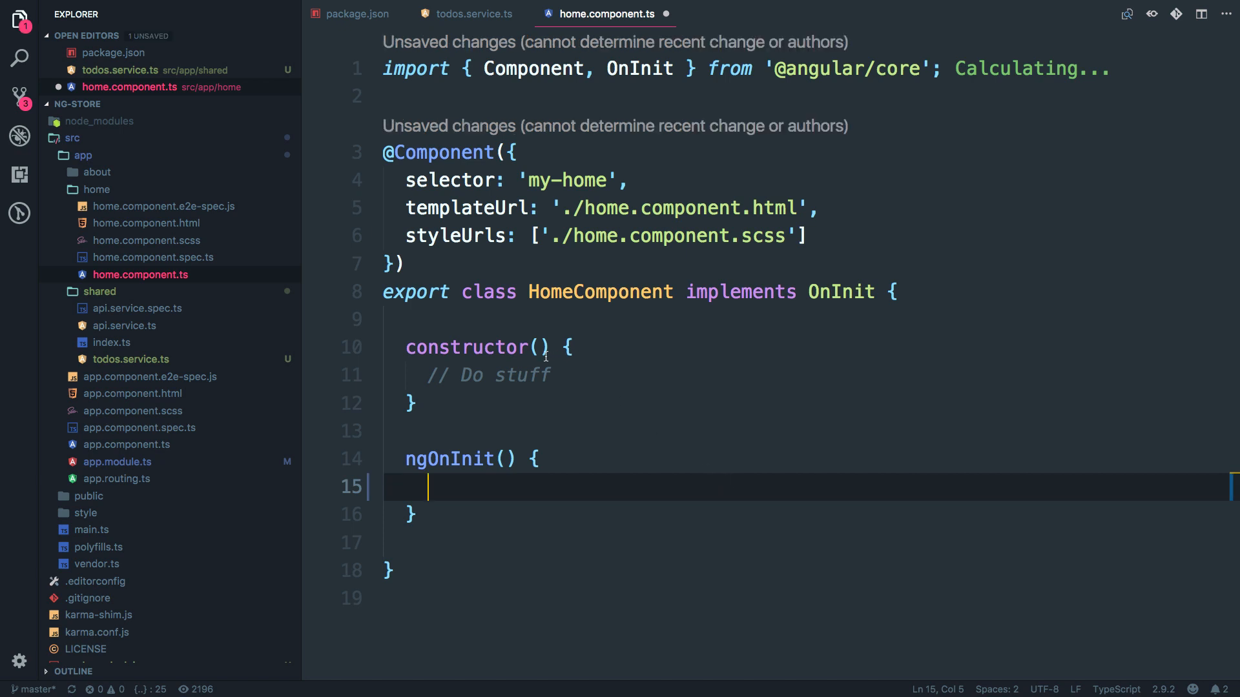
{"action": "type", "text": "private"}
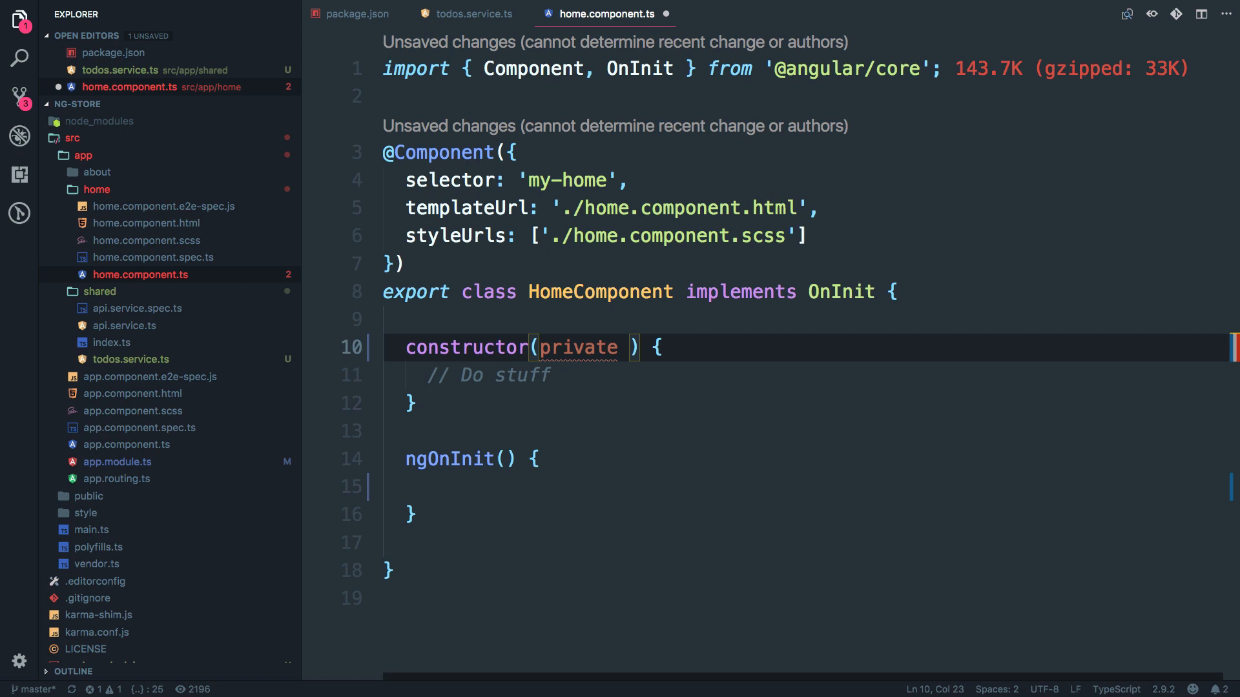
{"action": "type", "text": "todos"}
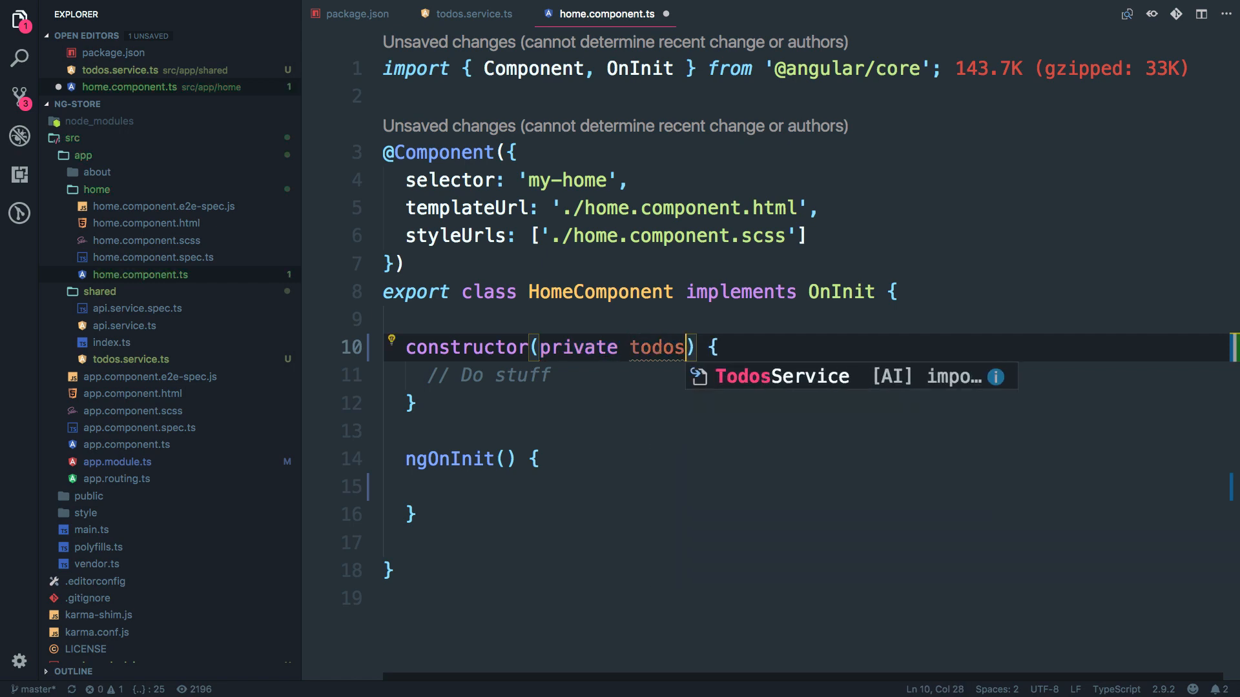
{"action": "type", "text": ": TodosService"}
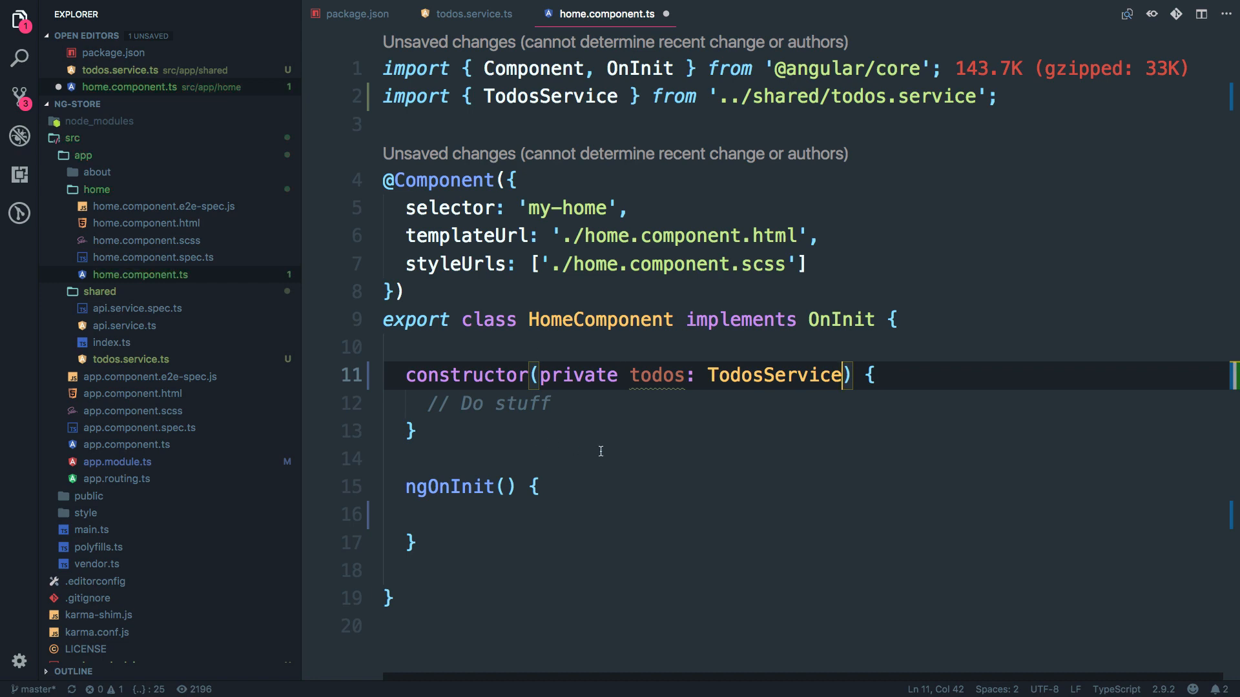
Call this.todos.loadTodos() inside HomeComponent's ngOnInit.
{"action": "left_click", "coordinate": [498, 514]}
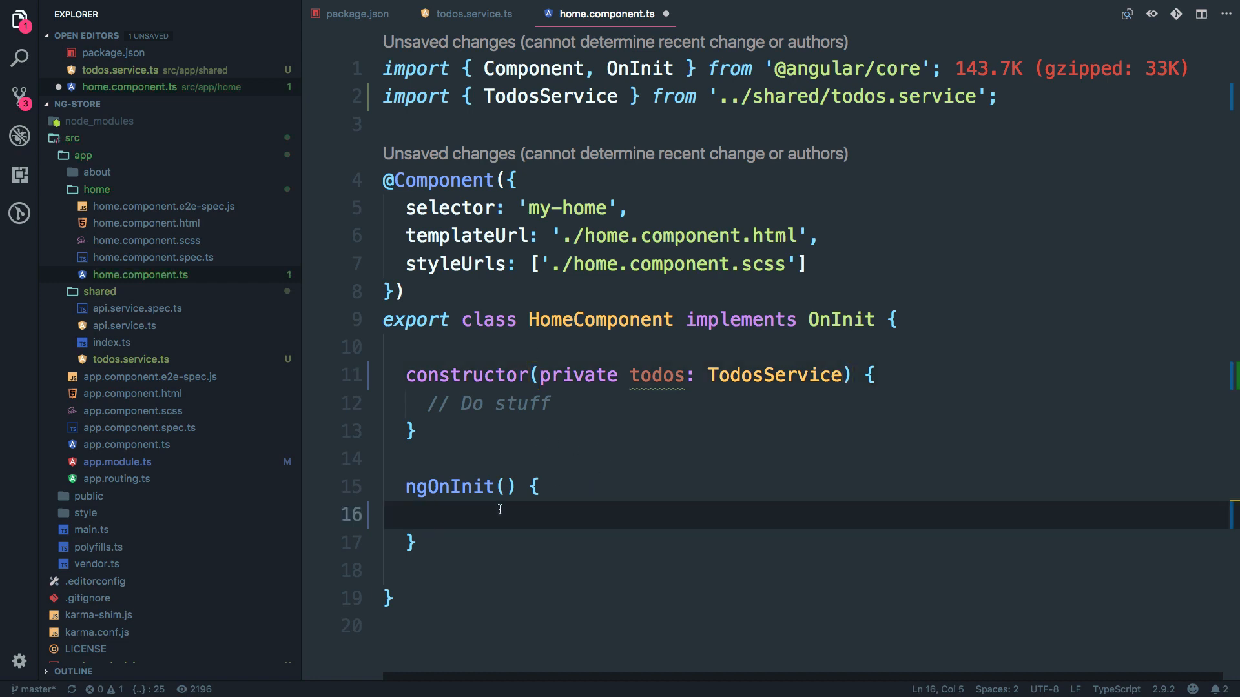
{"action": "type", "text": "this"}
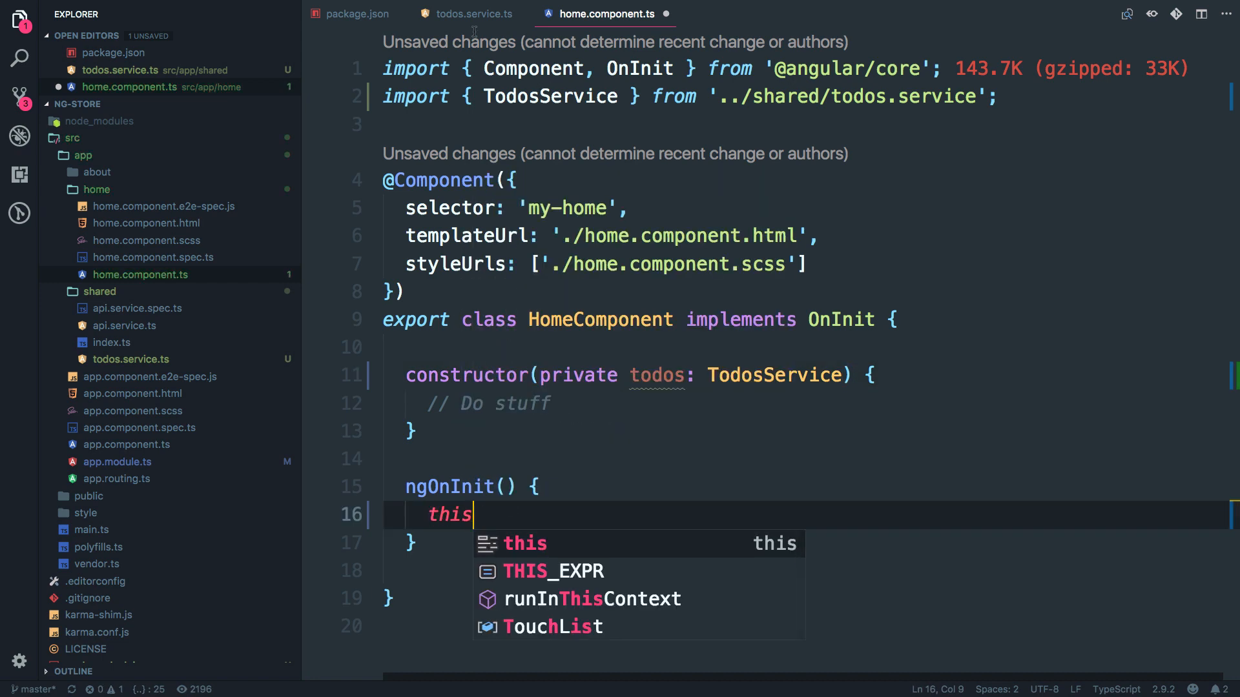
{"action": "left_click", "coordinate": [470, 14]}
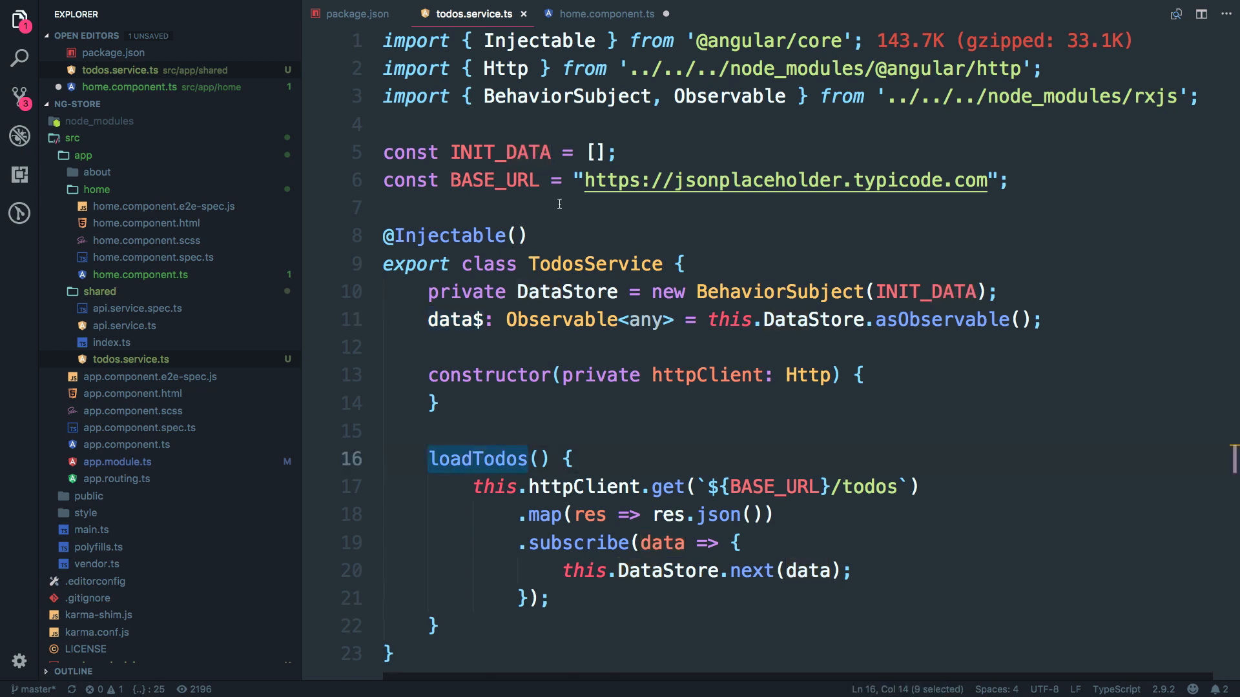
{"action": "left_click", "coordinate": [604, 13]}
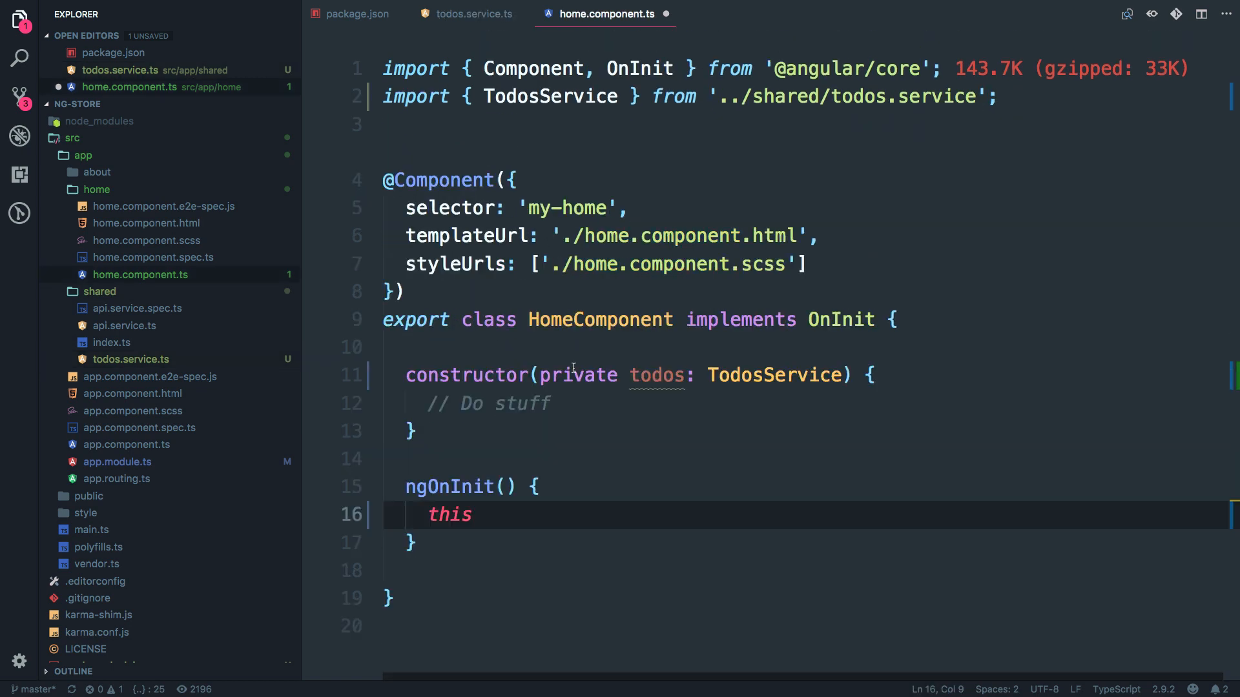
{"action": "type", "text": "."}
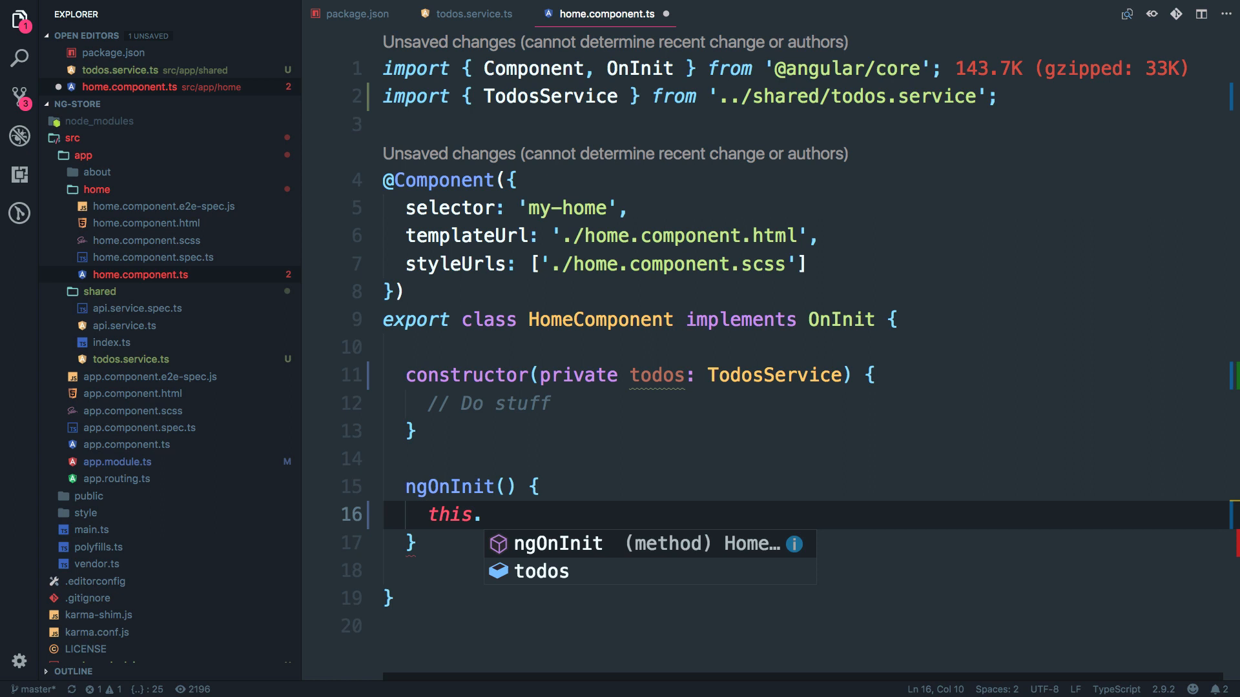
{"action": "type", "text": "todos.loadTodos"}
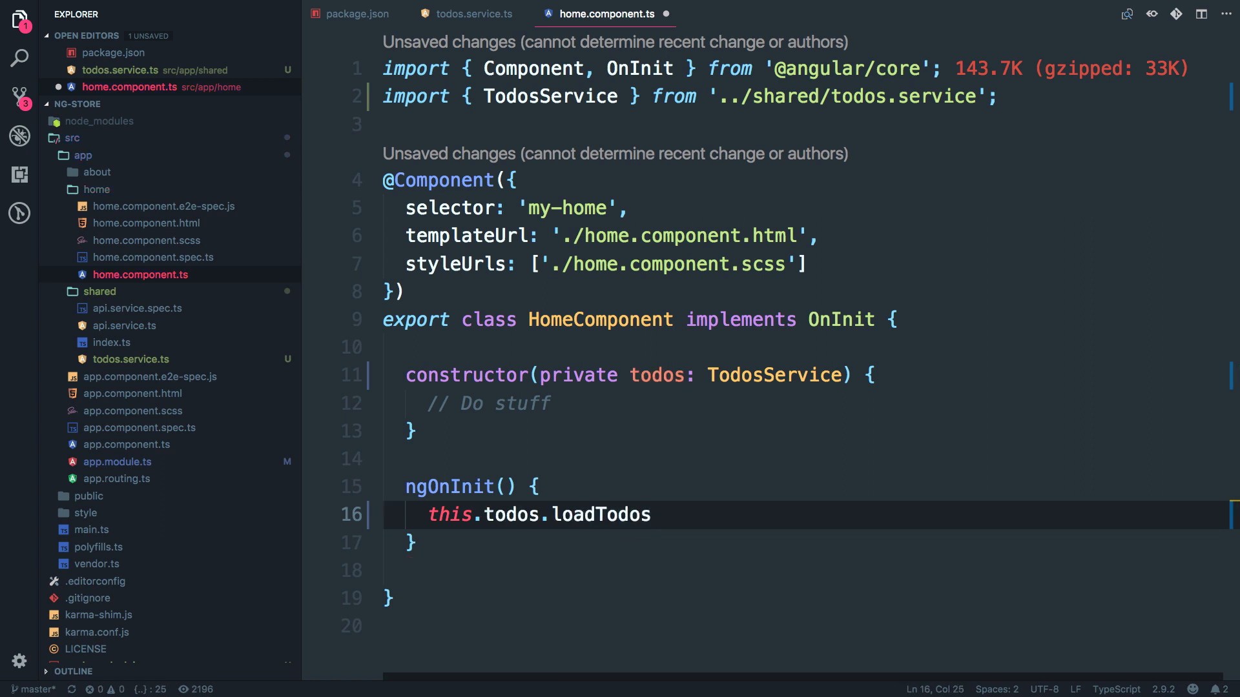
{"action": "type", "text": "();"}
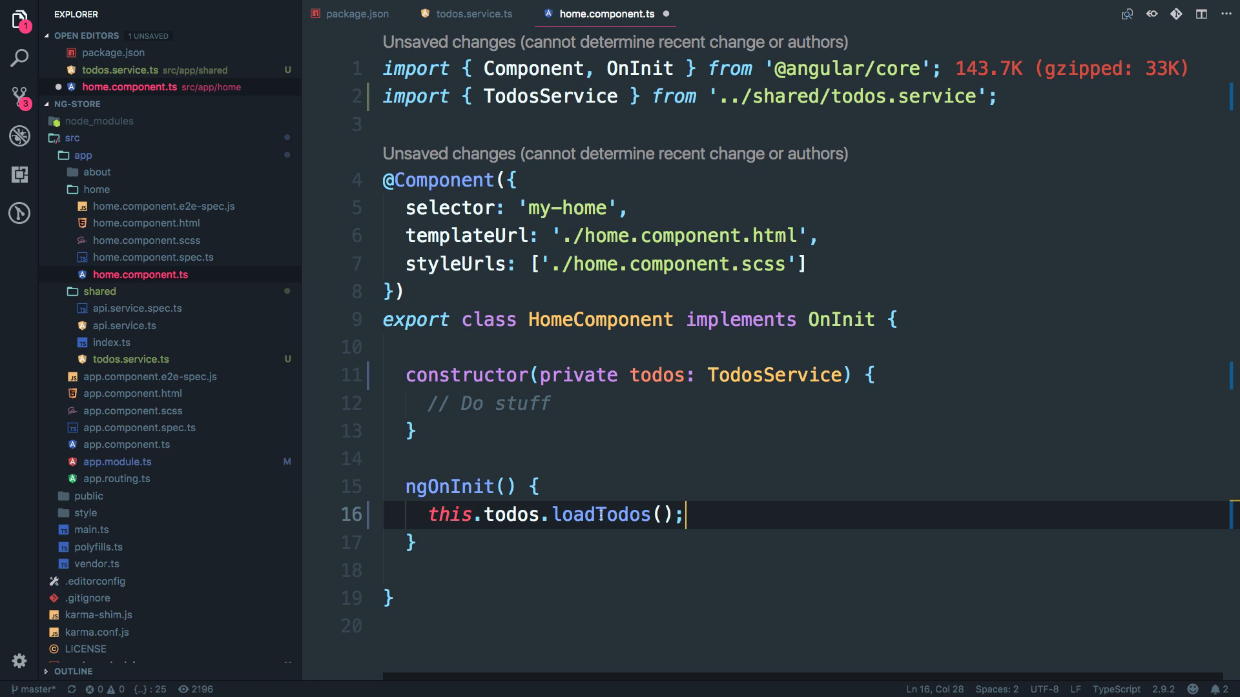
{"action": "double_click", "coordinate": [600, 515]}
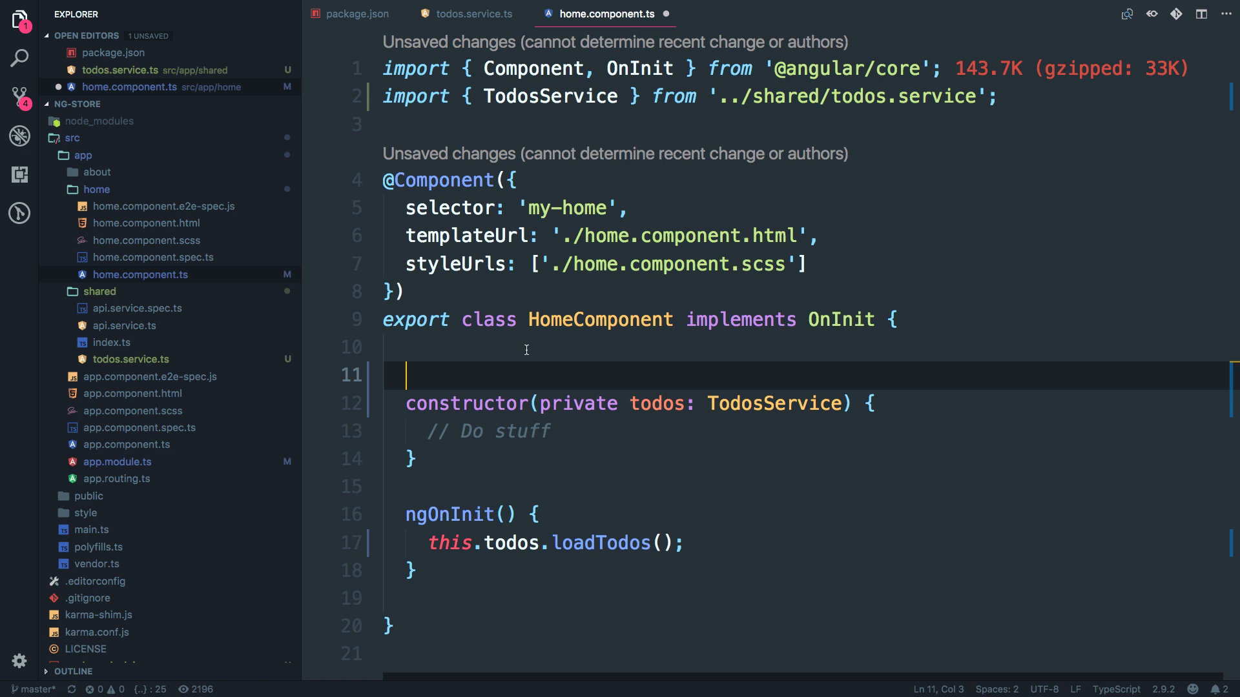
Add todos$ = this.todosService.data$ and rename the injected service to todosService.
{"action": "type", "text": "todos"}
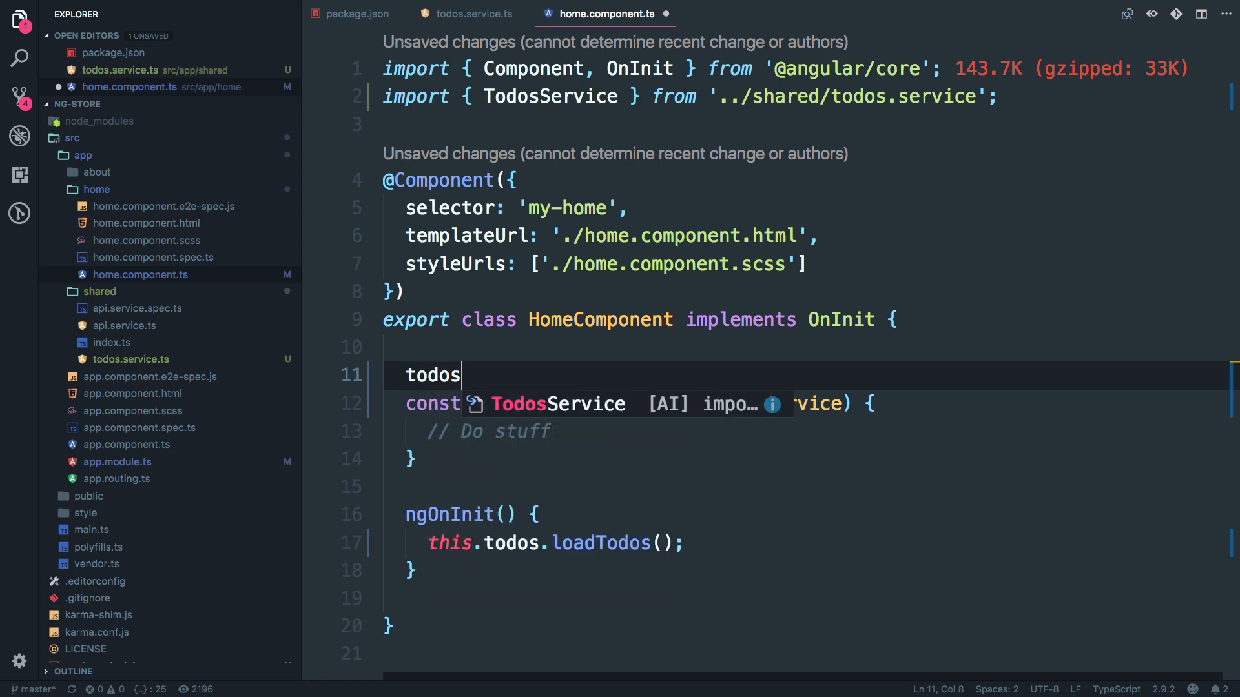
{"action": "type", "text": "$"}
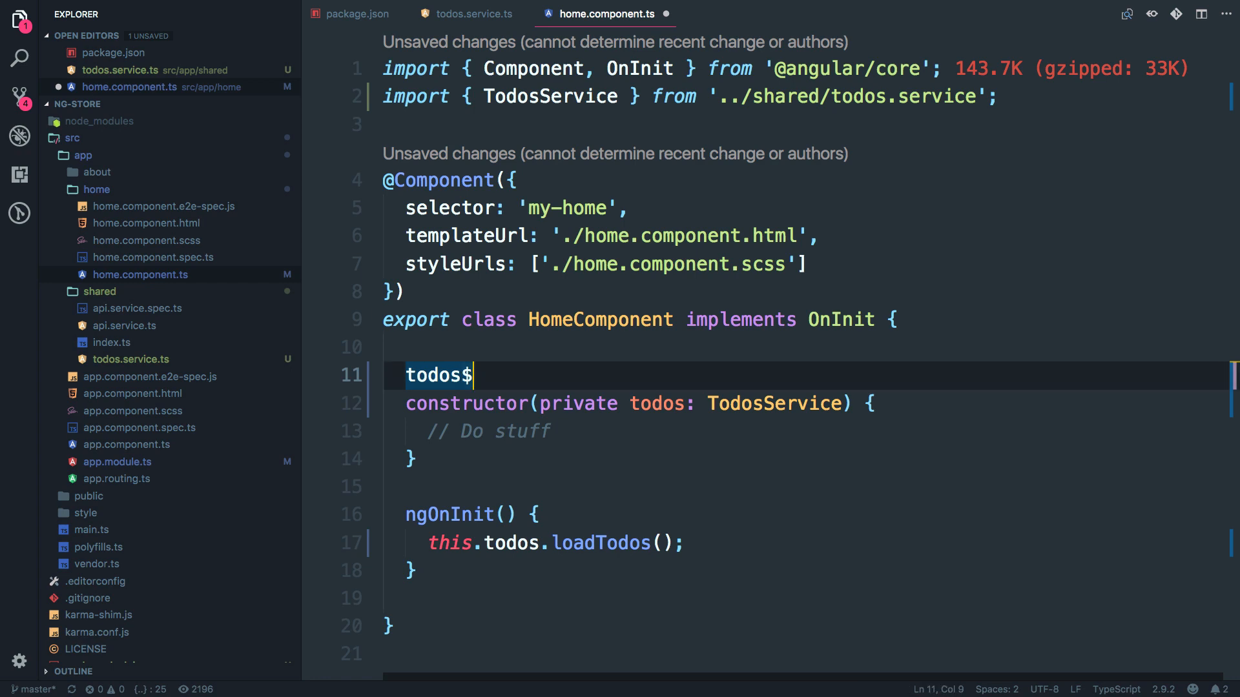
{"action": "type", "text": "="}
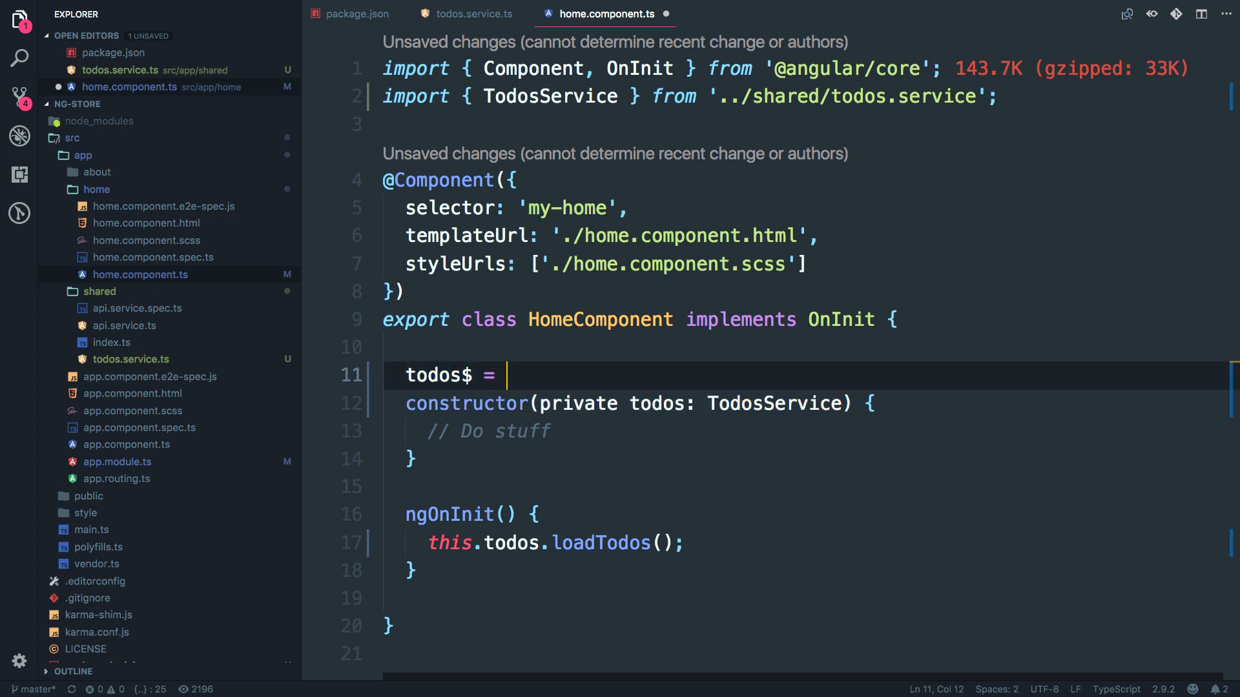
{"action": "type", "text": "thi"}
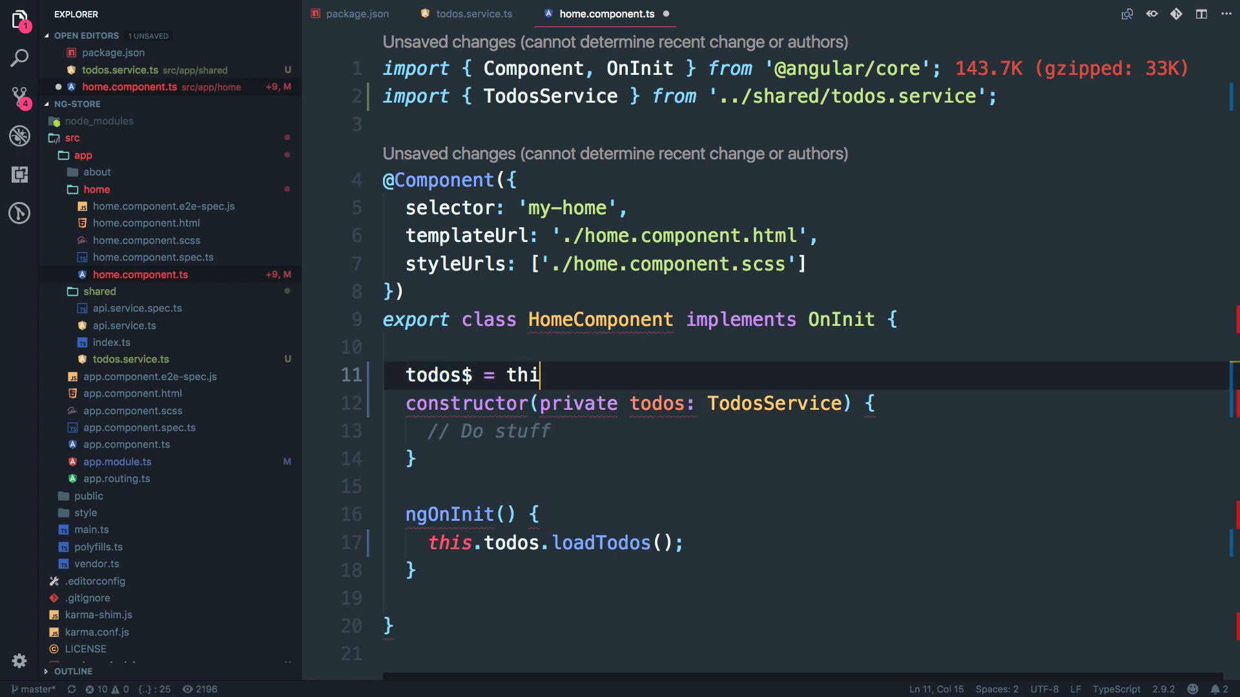
{"action": "type", "text": "s.todos"}
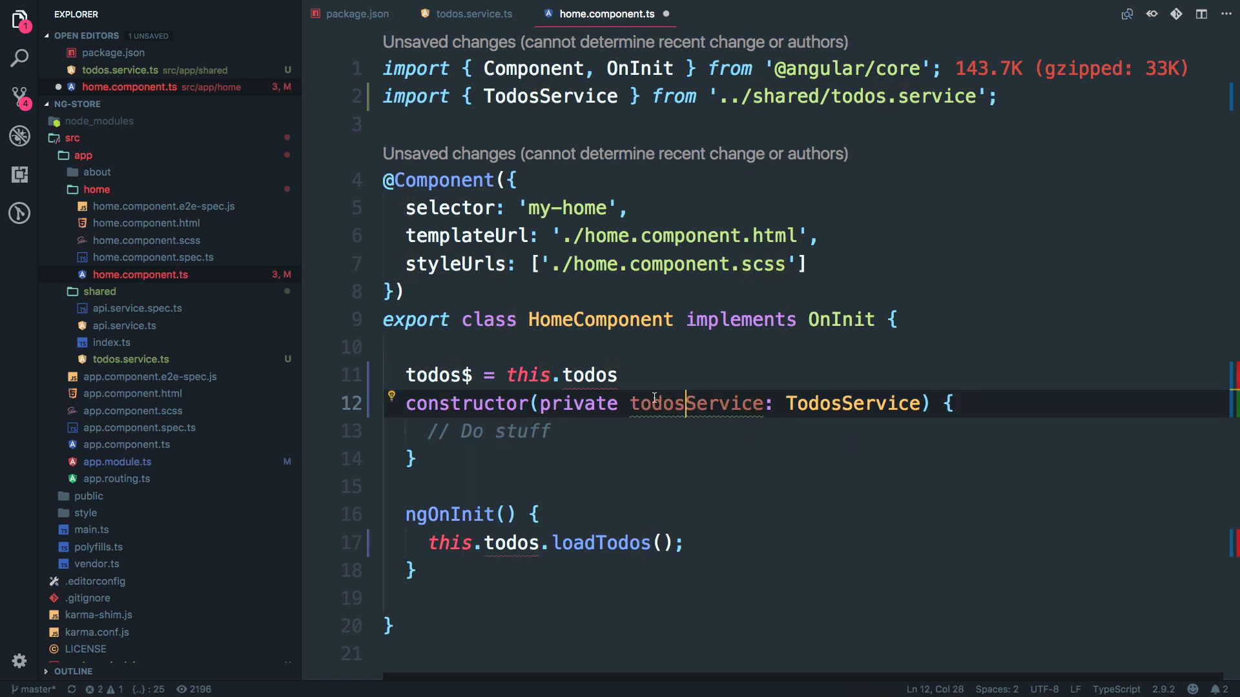
{"action": "type", "text": "Service"}
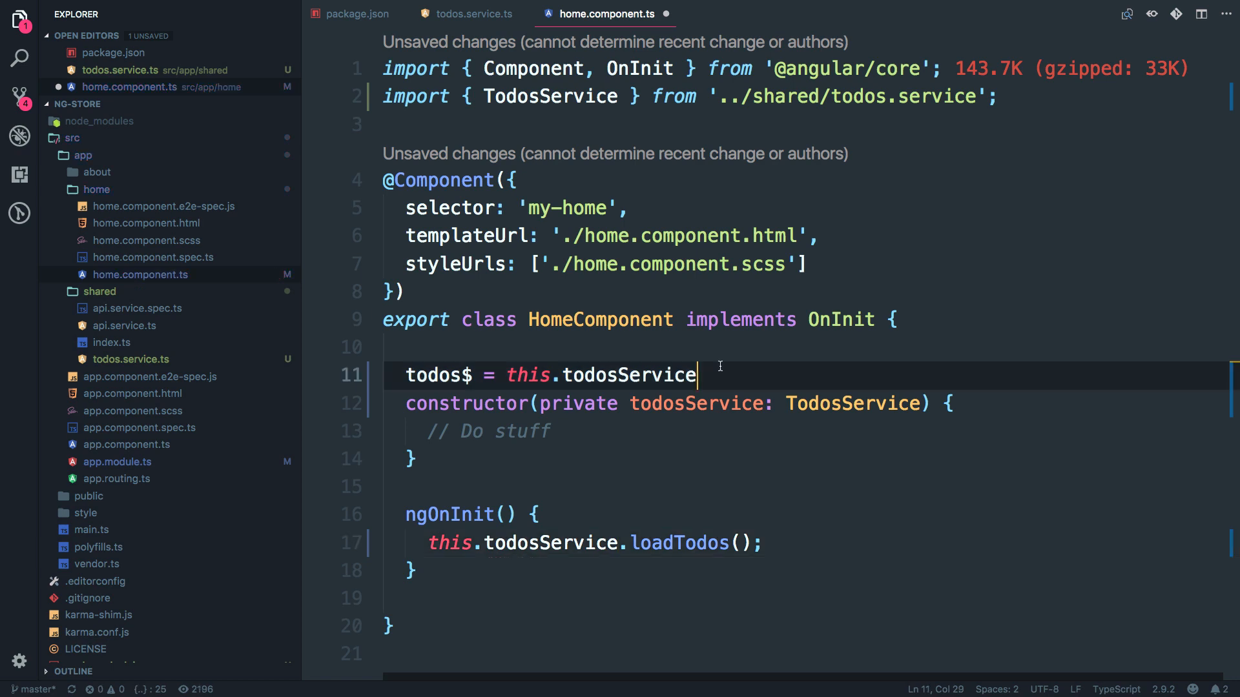
{"action": "type", "text": "."}
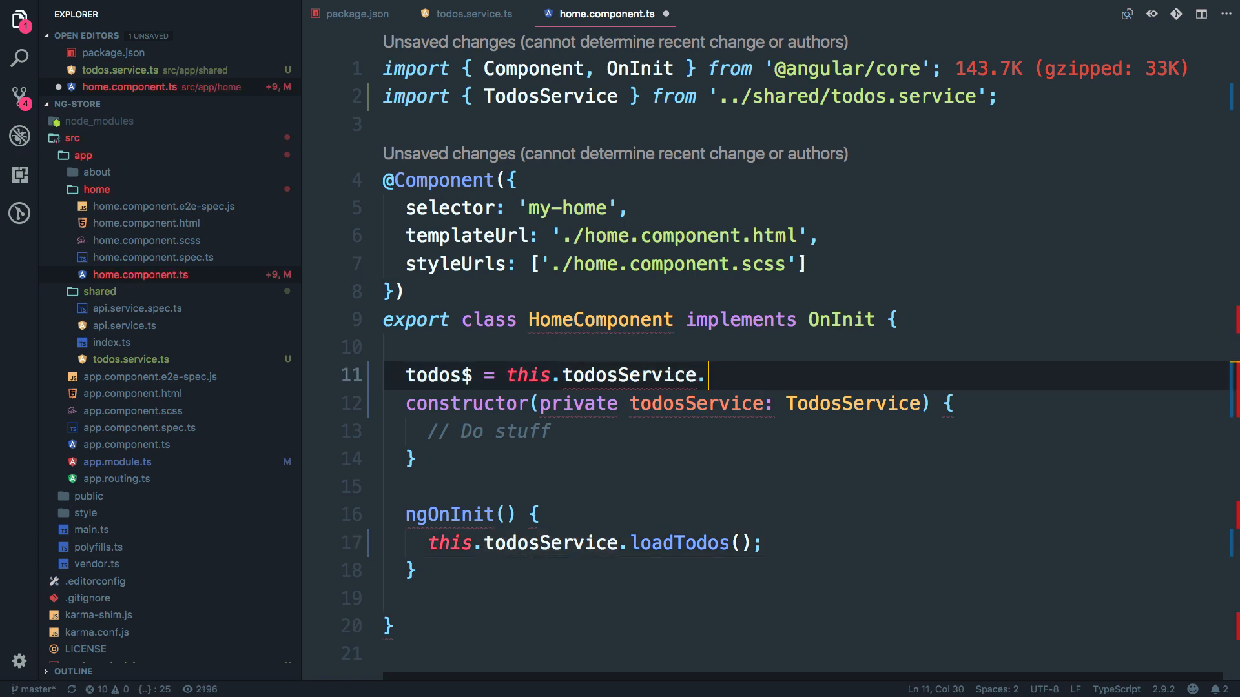
{"action": "key", "text": "enter"}
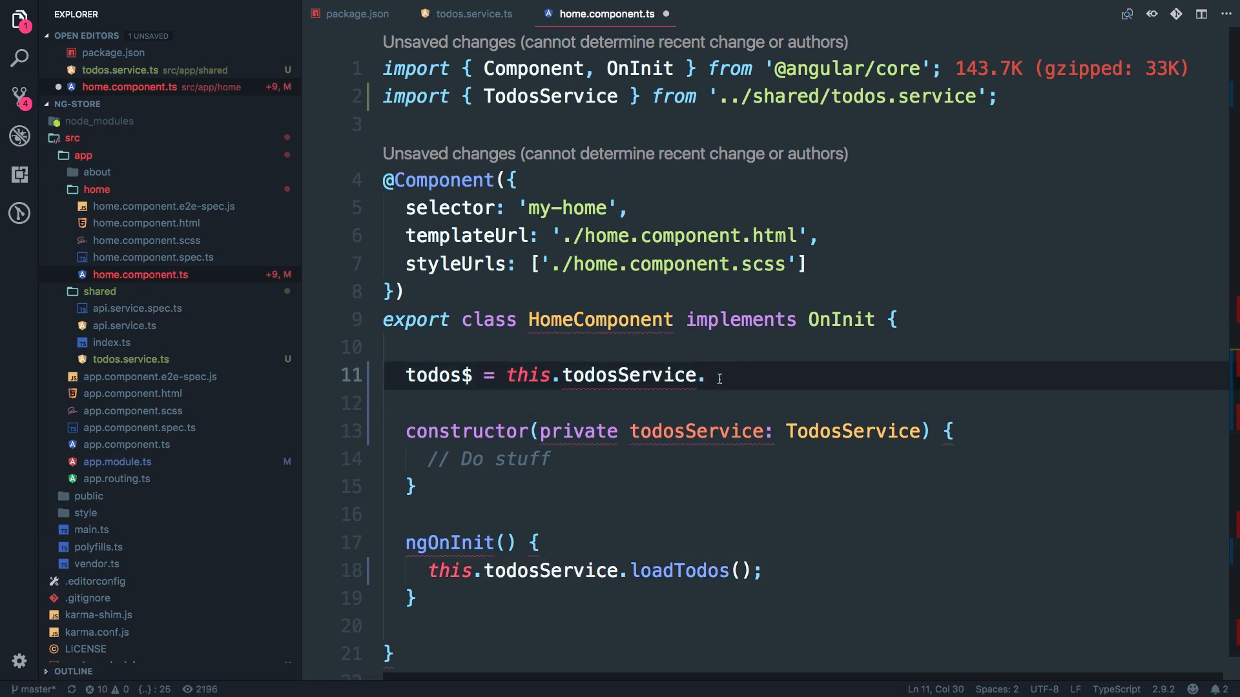
{"action": "type", "text": "dat"}
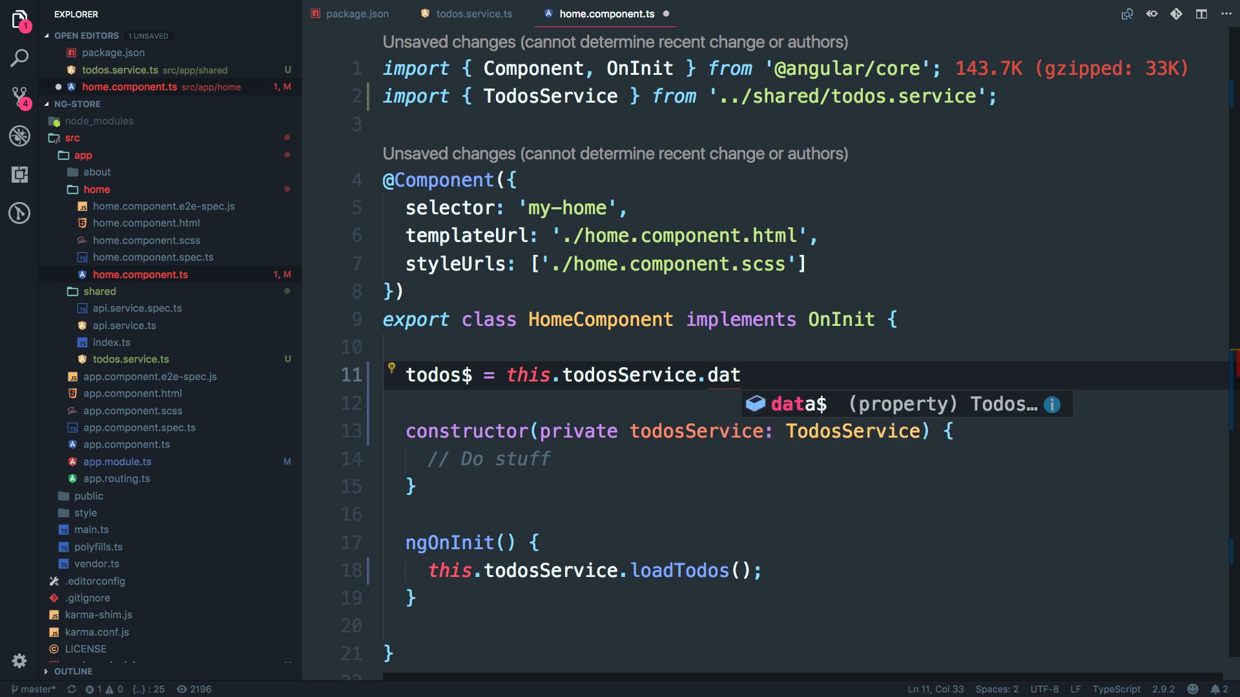
{"action": "type", "text": "a$;"}
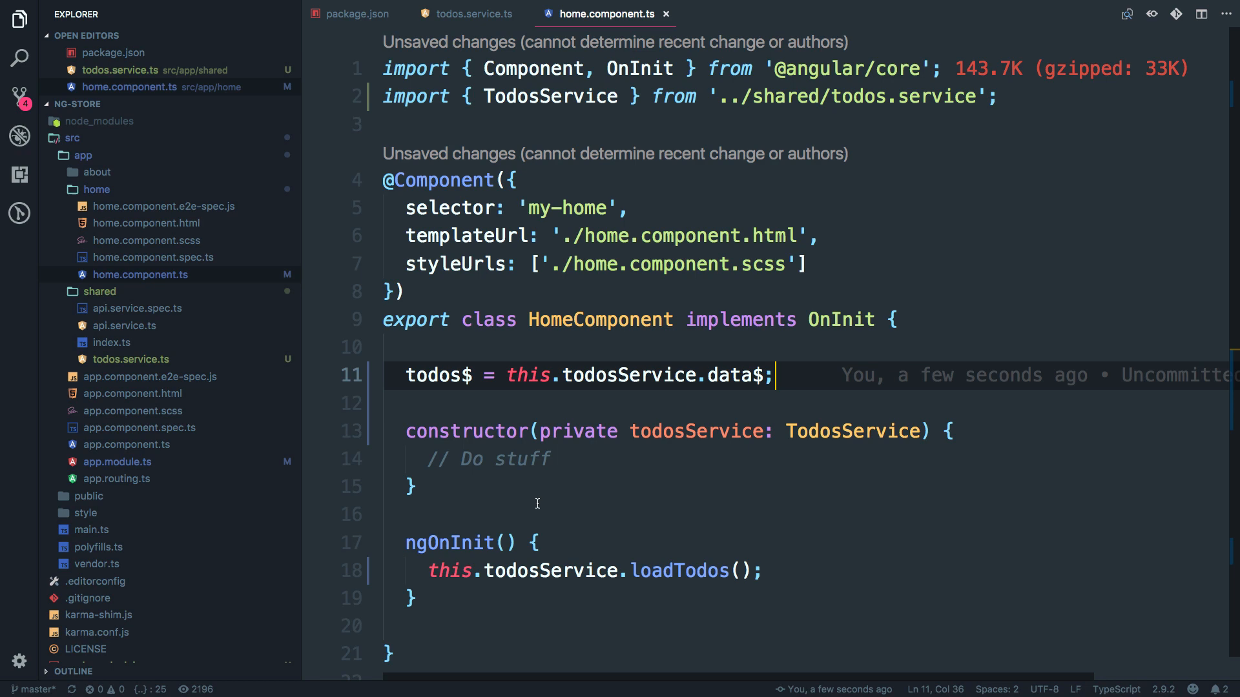
{"action": "double_click", "coordinate": [439, 375]}
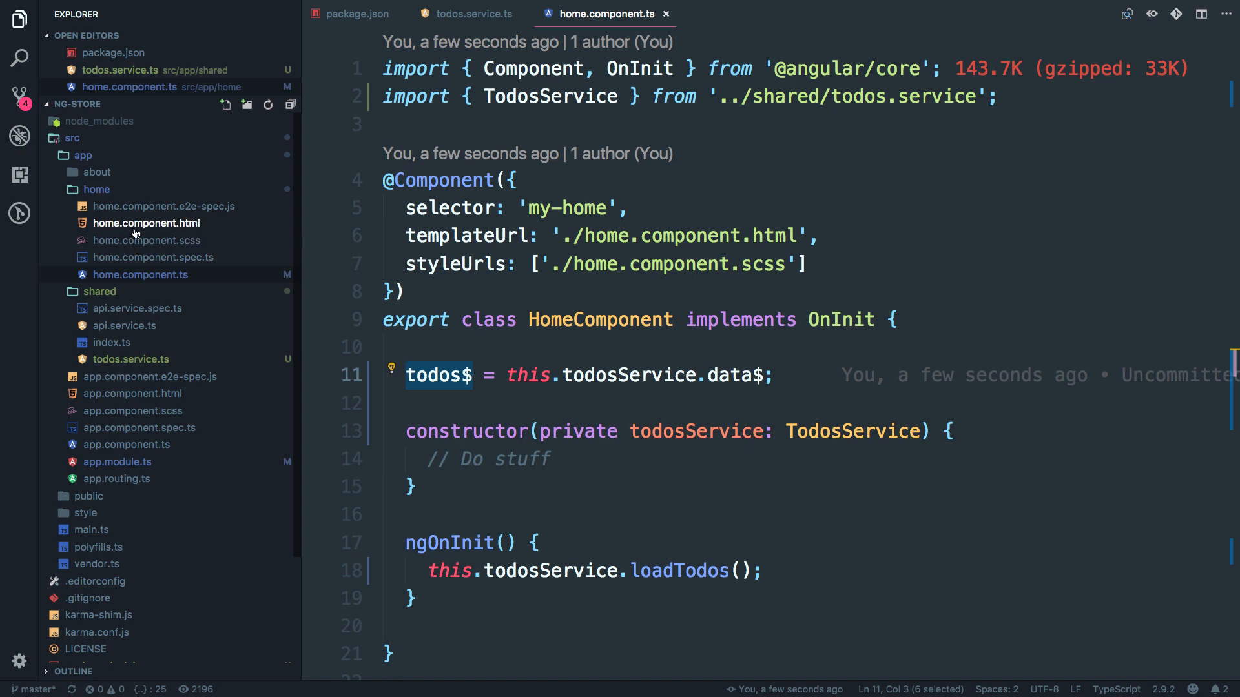
In home.component.html add a div interpolating {{todos$ | async | json}}.
{"action": "left_click", "coordinate": [146, 222]}
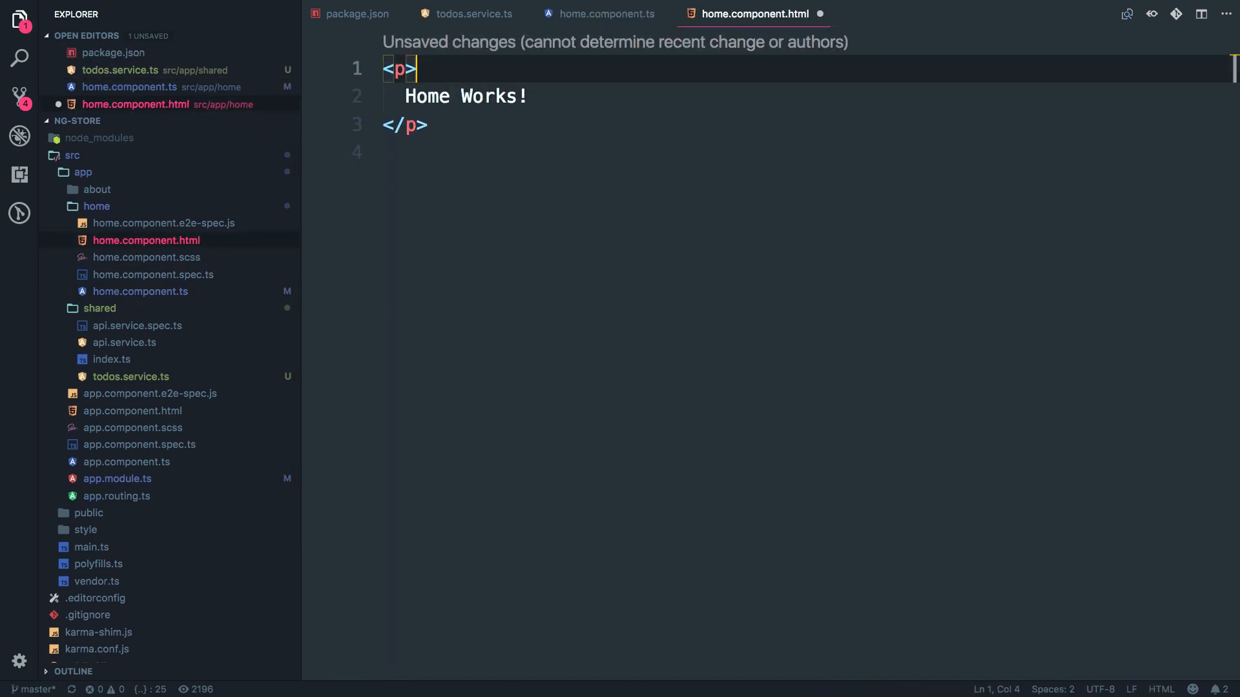
{"action": "type", "text": "div"}
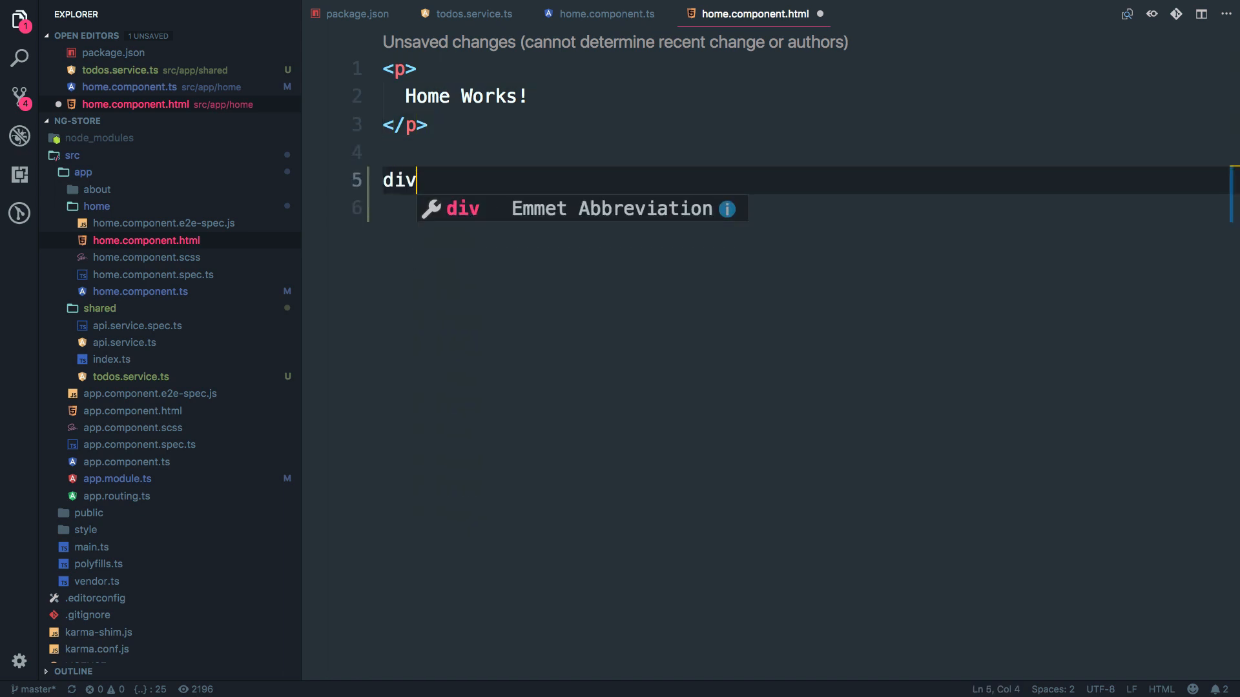
{"action": "key", "text": "Tab"}
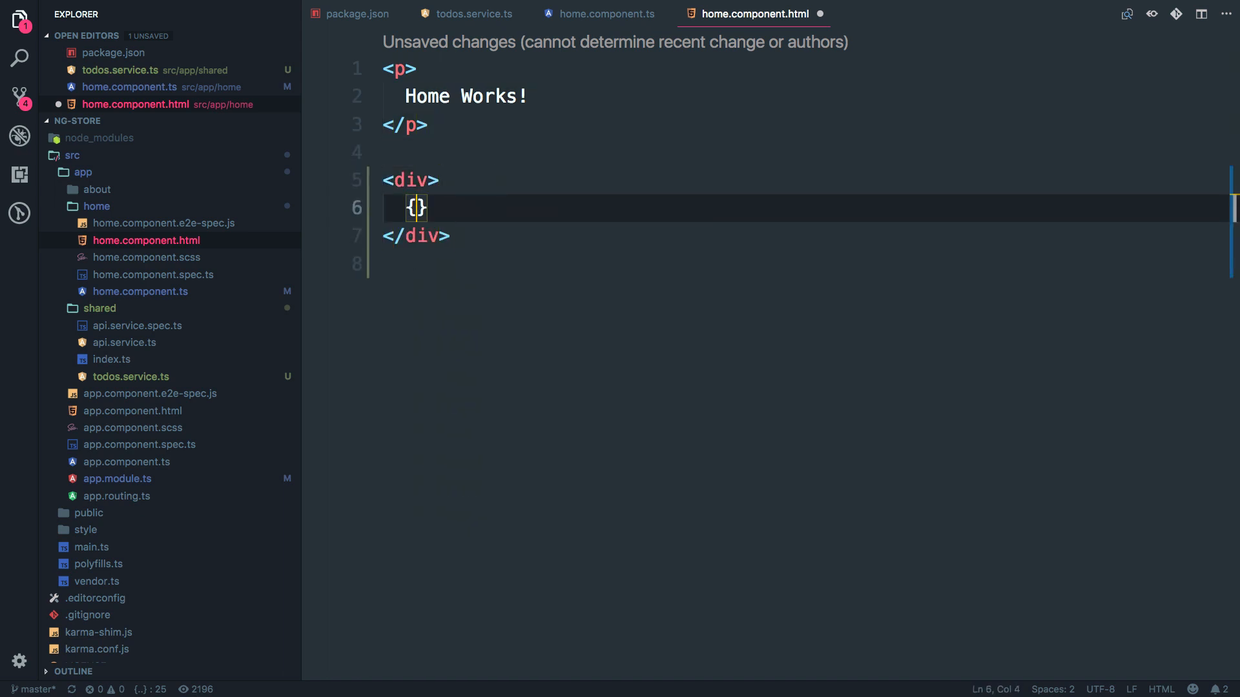
{"action": "type", "text": "todos$"}
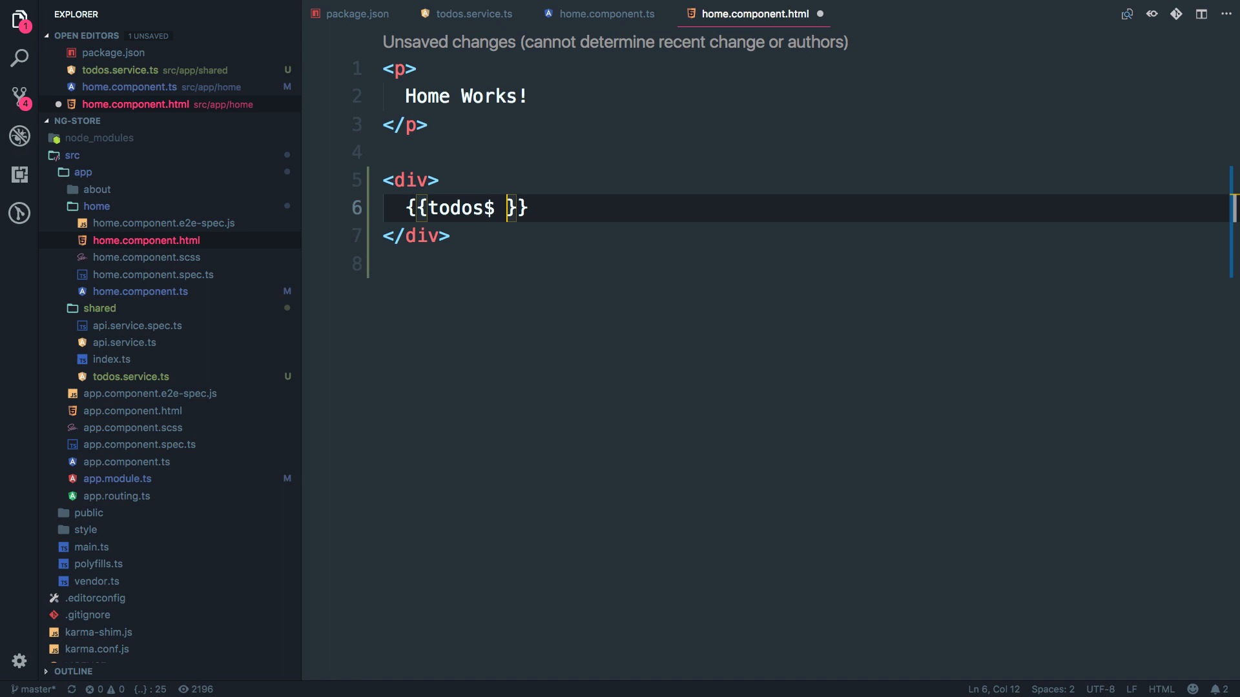
{"action": "type", "text": "| async |"}
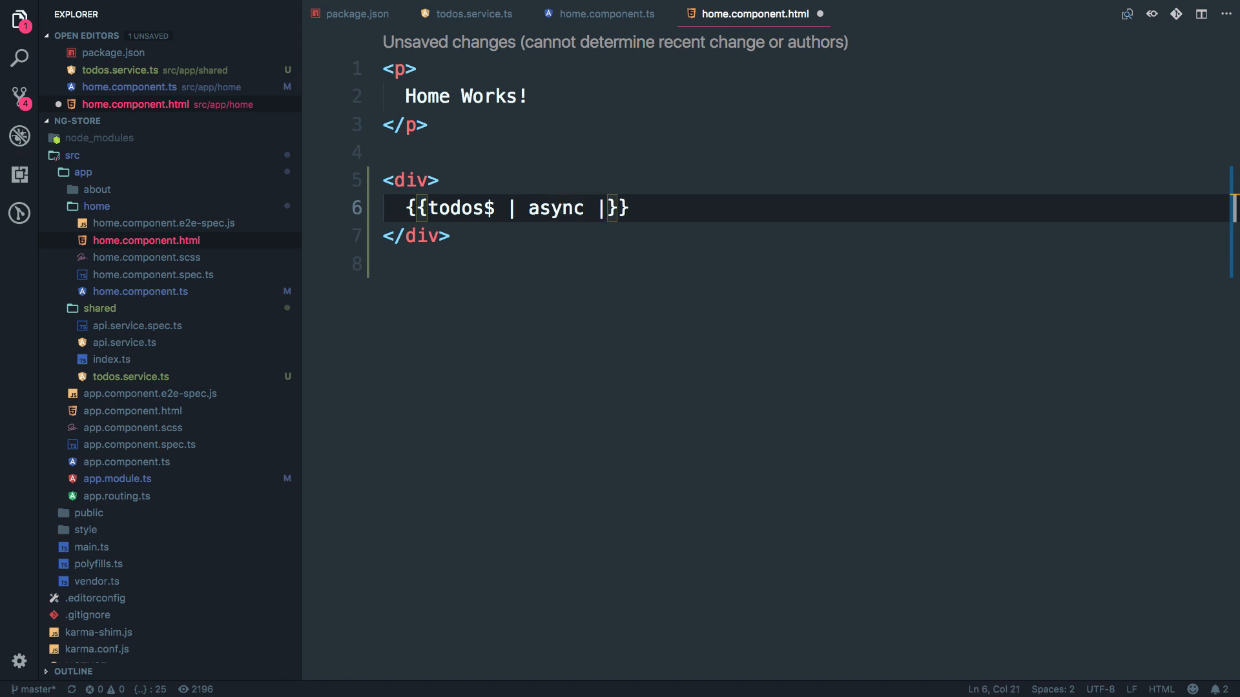
{"action": "type", "text": "json"}
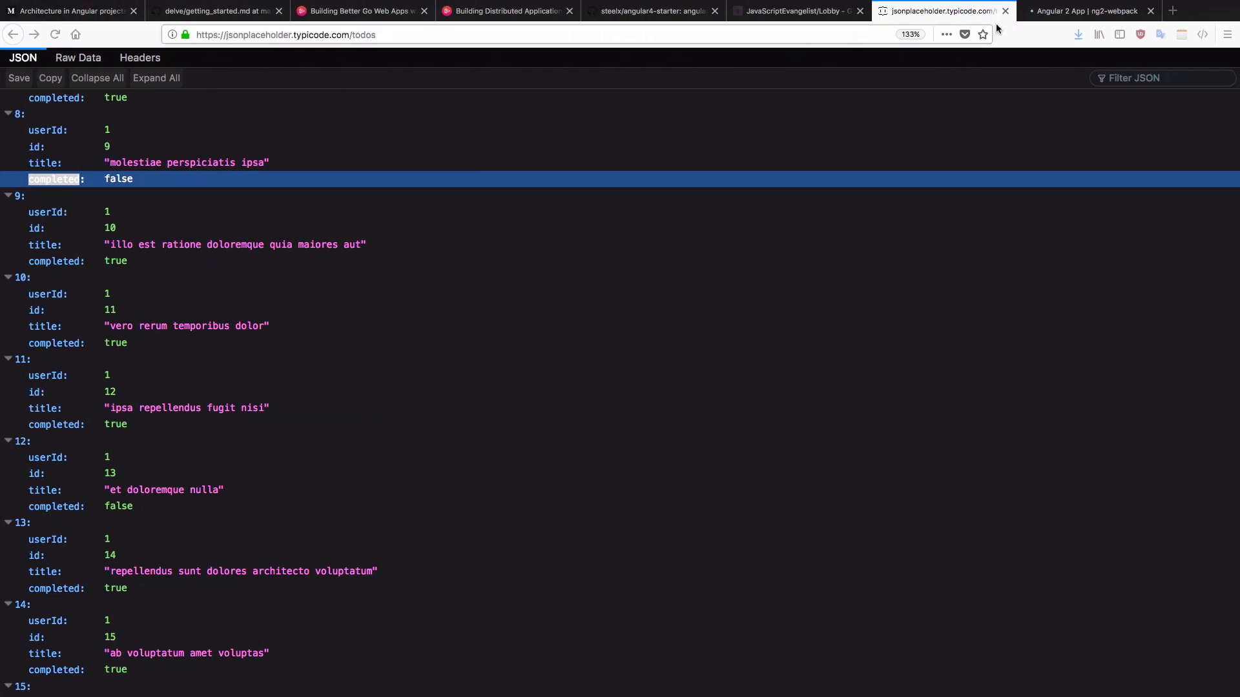
View the Home page's todos JSON at localhost:8080 and inspect the single todos XHR request.
{"action": "left_click", "coordinate": [1088, 10]}
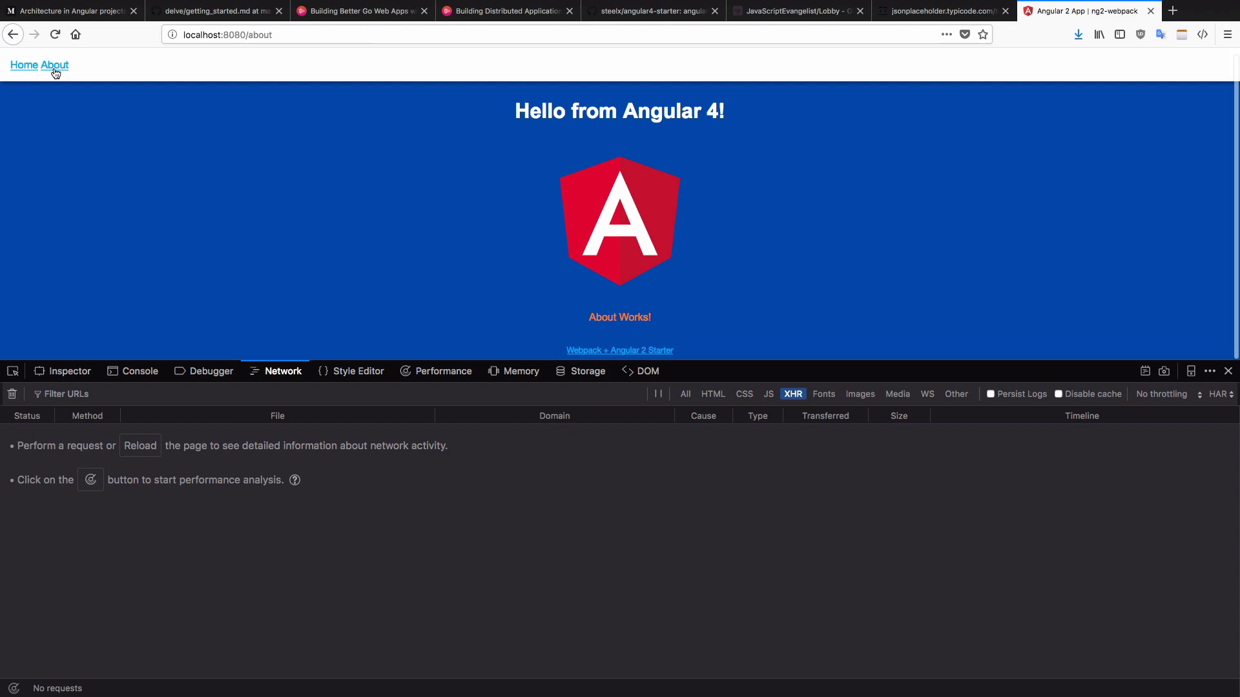
{"action": "left_click", "coordinate": [24, 65]}
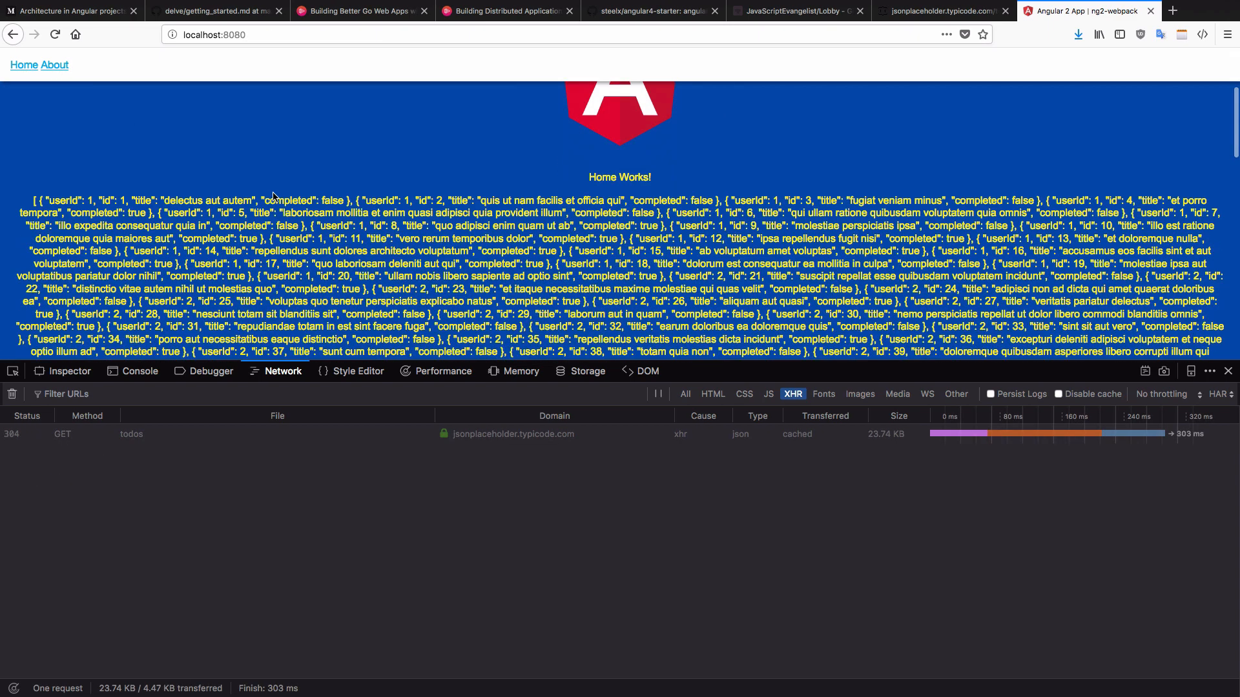
{"action": "left_click", "coordinate": [132, 434]}
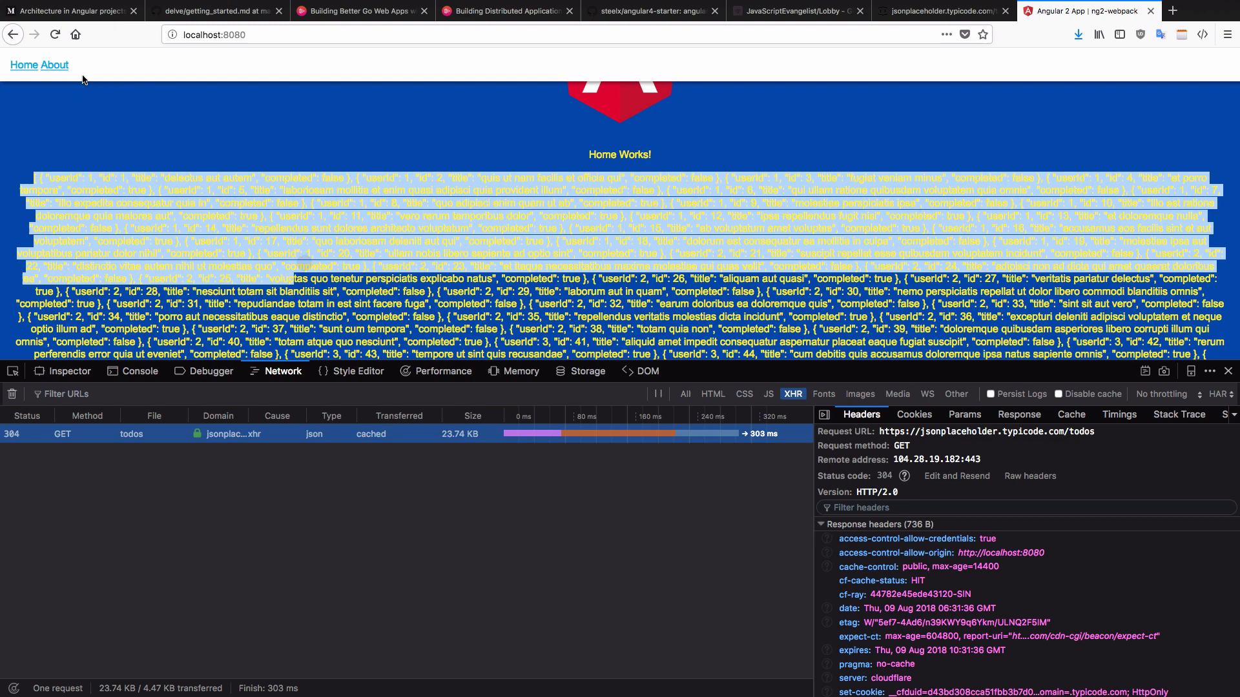
{"action": "left_click", "coordinate": [55, 65]}
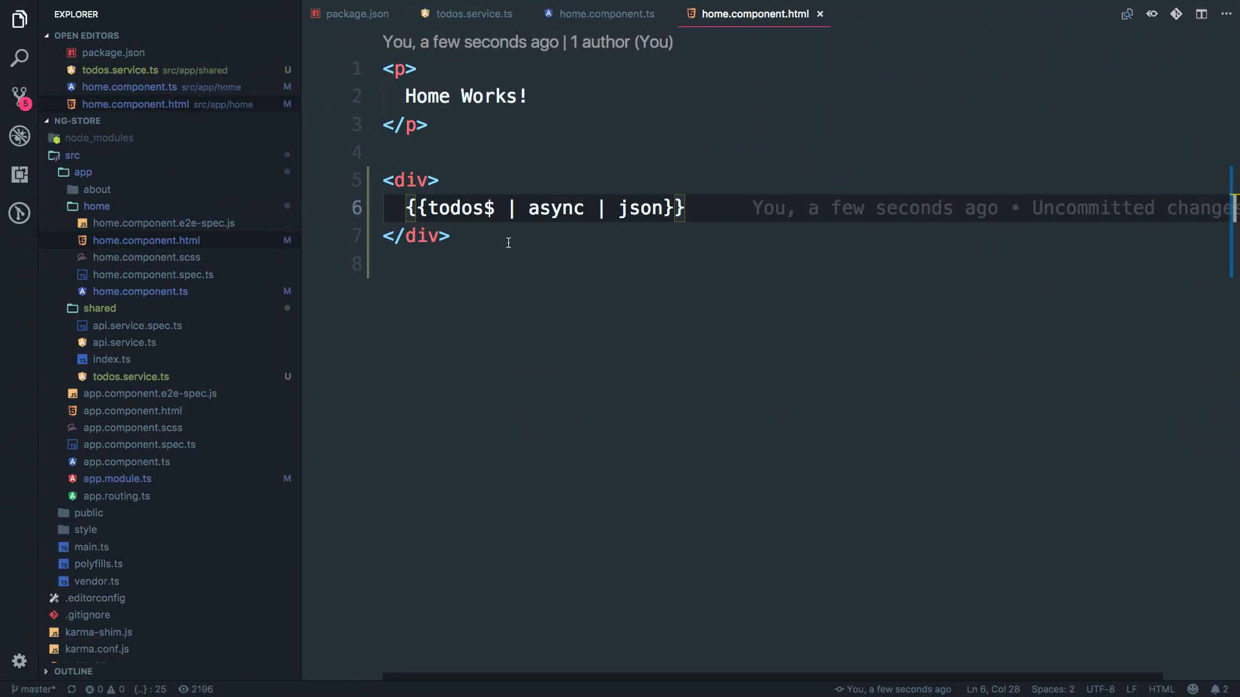
Copy this.todosService.loadTodos() from Home into AboutComponent's ngOnInit.
{"action": "left_click", "coordinate": [96, 189]}
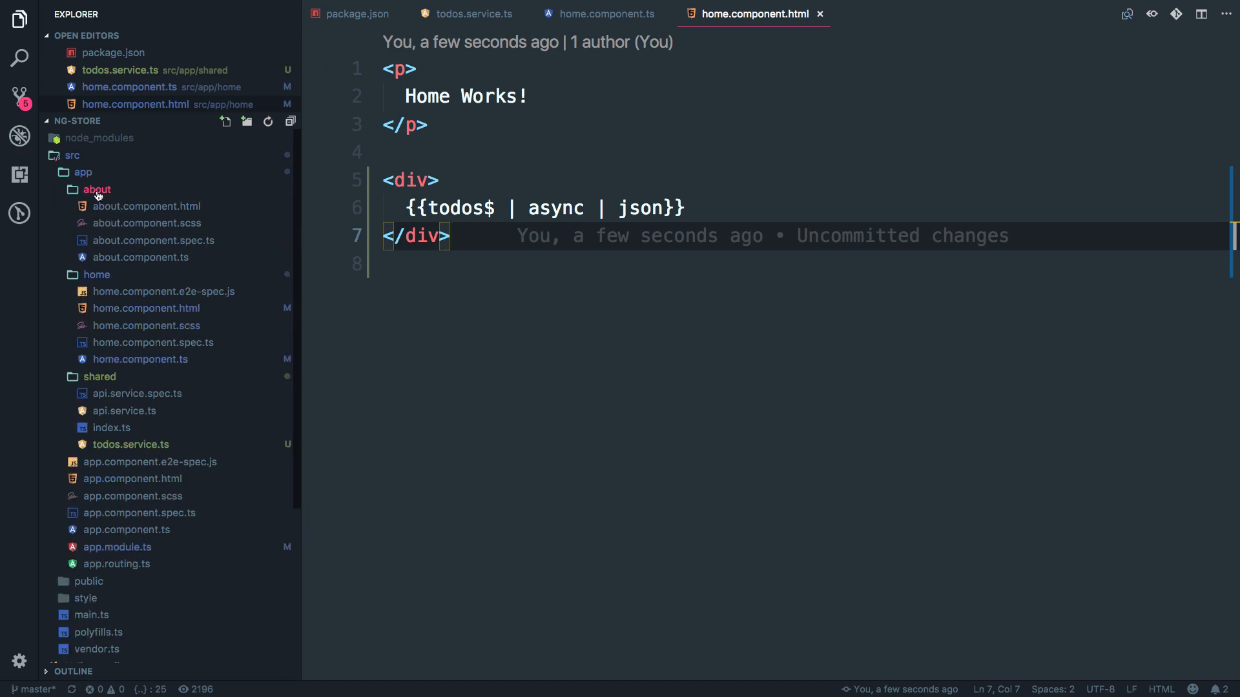
{"action": "left_click", "coordinate": [141, 274]}
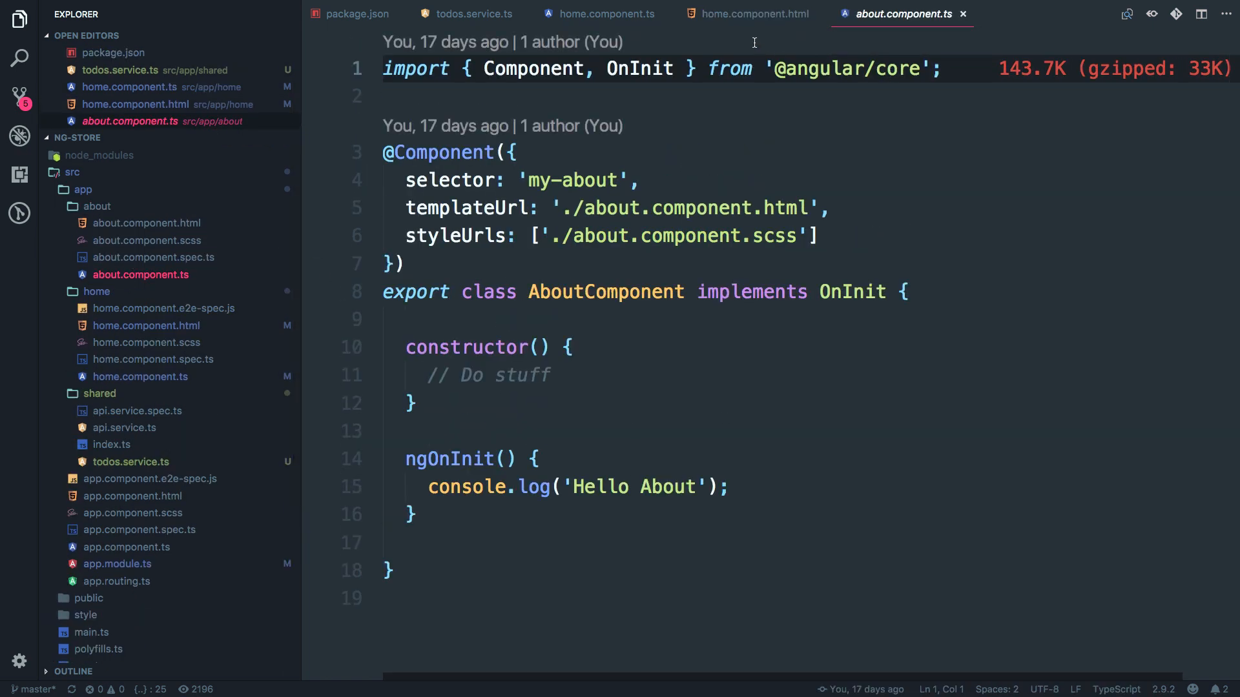
{"action": "left_click", "coordinate": [604, 13]}
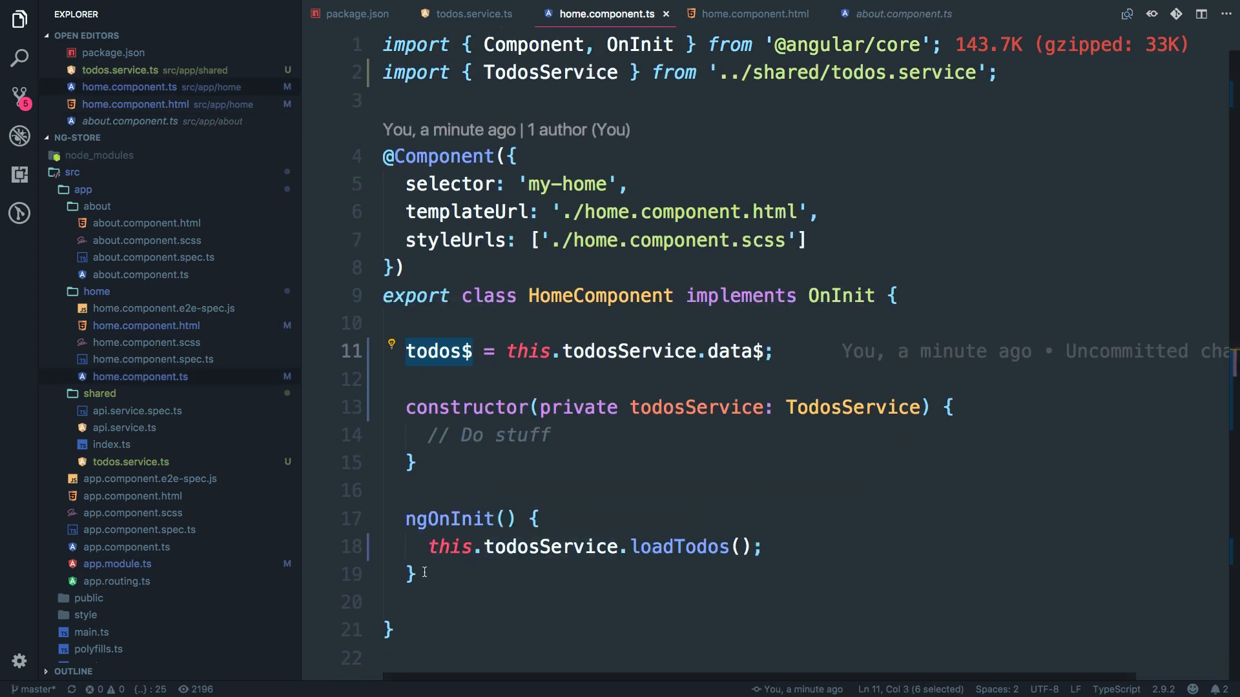
{"action": "left_click", "coordinate": [427, 547]}
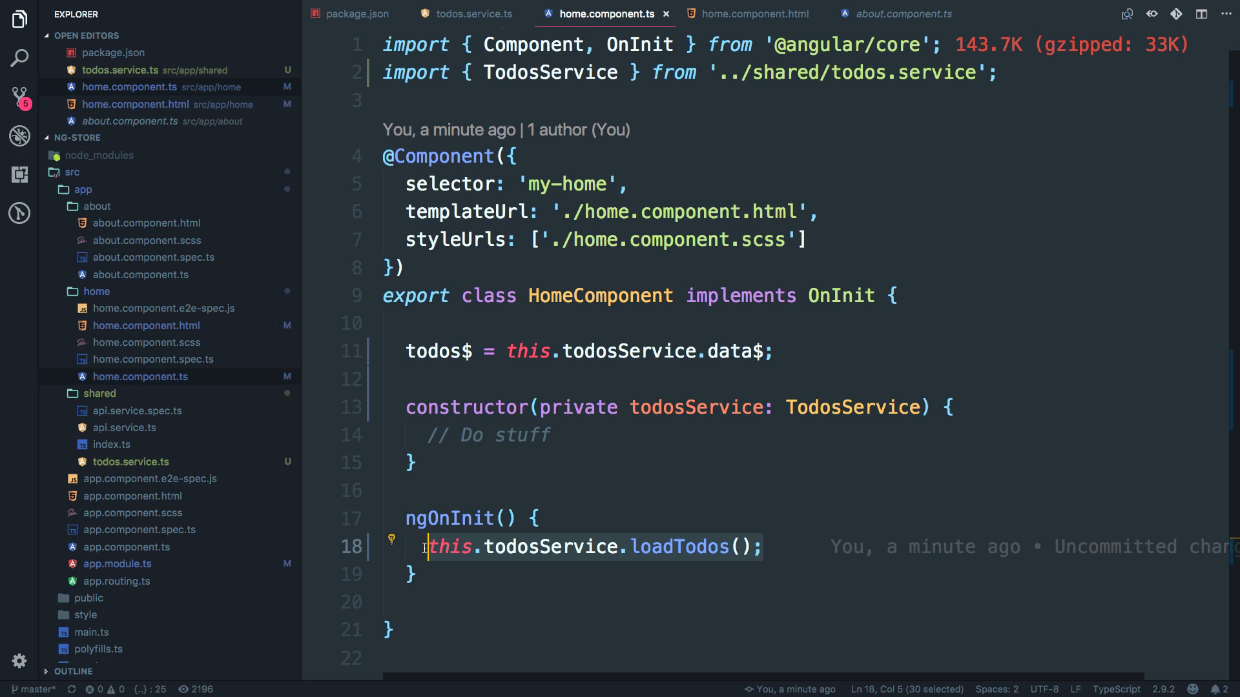
{"action": "left_click", "coordinate": [896, 13]}
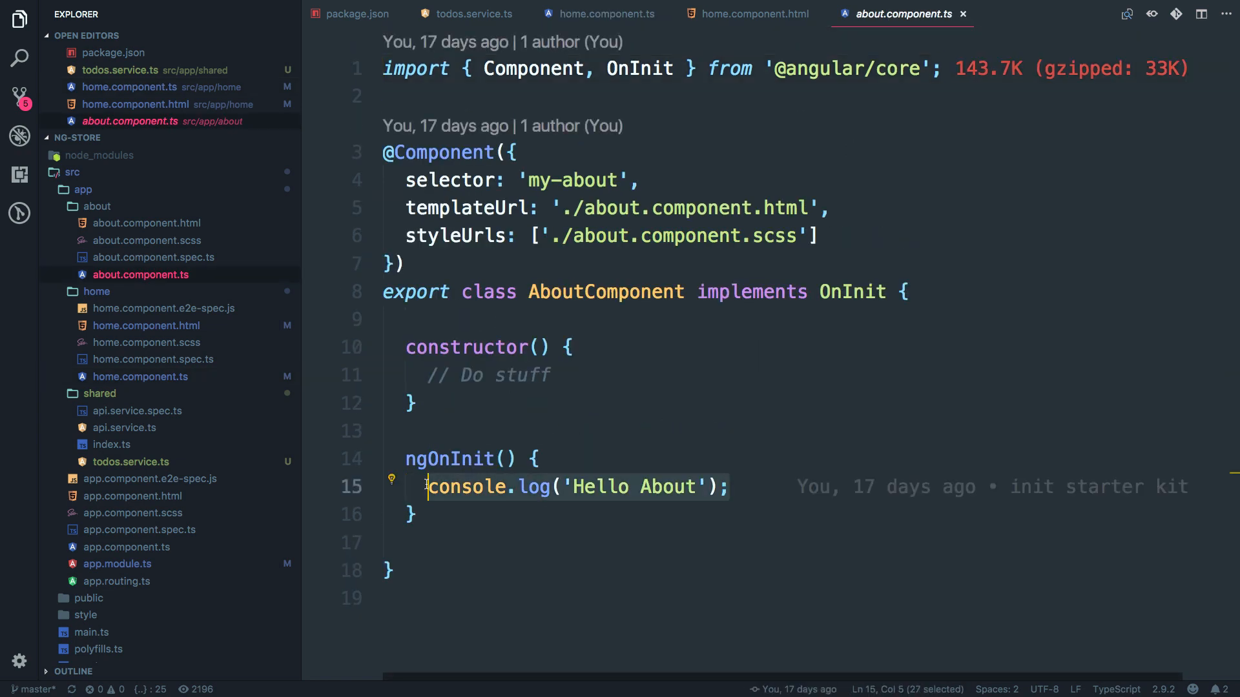
{"action": "type", "text": "this.todosService.loadTodos();"}
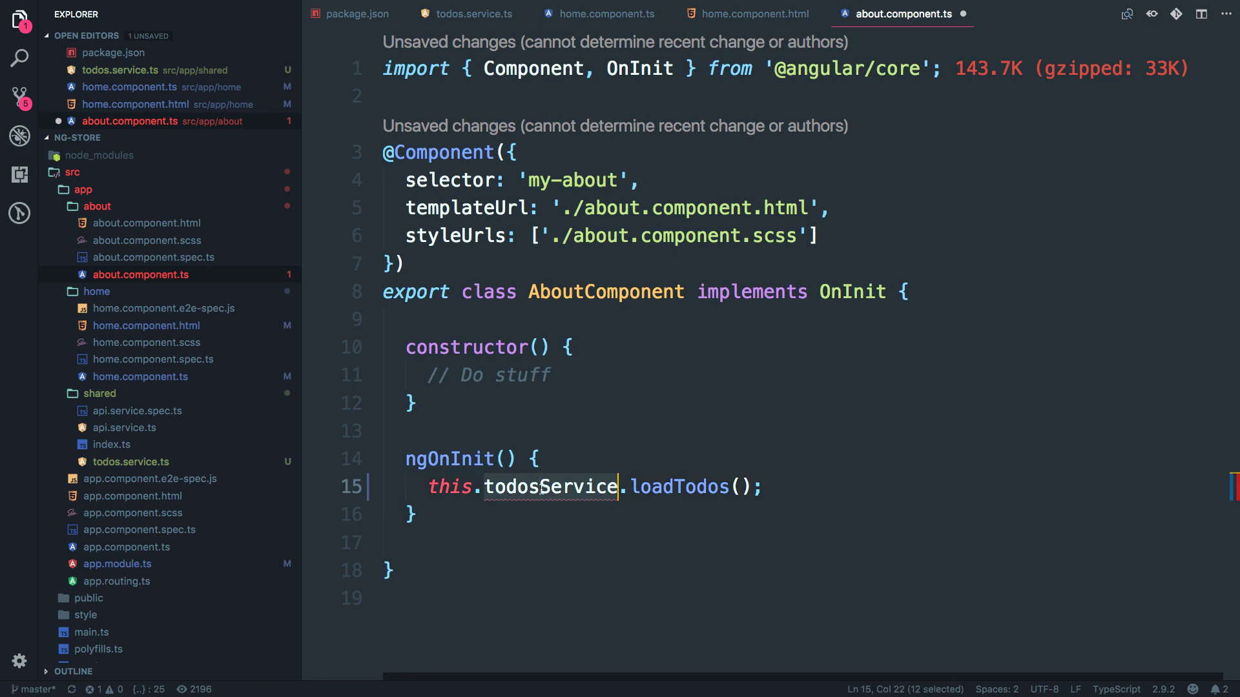
Inject private todosService: TodosService in About and expose todos$ = this.todosService.data$.
{"action": "type", "text": "private t"}
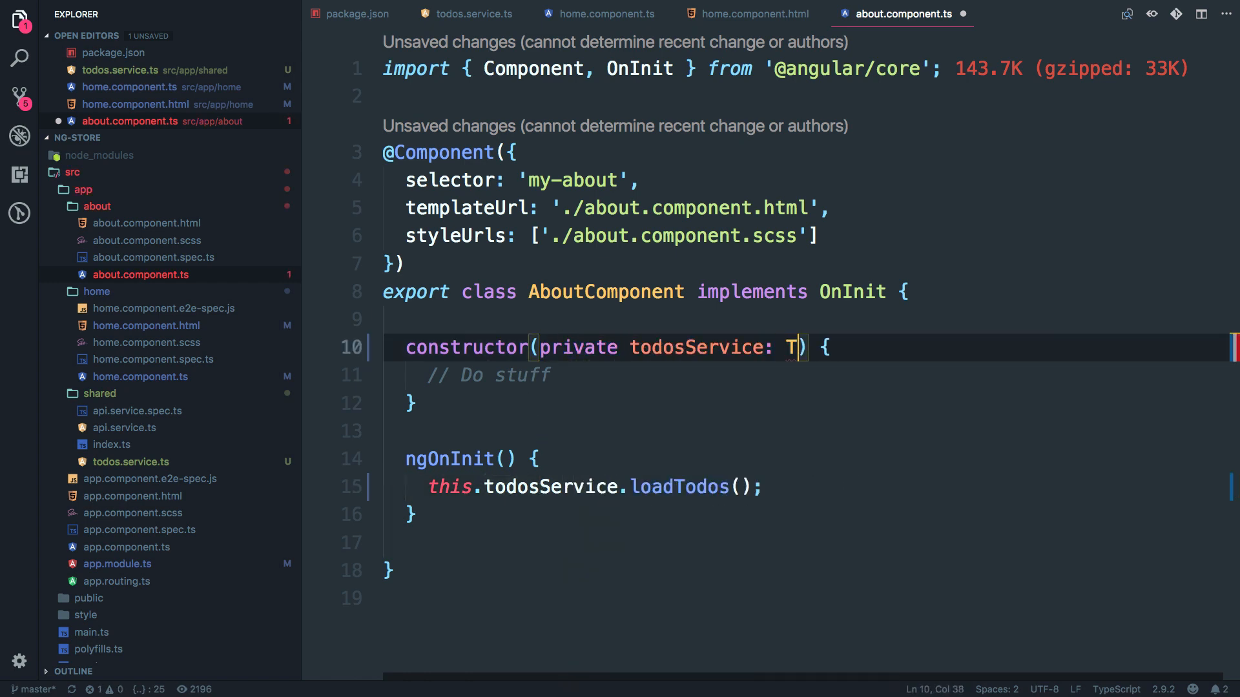
{"action": "type", "text": "odosService"}
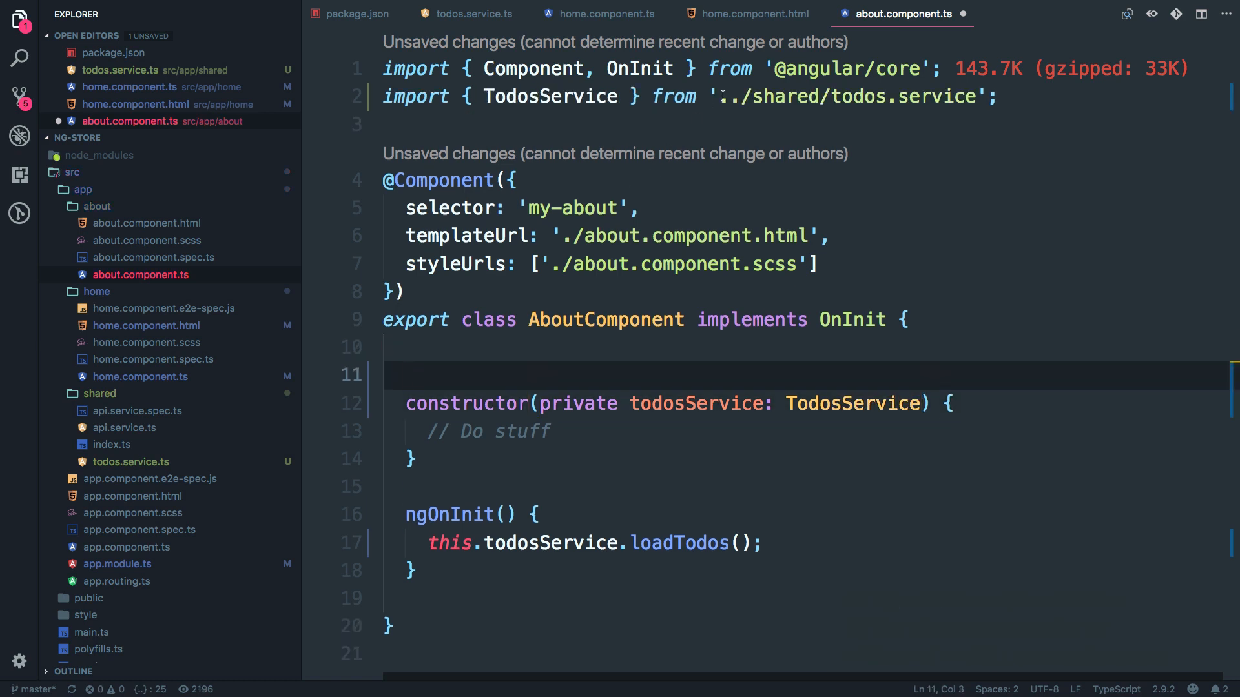
{"action": "mouse_move", "coordinate": [747, 13]}
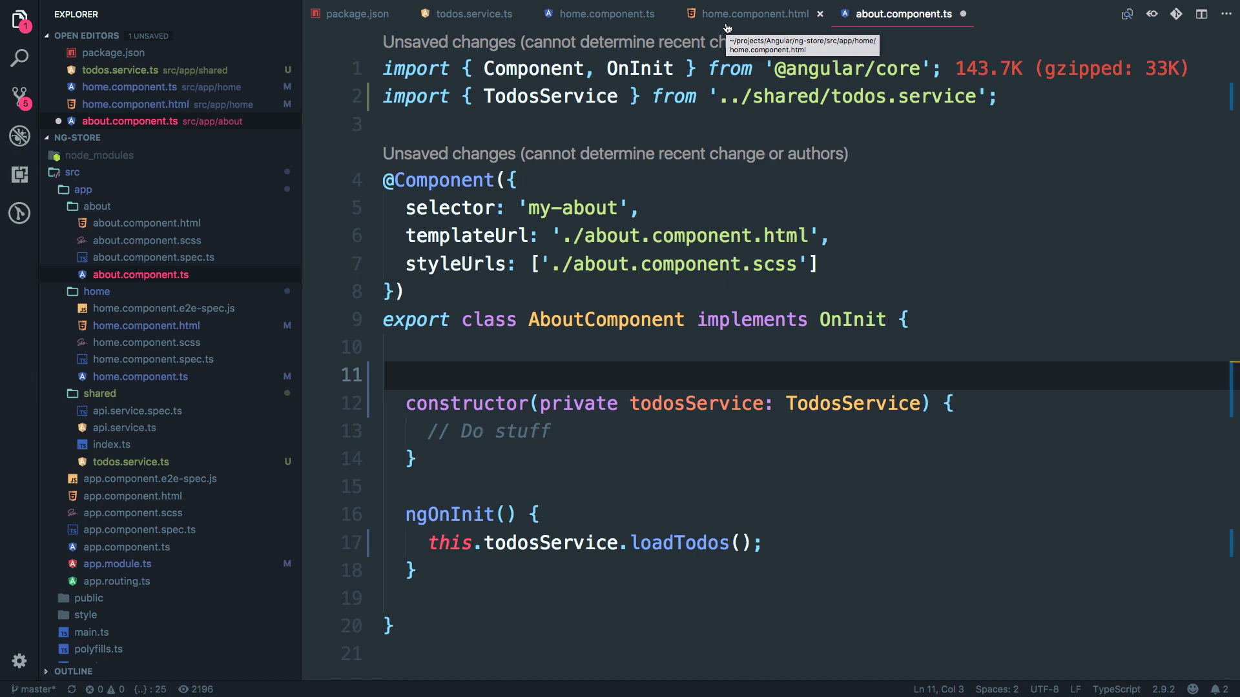
{"action": "type", "text": "to"}
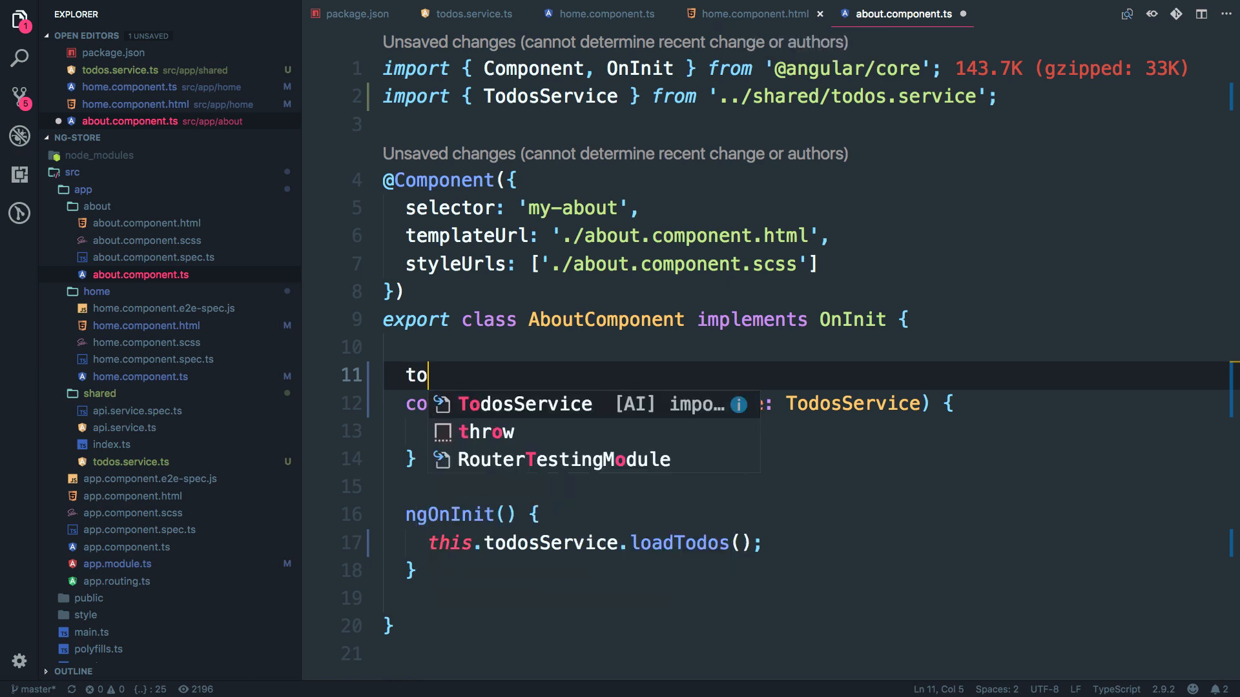
{"action": "type", "text": "do"}
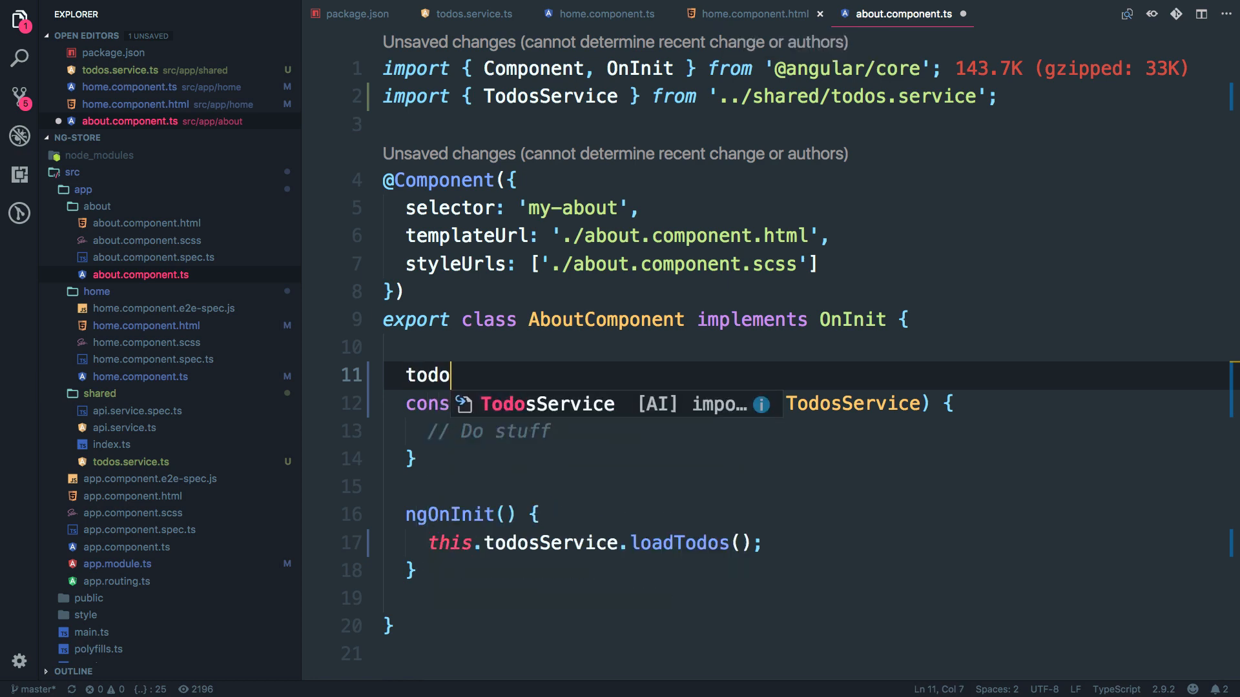
{"action": "type", "text": "s$ = this.todosService.da"}
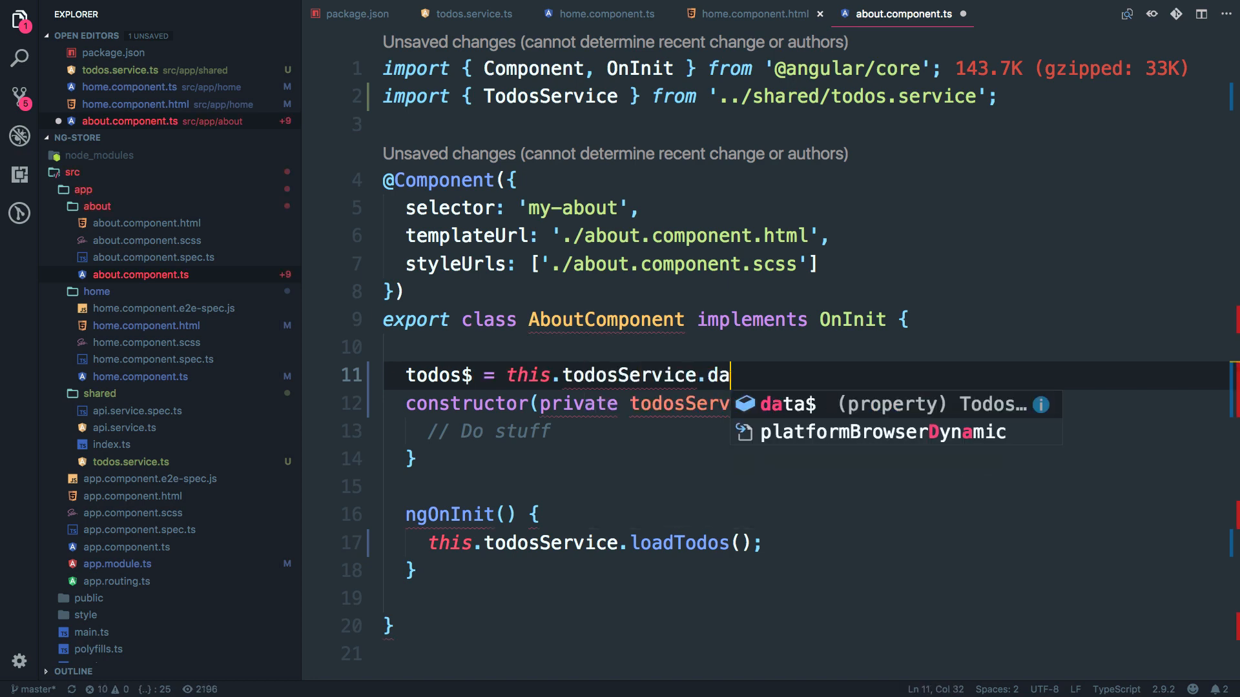
{"action": "left_click", "coordinate": [753, 13]}
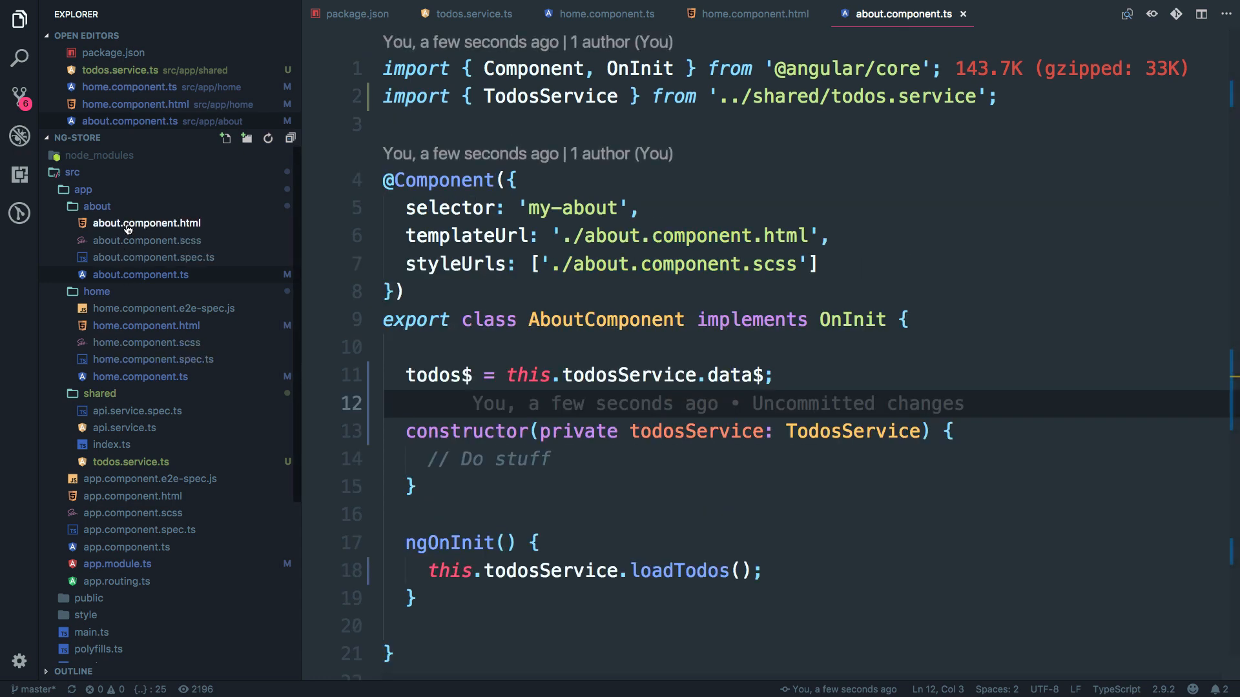
In about.component.html add a div with {{todos$ | async | json}} and save.
{"action": "left_click", "coordinate": [146, 222]}
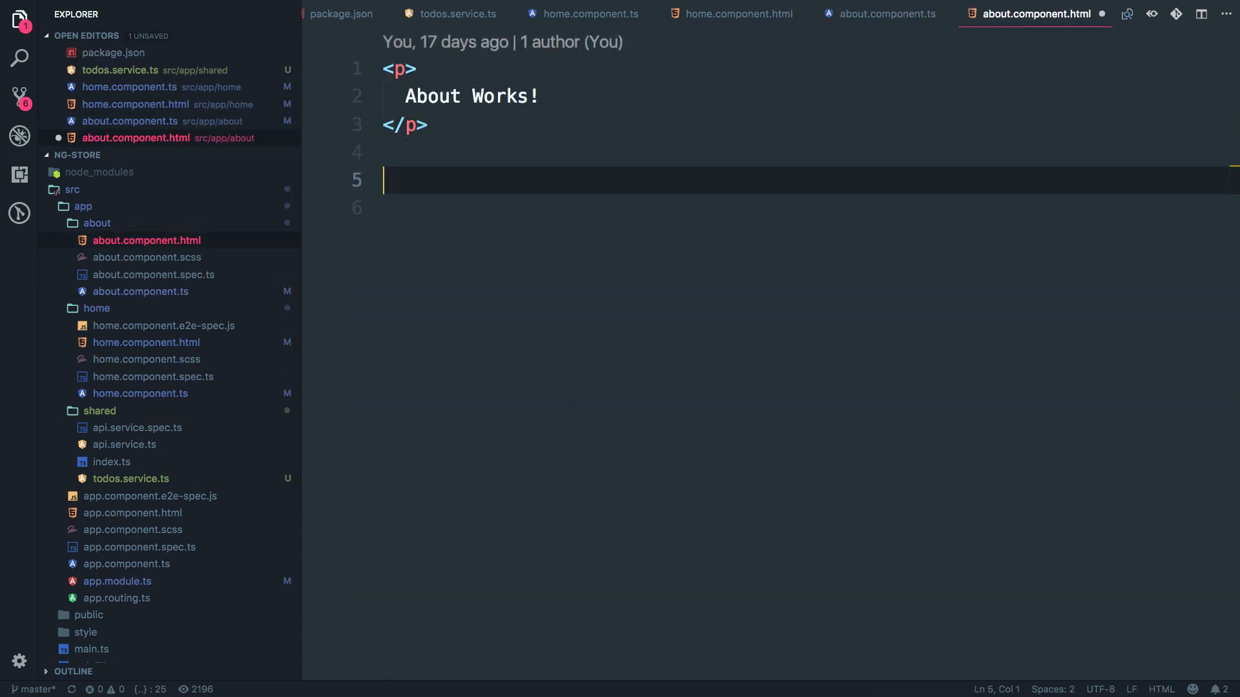
{"action": "type", "text": "<div>\\n  {{todos$ | async | json}}\\n</div>"}
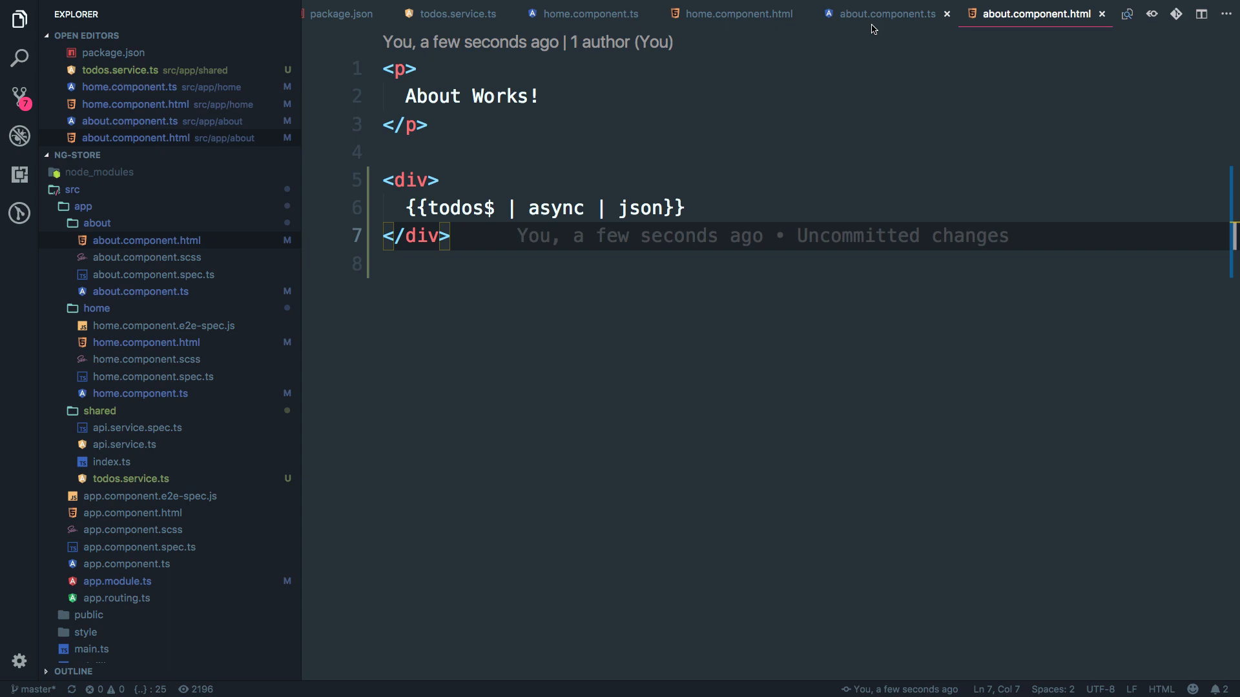
{"action": "left_click", "coordinate": [879, 14]}
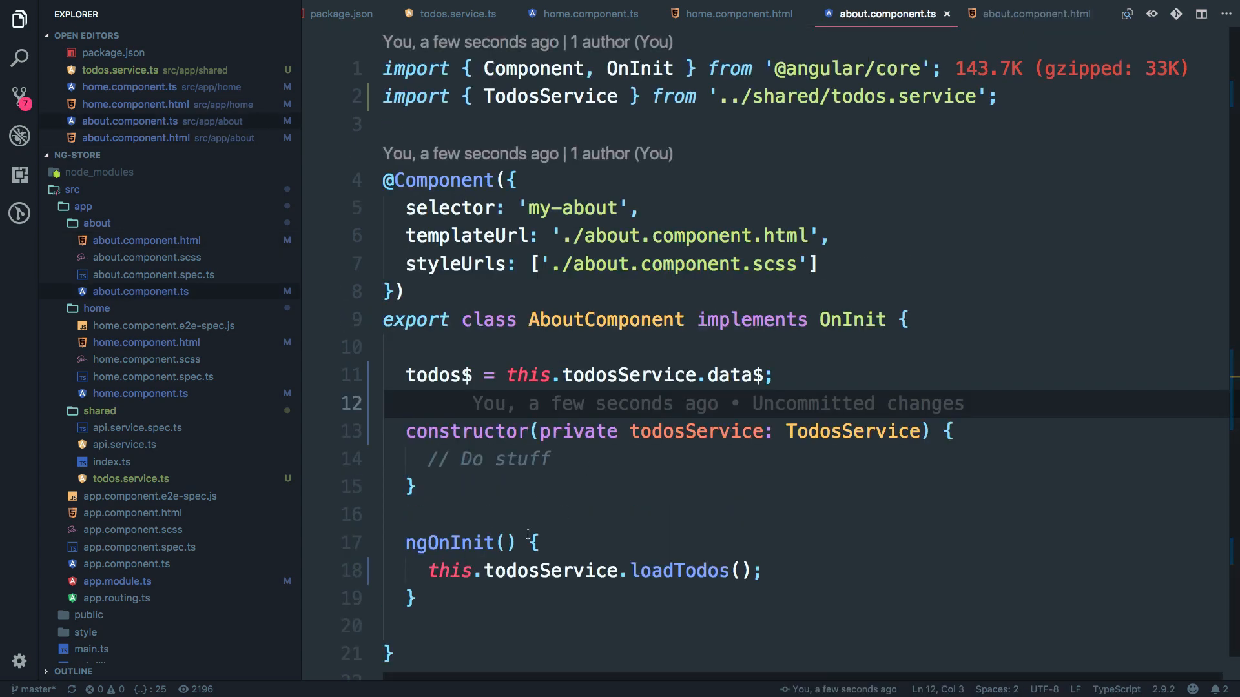
{"action": "mouse_move", "coordinate": [629, 473]}
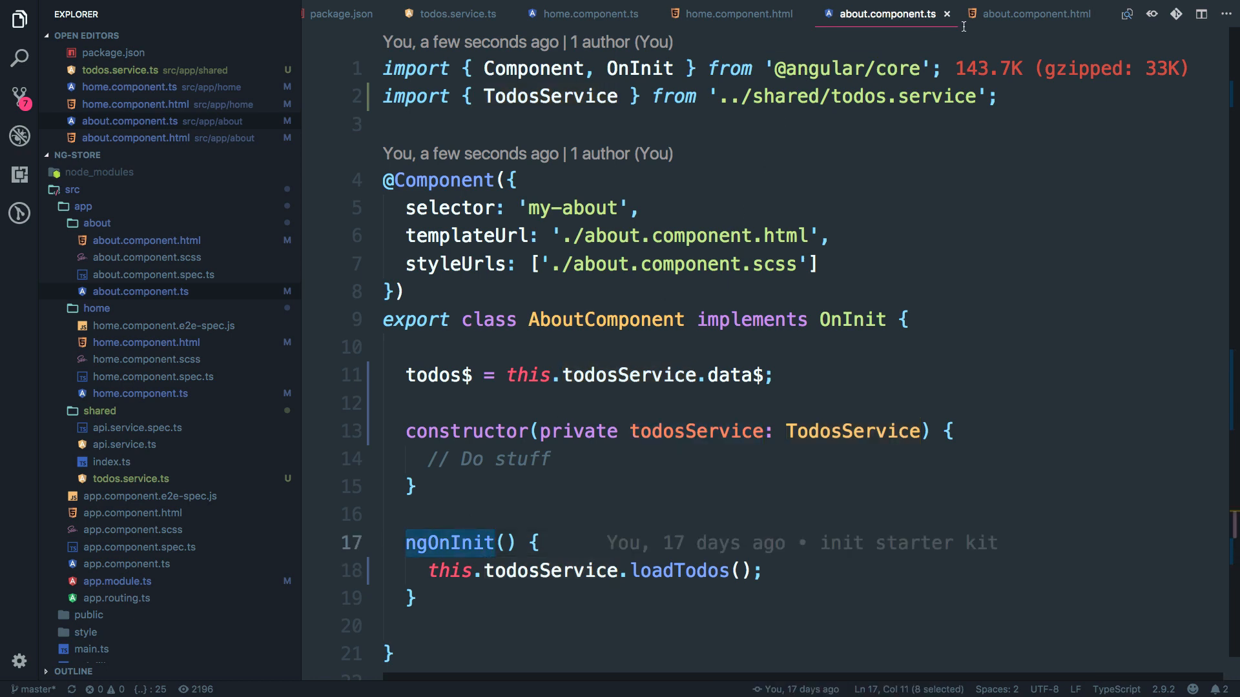
{"action": "left_click", "coordinate": [586, 13]}
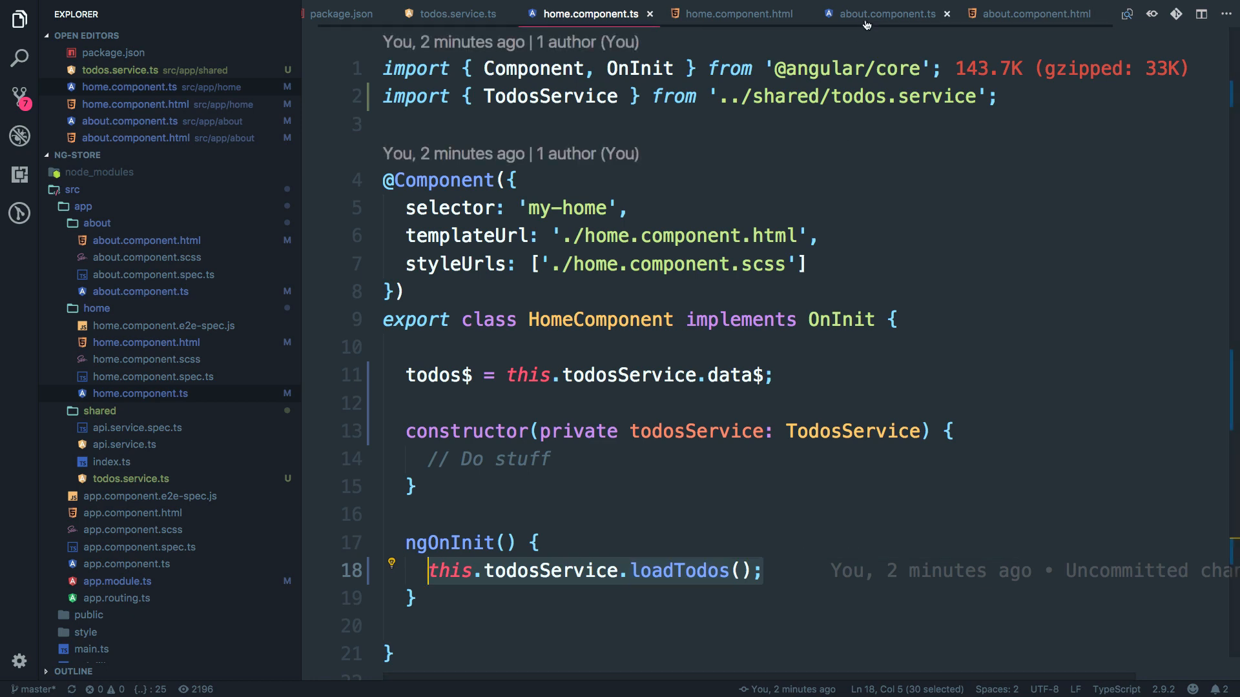
Comment out the loadTodos call in AboutComponent's ngOnInit and save the file.
{"action": "left_click", "coordinate": [880, 13]}
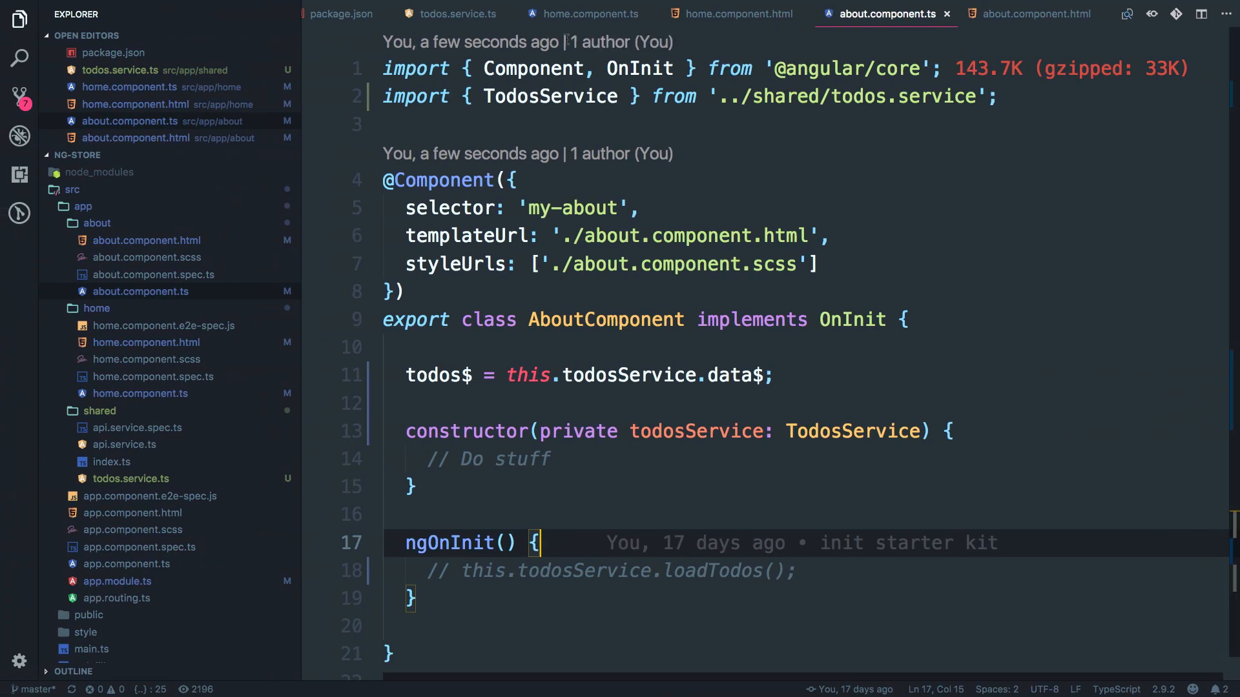
{"action": "left_click", "coordinate": [459, 13]}
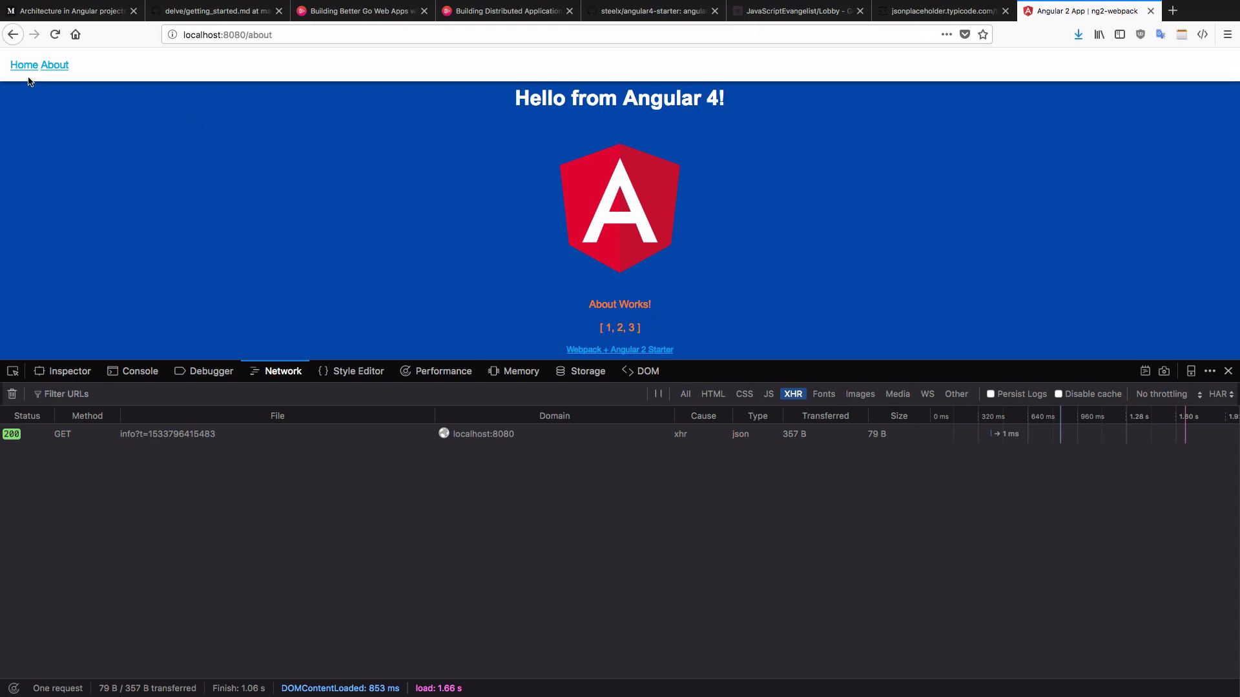
Load the Home page to view the todos JSON, then confirm the About page shows the same list.
{"action": "left_click", "coordinate": [22, 65]}
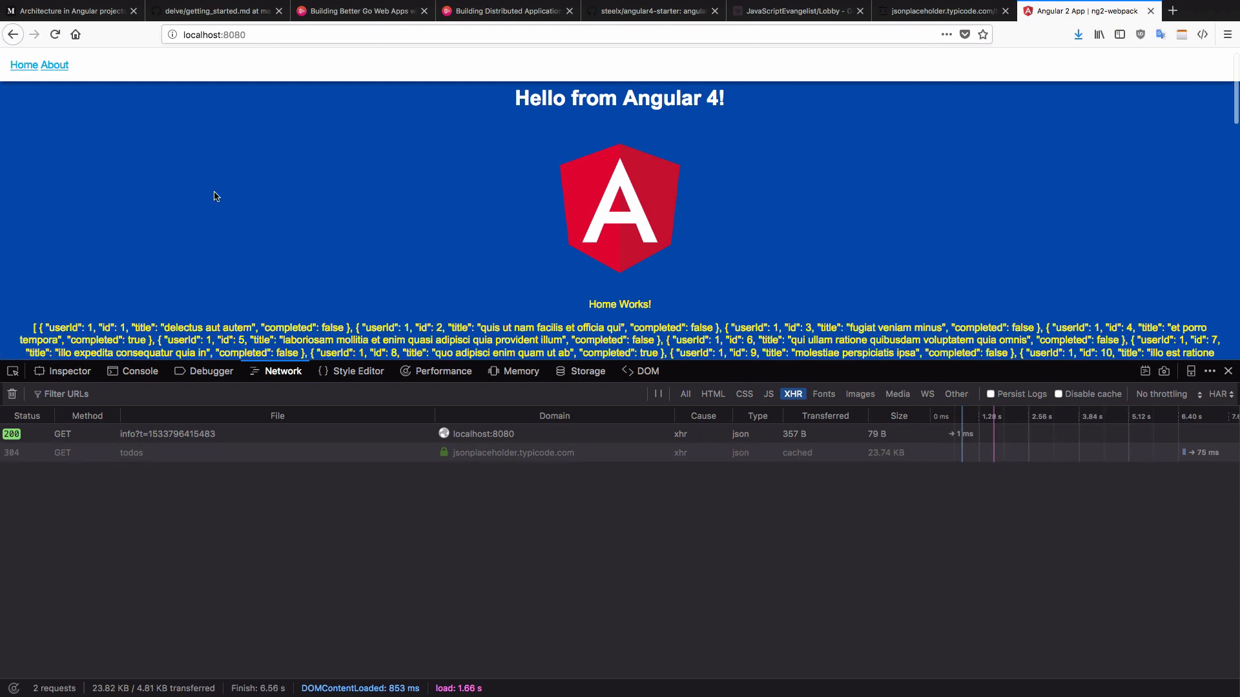
{"action": "scroll", "scroll_direction": "down", "scroll_amount": 3}
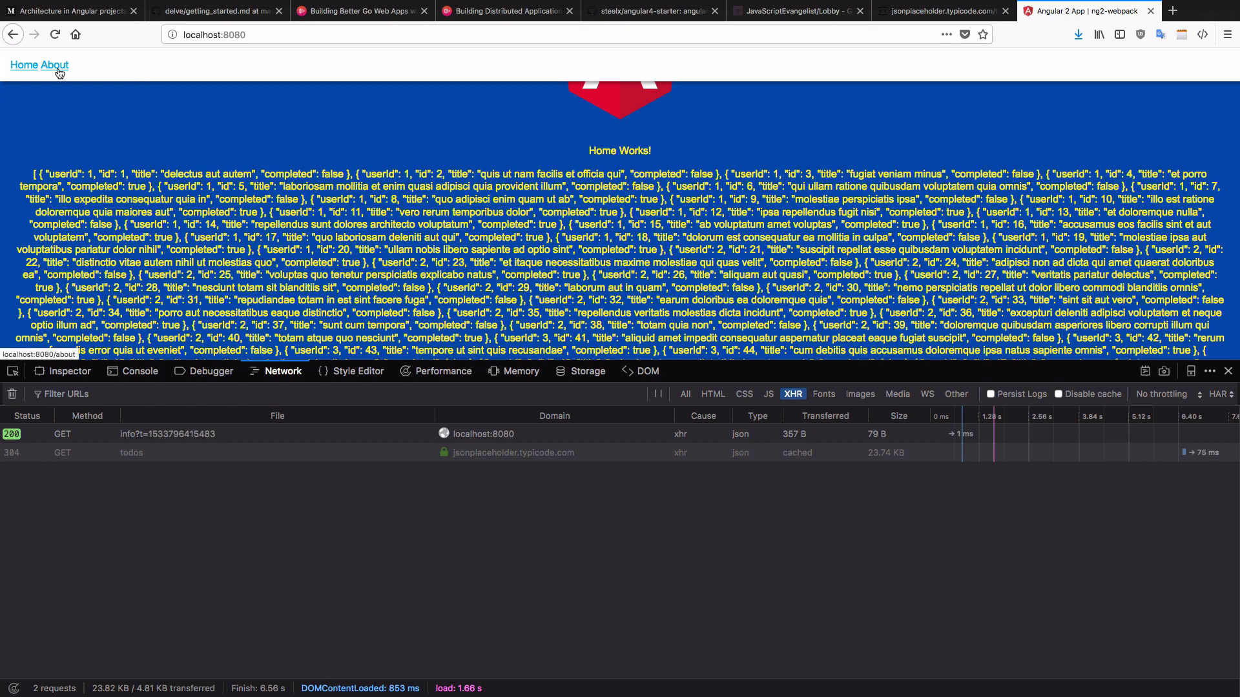
{"action": "left_click", "coordinate": [54, 65]}
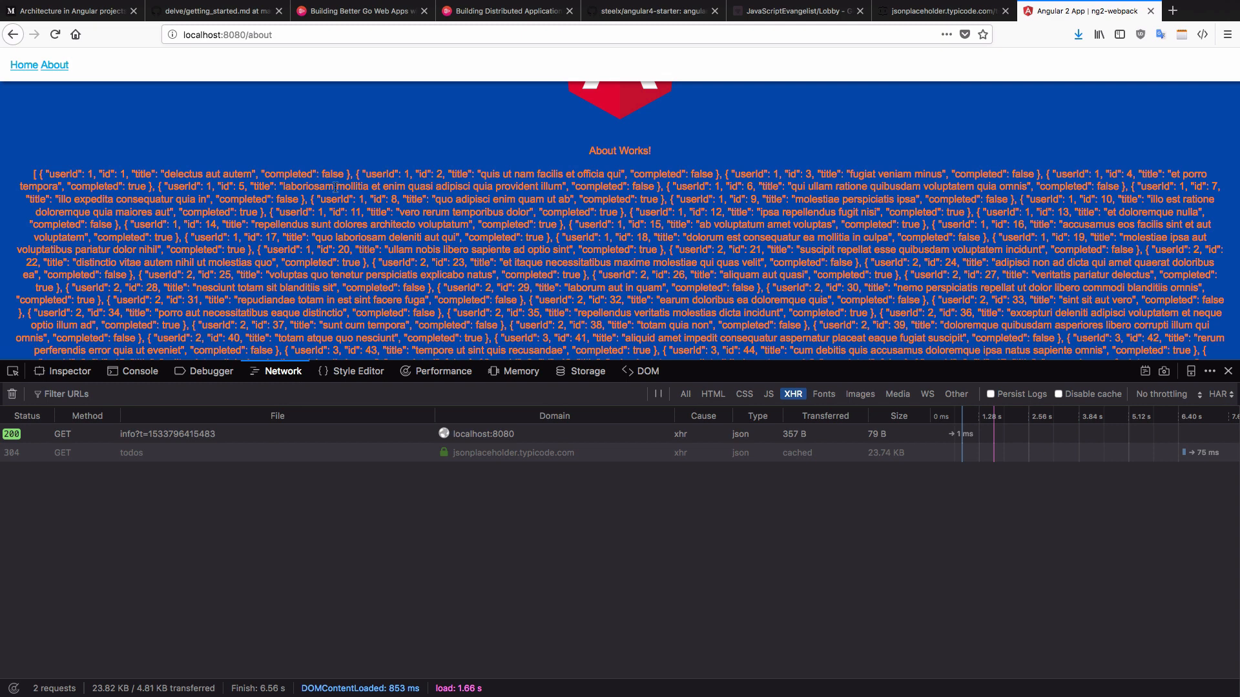
{"action": "mouse_move", "coordinate": [88, 58]}
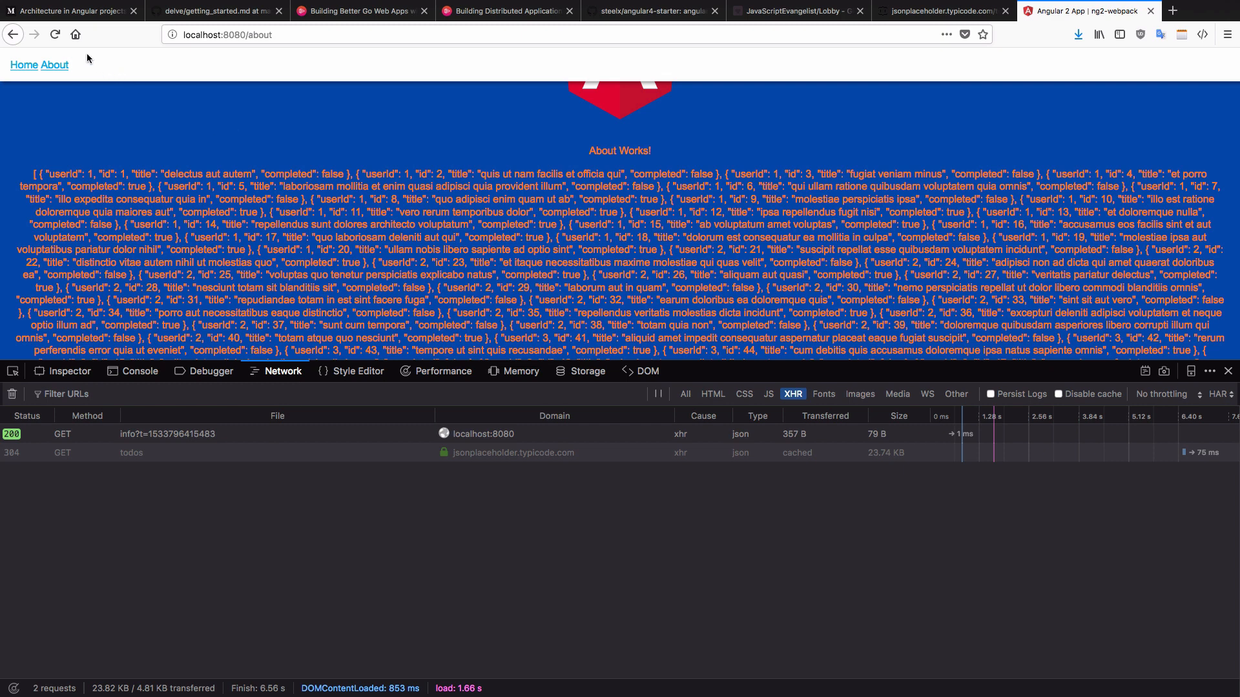
{"action": "left_click", "coordinate": [54, 33]}
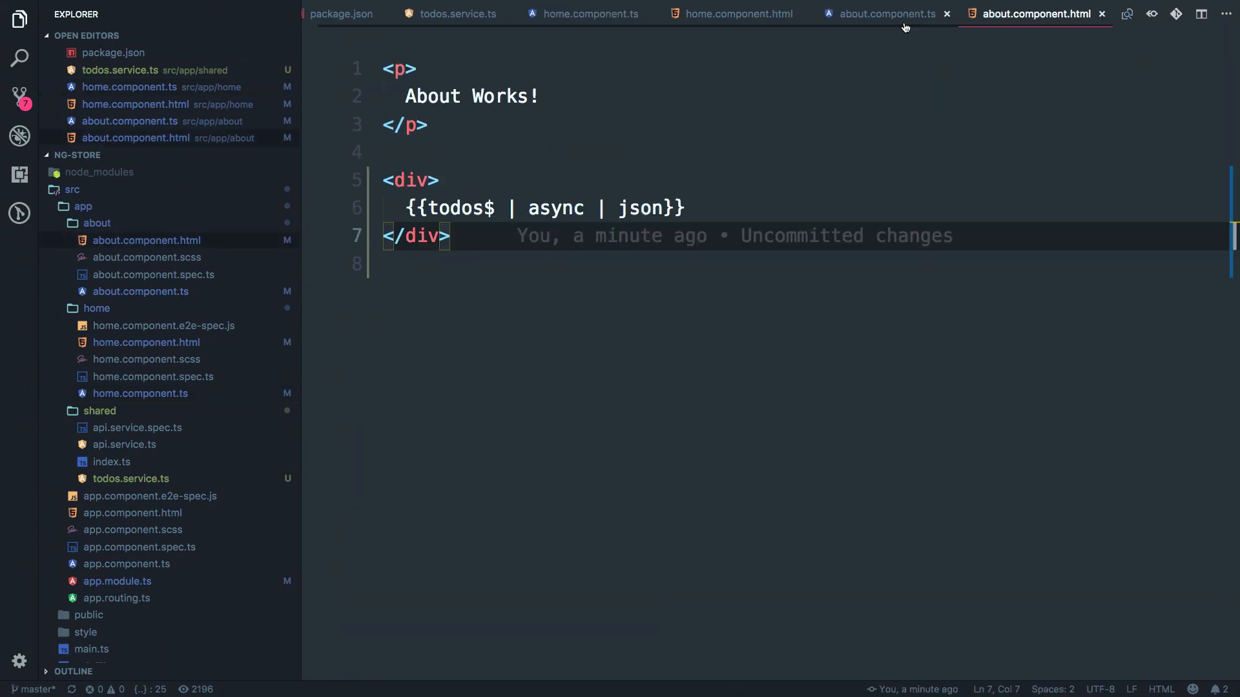
{"action": "left_click", "coordinate": [880, 13]}
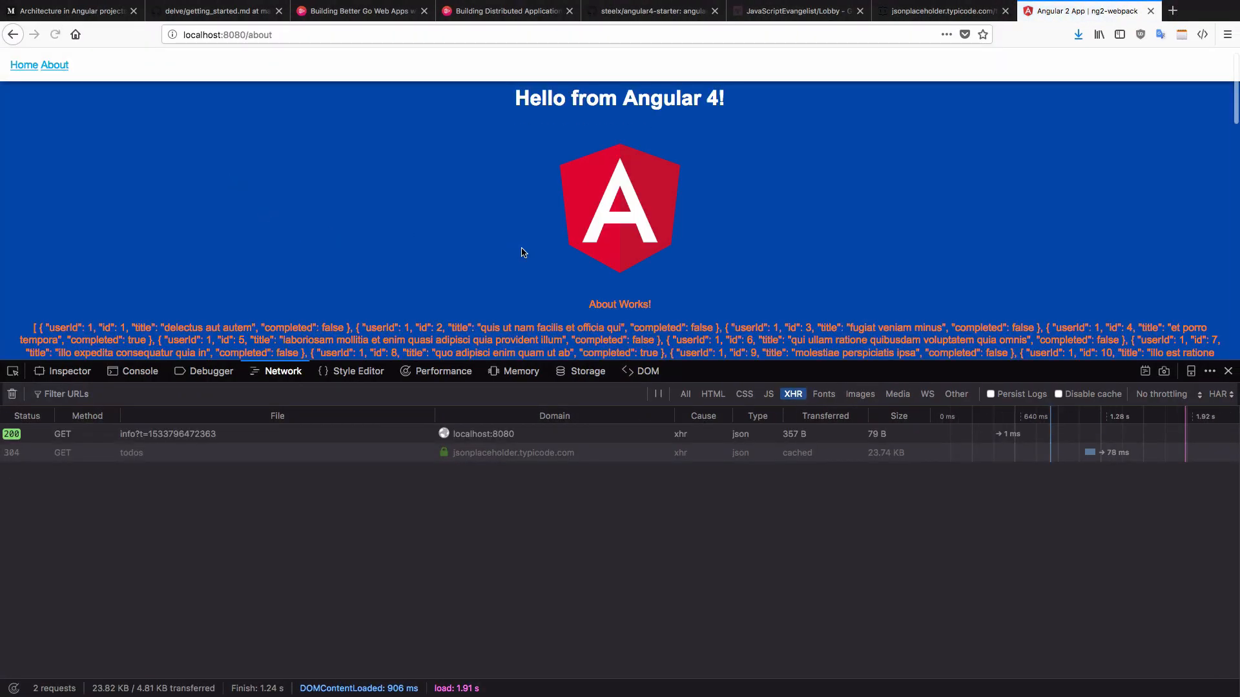
Reload the About page and confirm it still shows the full todos list.
{"action": "left_click", "coordinate": [24, 65]}
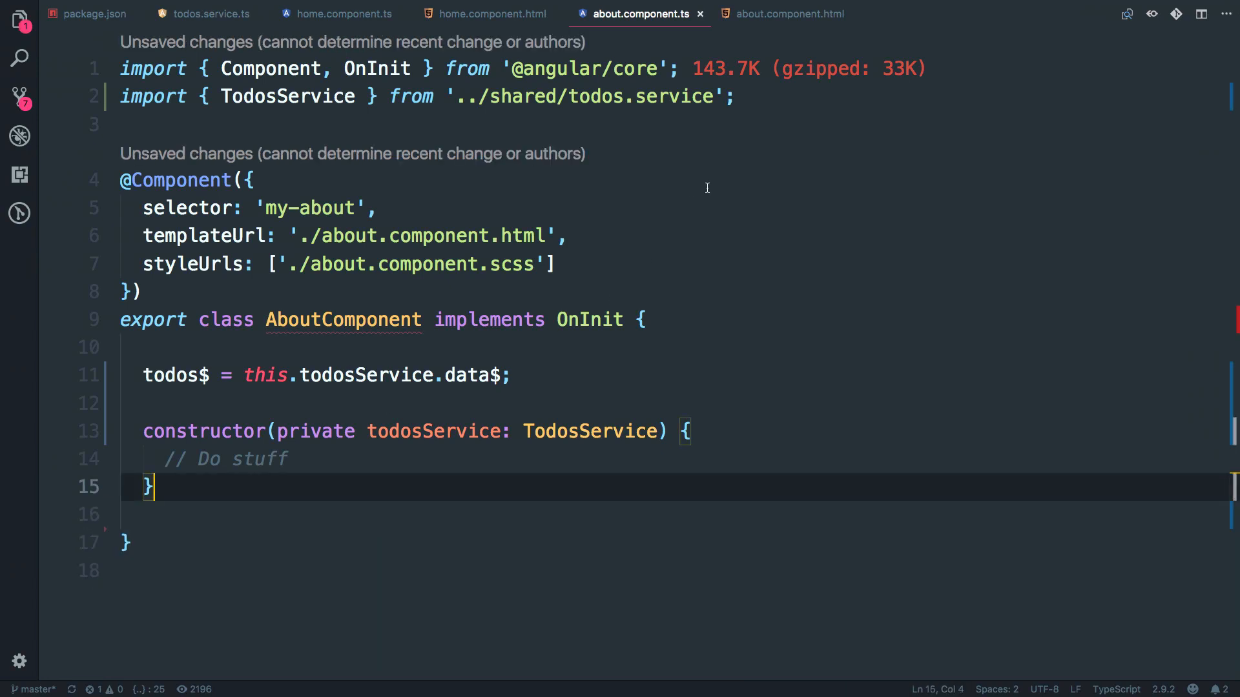
Delete ngOnInit and 'implements OnInit' from AboutComponent and HomeComponent, leaving AppComponent open.
{"action": "left_click", "coordinate": [343, 13]}
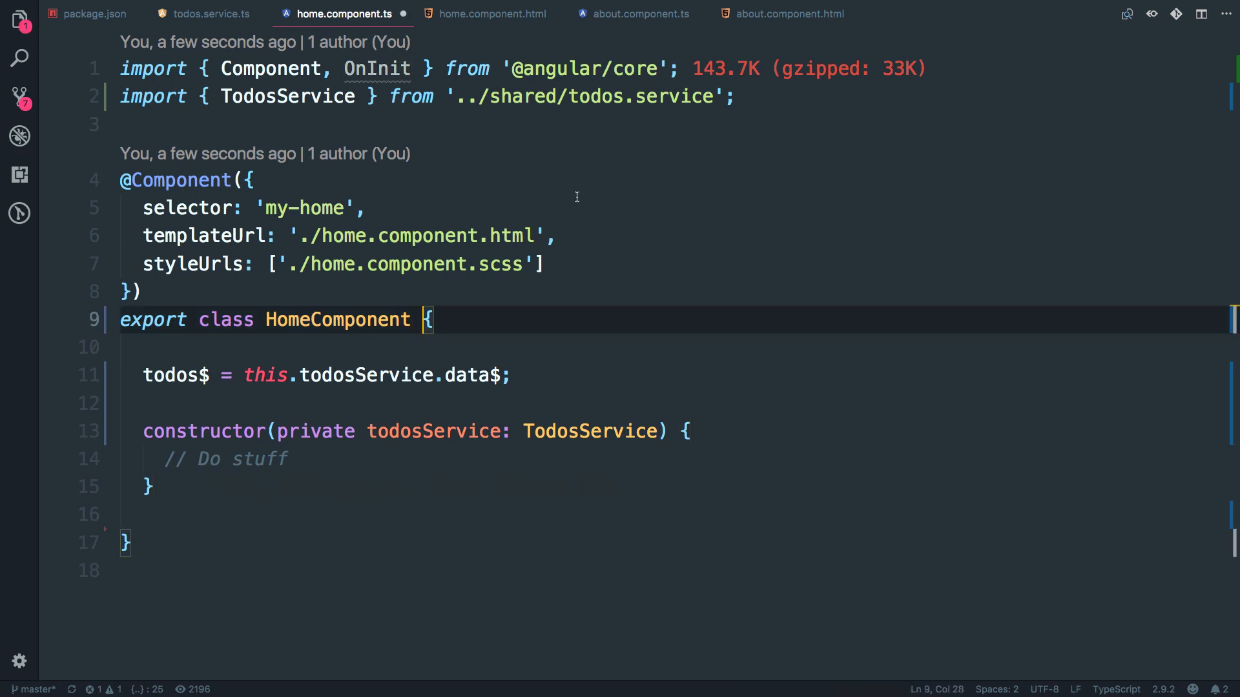
{"action": "left_click", "coordinate": [639, 12]}
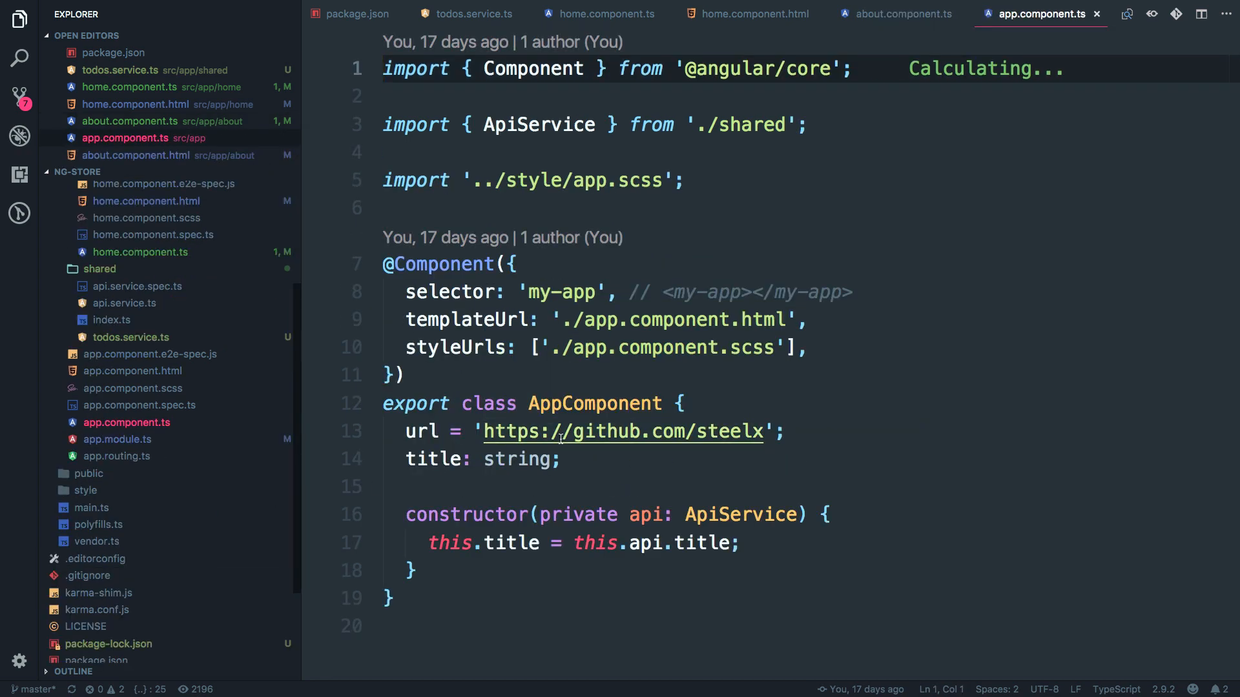
Inject private todosService: TodosService into AppComponent's constructor, call this.todosService.loadTodos(), and save.
{"action": "left_click", "coordinate": [19, 19]}
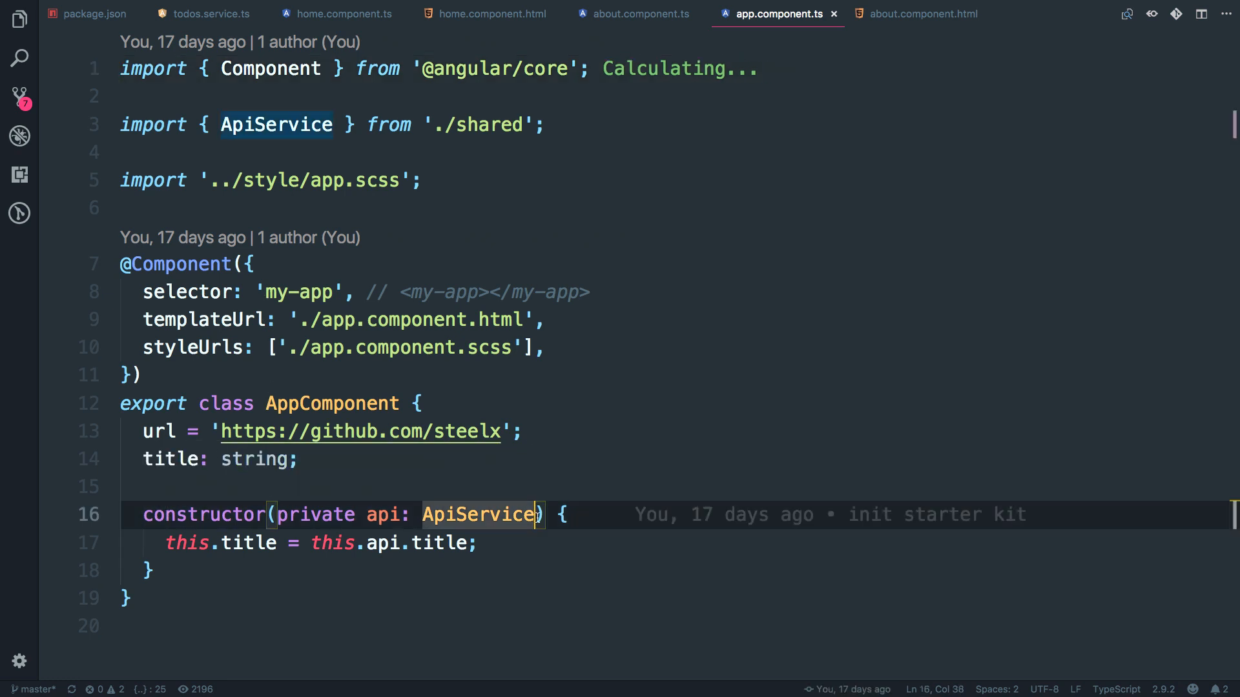
{"action": "type", "text": ", private todosService: TodosService"}
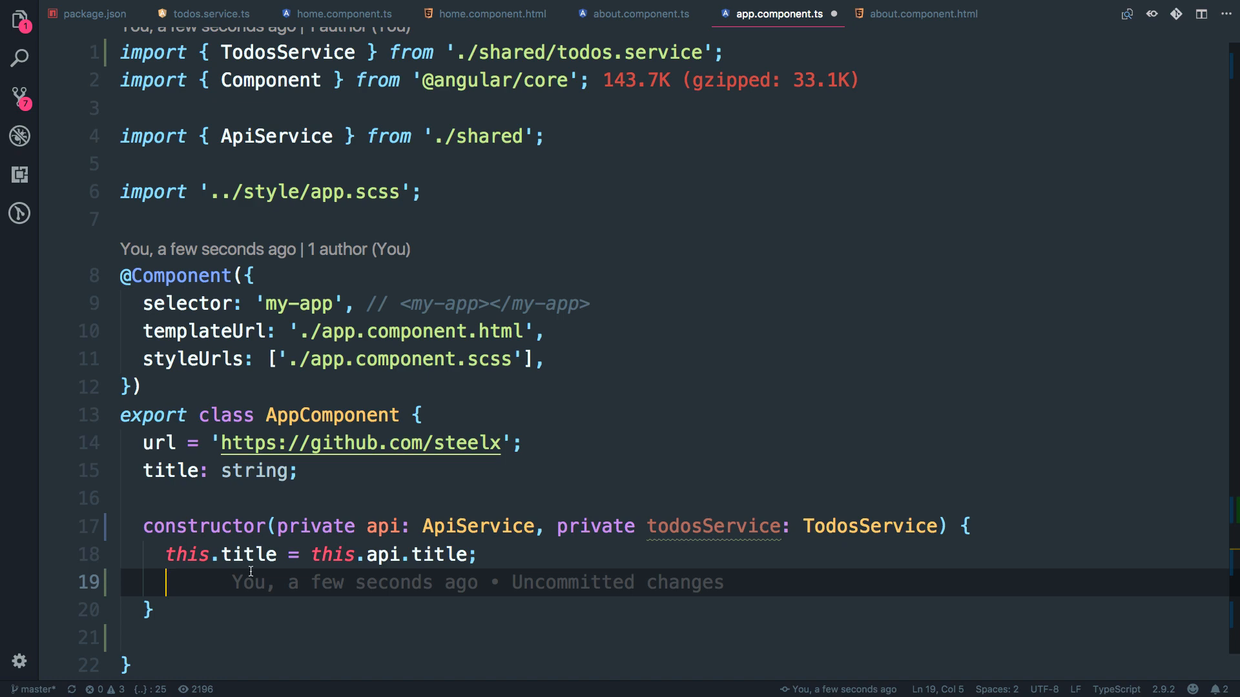
{"action": "mouse_move", "coordinate": [321, 569]}
{"action": "type", "text": "this.todosService"}
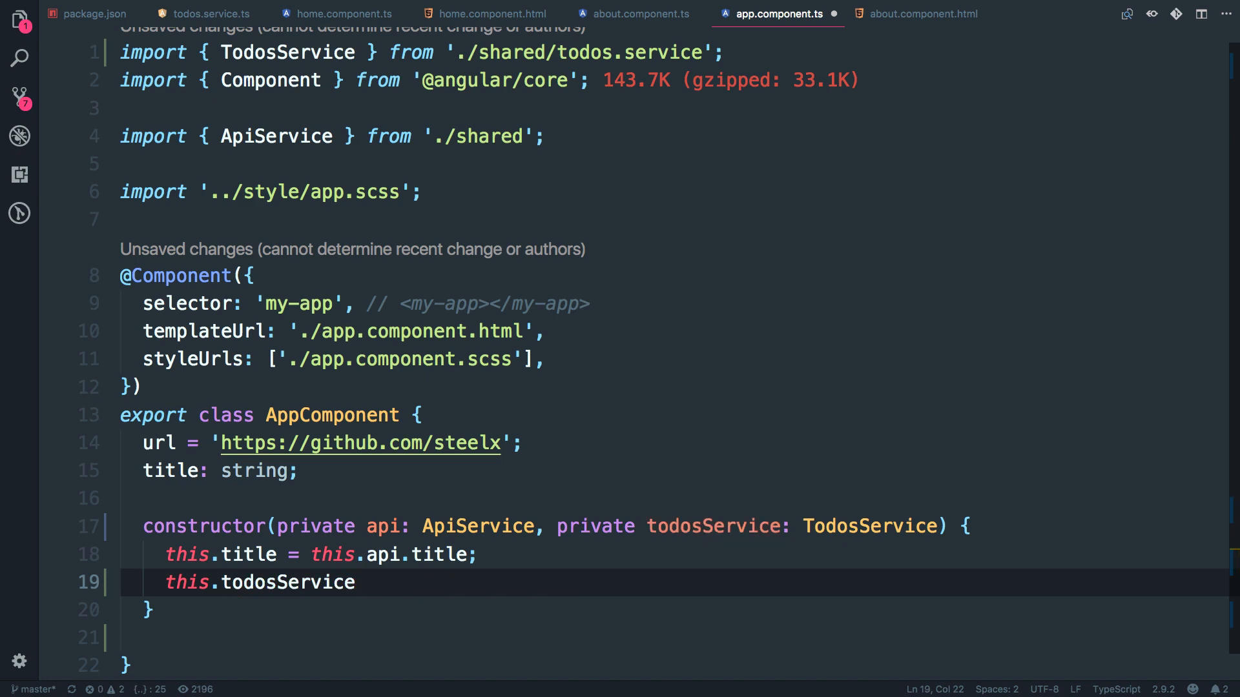
{"action": "type", "text": ".loadTodos();"}
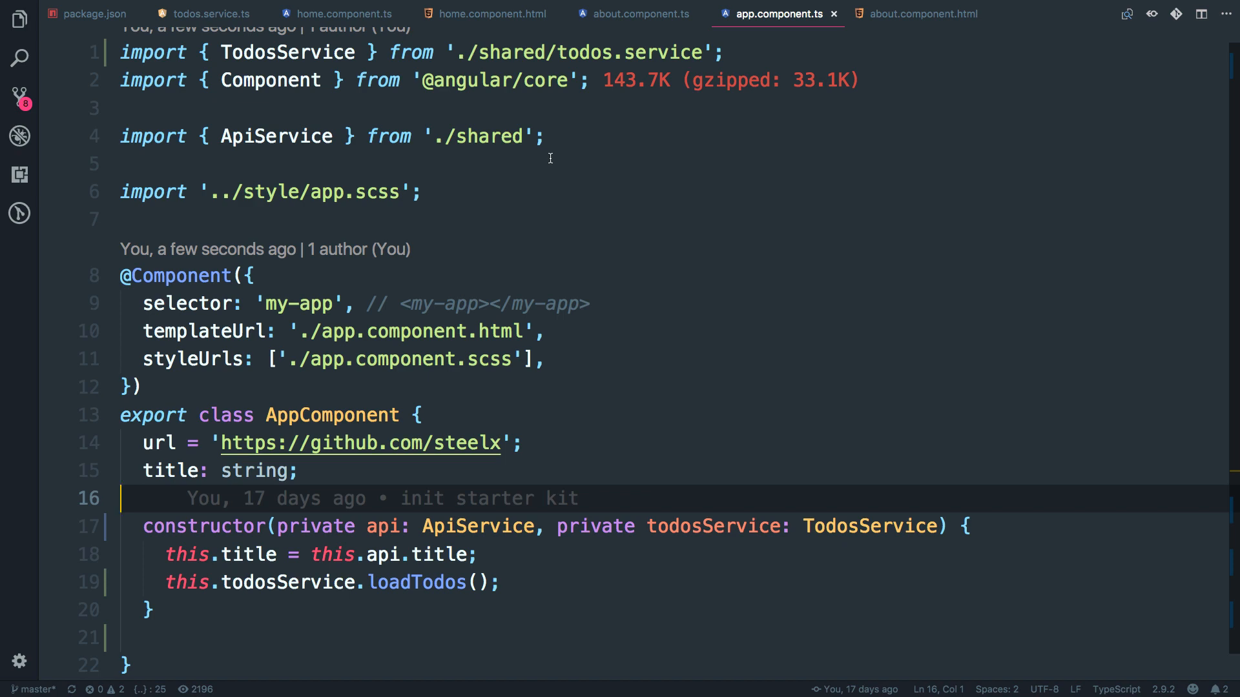
{"action": "left_click", "coordinate": [491, 12]}
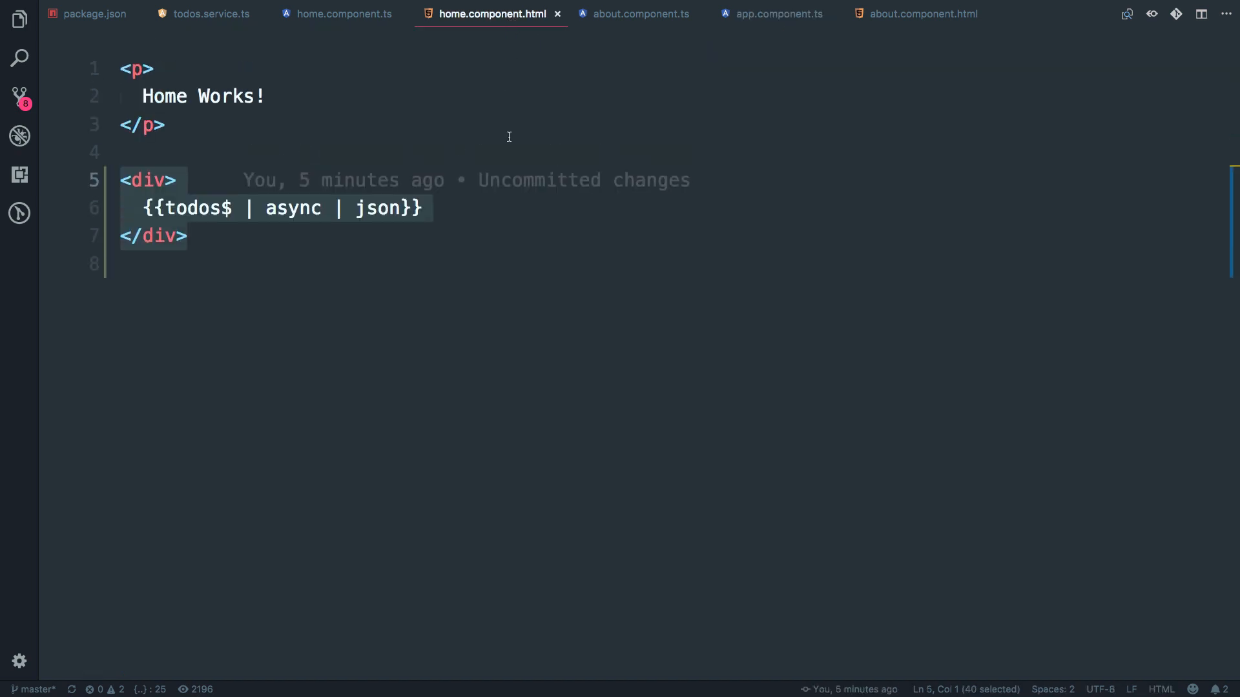